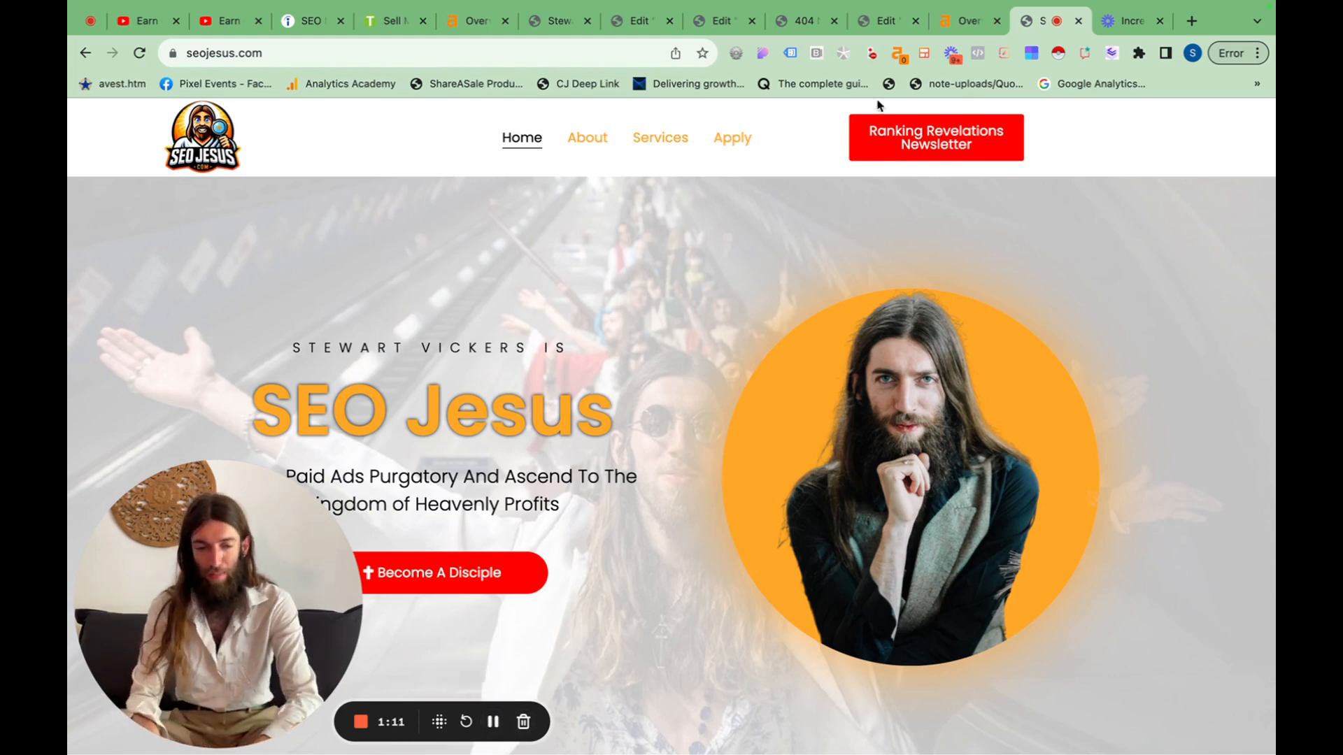
Open semrush.com's top pages report, review it, and pick United States as location.
left_click(896, 53)
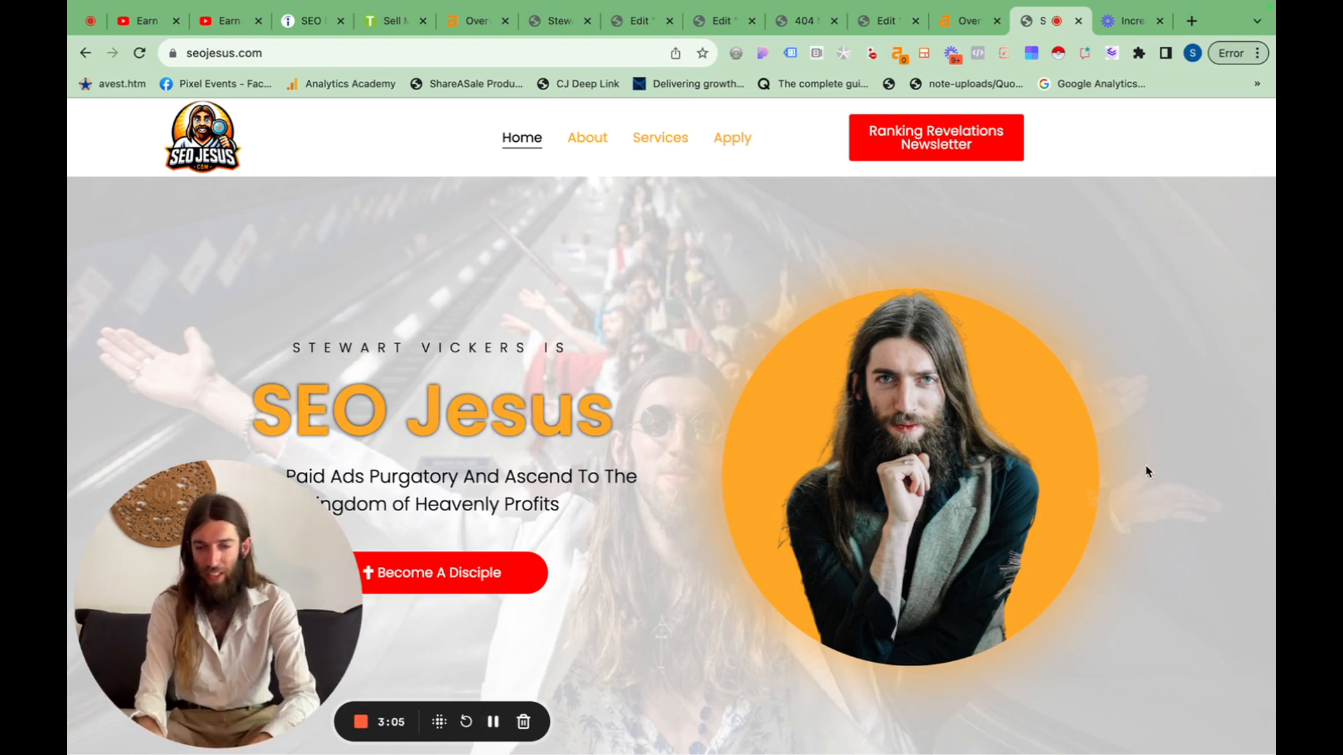
mouse_move(966, 21)
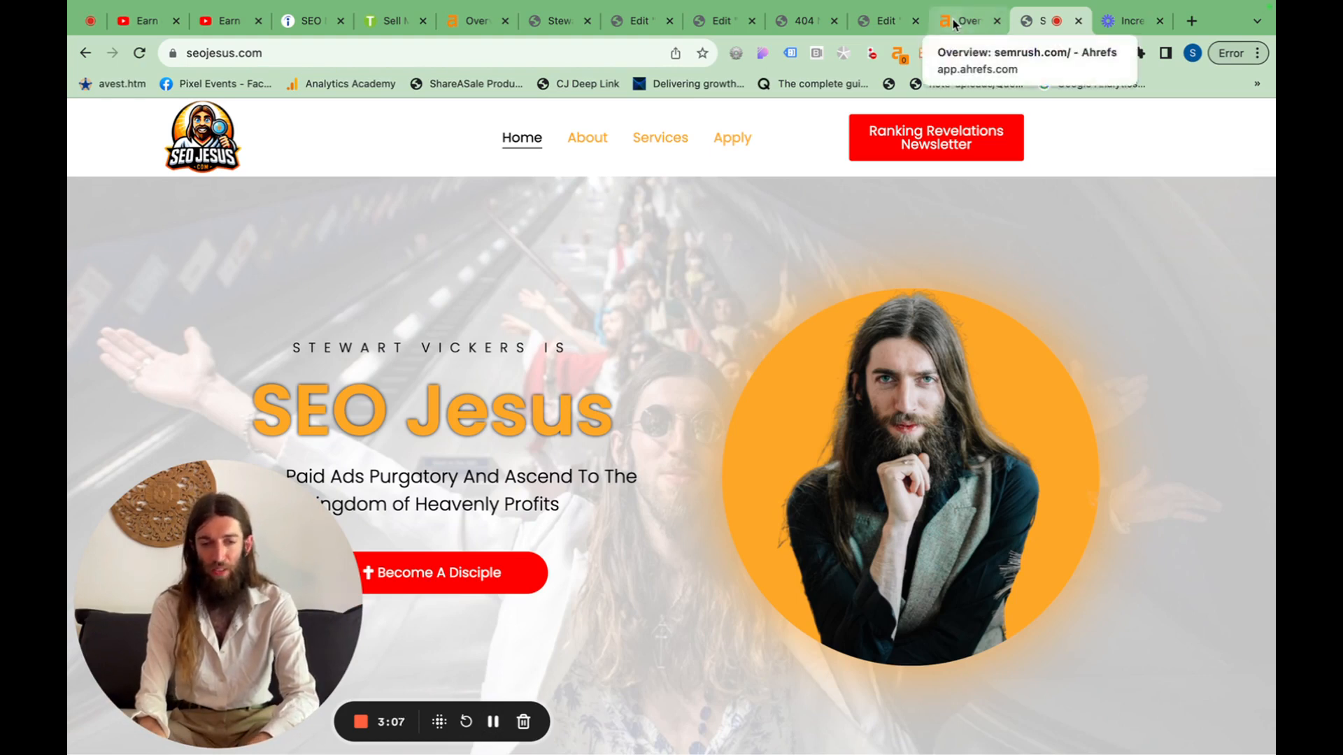
left_click(966, 20)
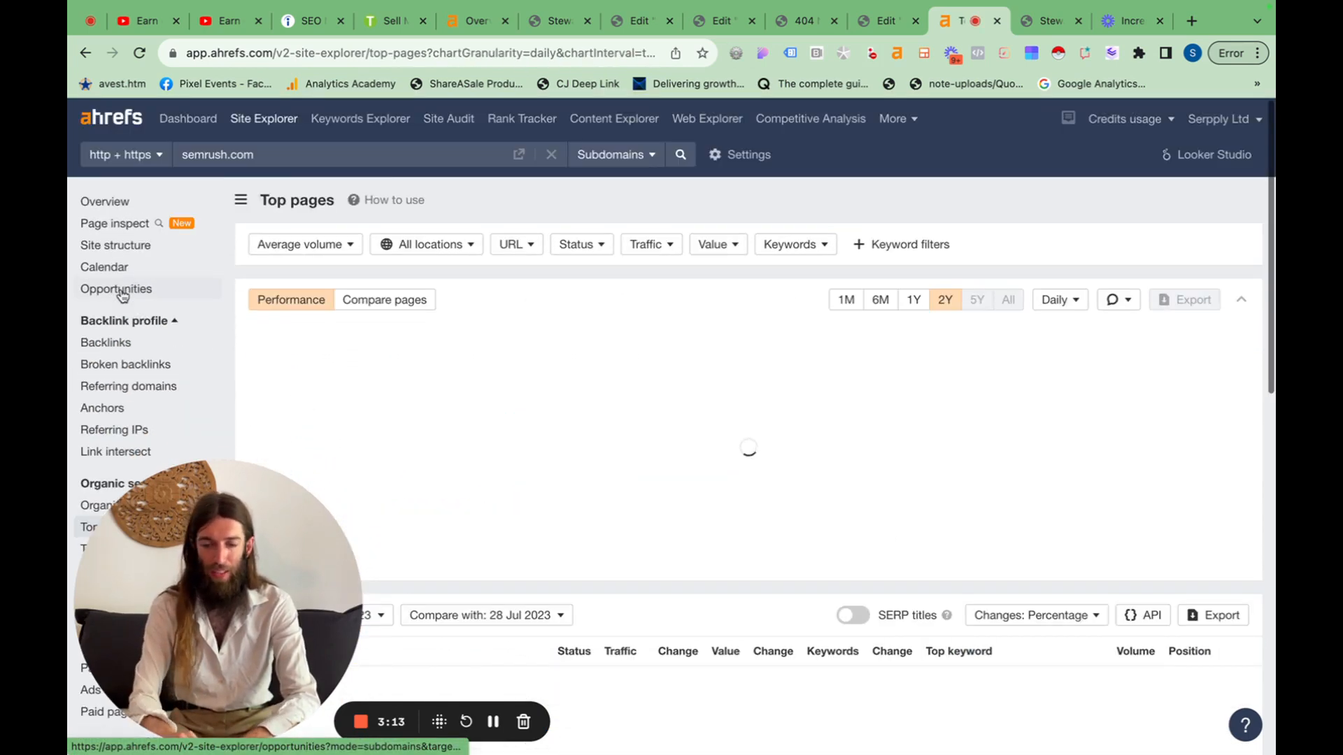
scroll("down", 3)
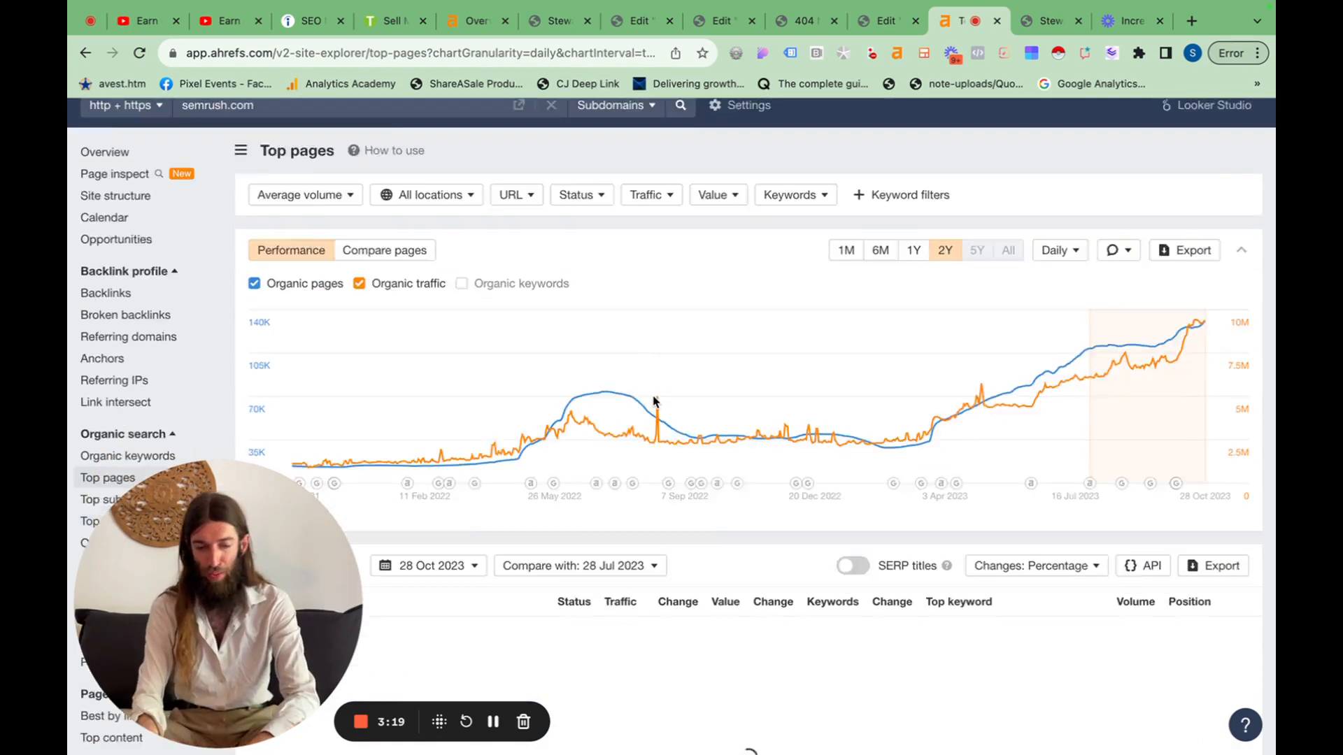
scroll("down", 3)
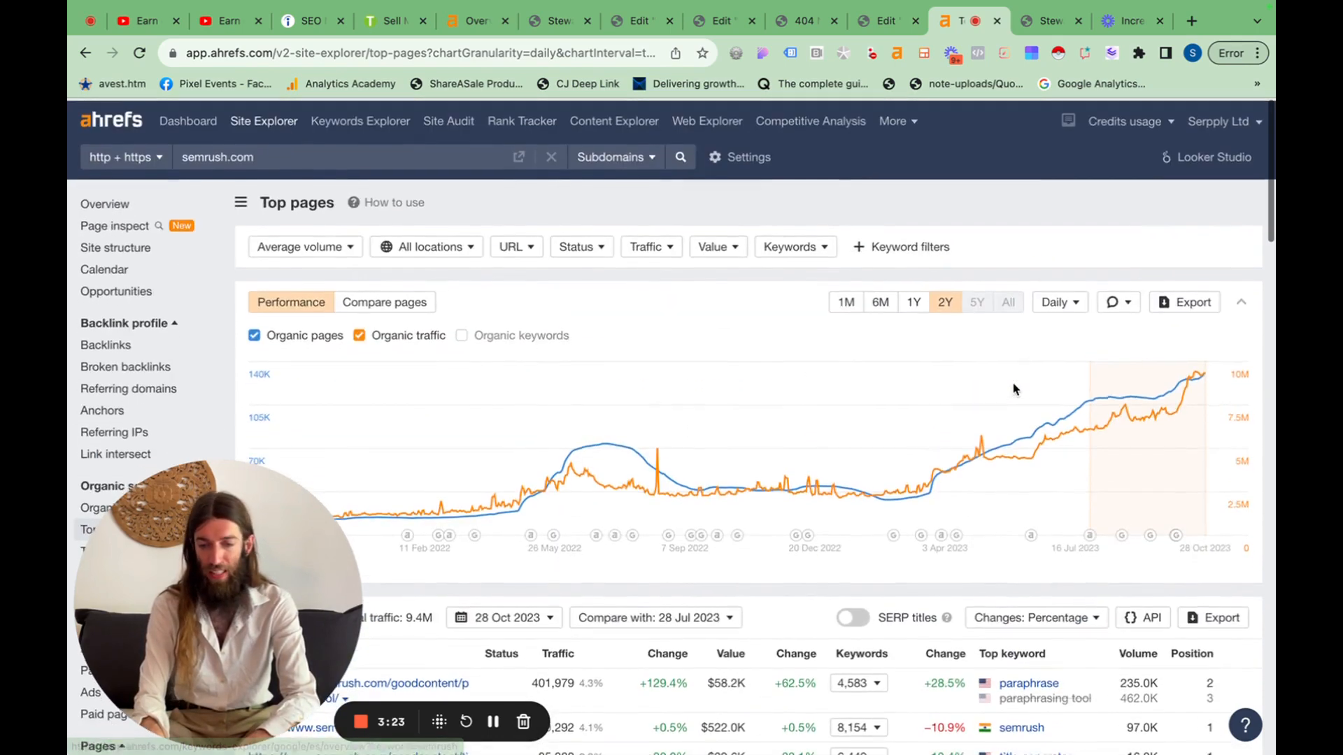
scroll("down", 3)
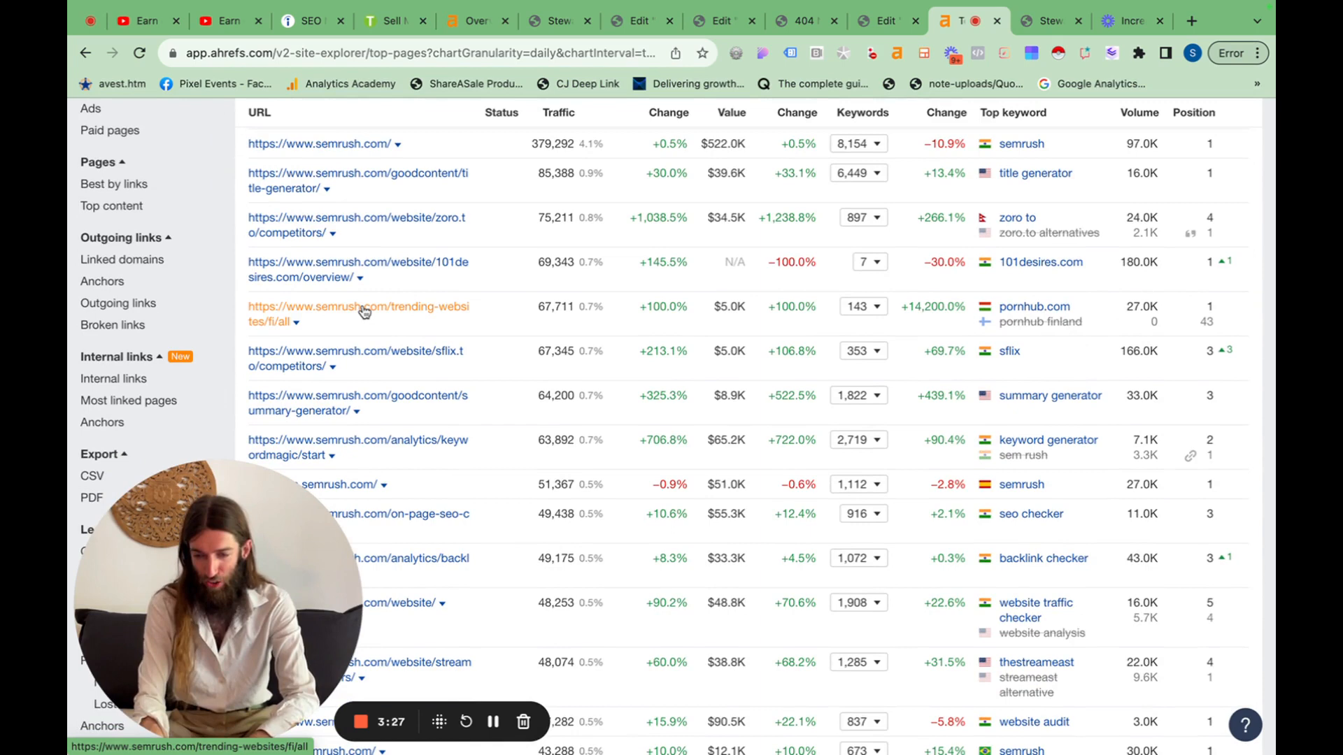
mouse_move(981, 326)
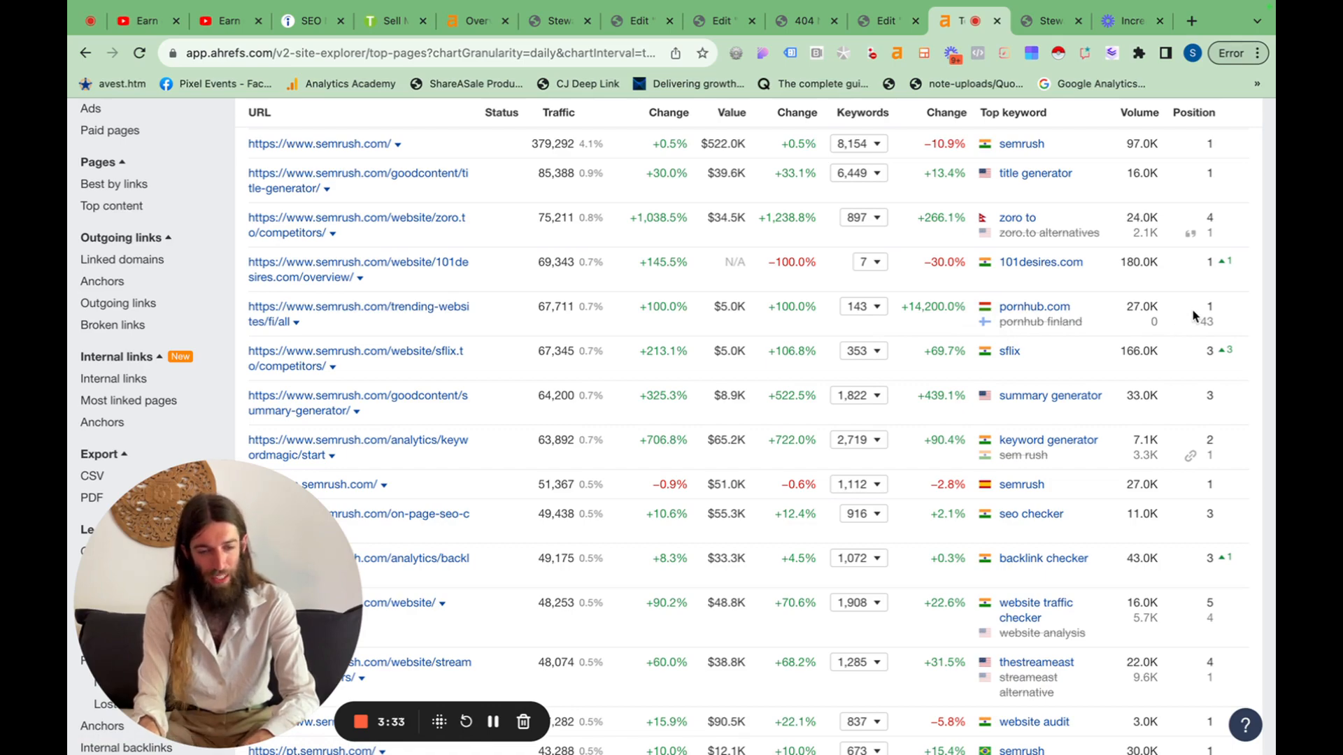
scroll("up", 3)
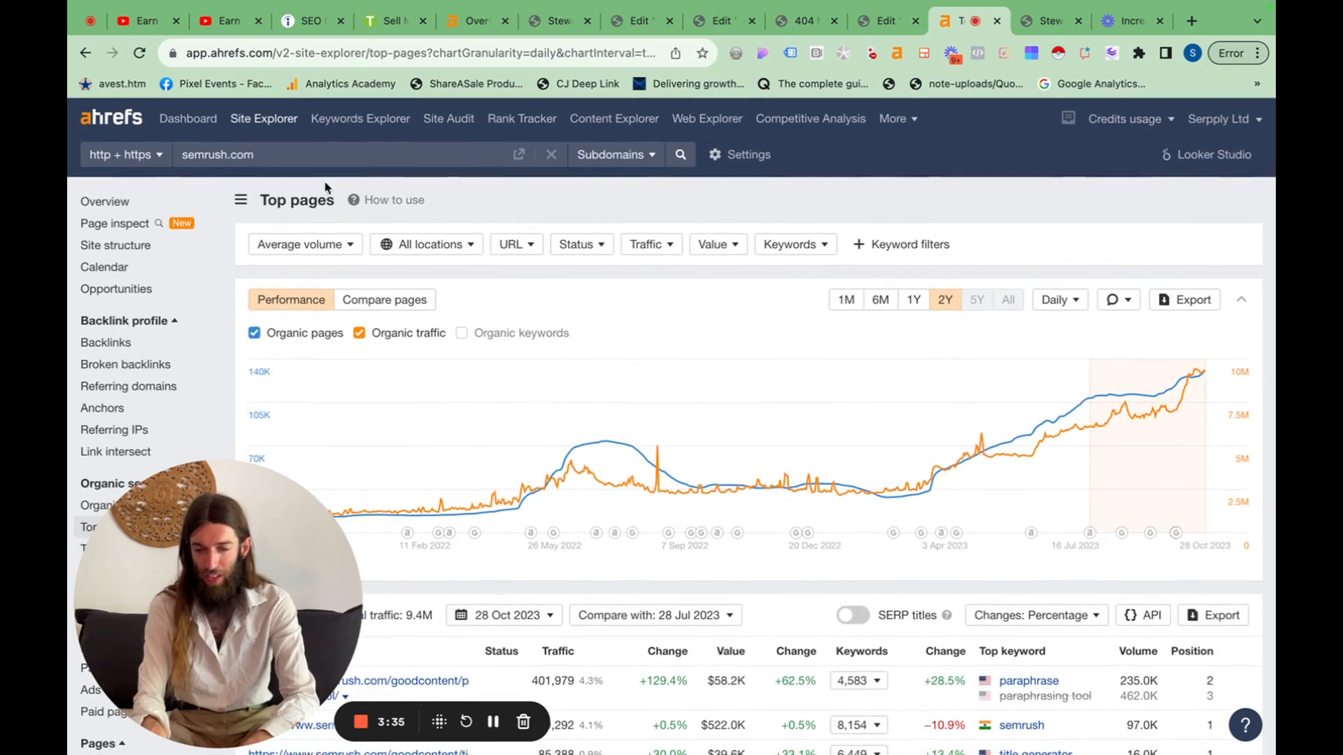
left_click(426, 245)
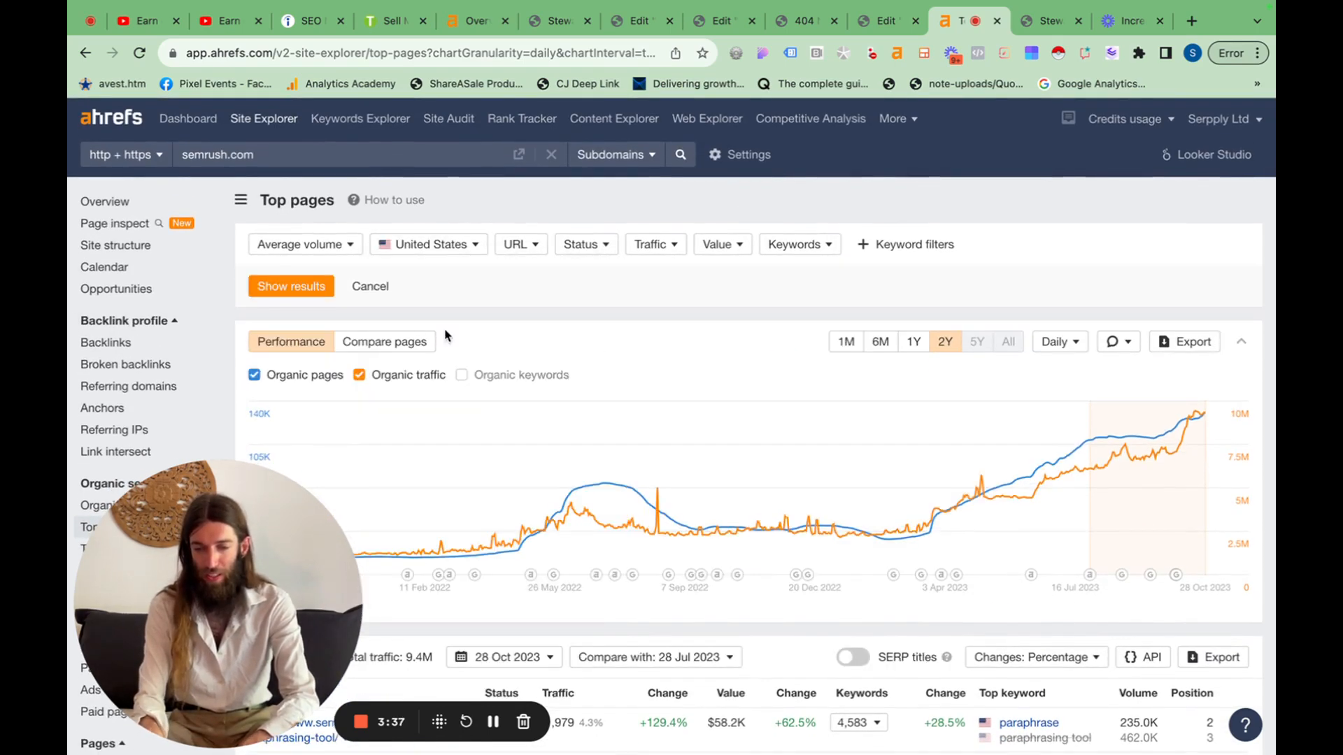
Apply the United States location, showing 107,088 pages with 2.1M traffic.
left_click(290, 286)
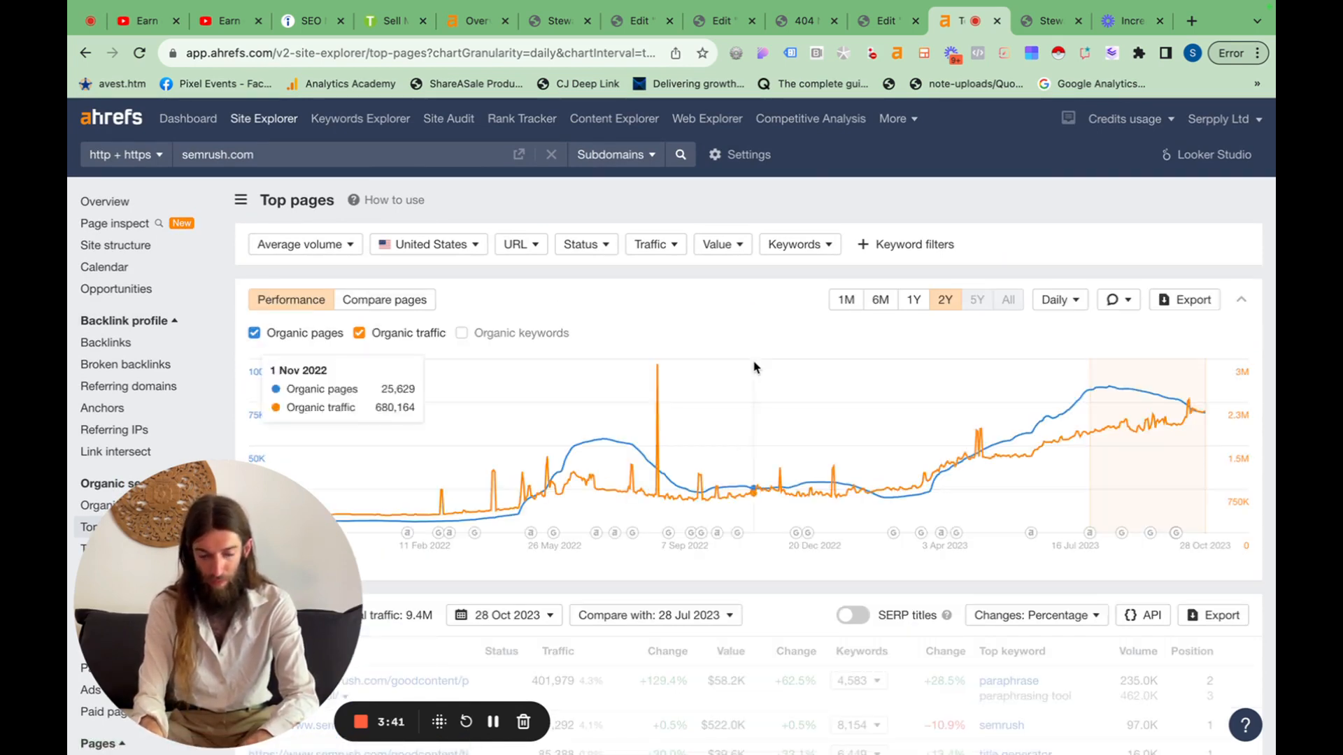
scroll("down", 3)
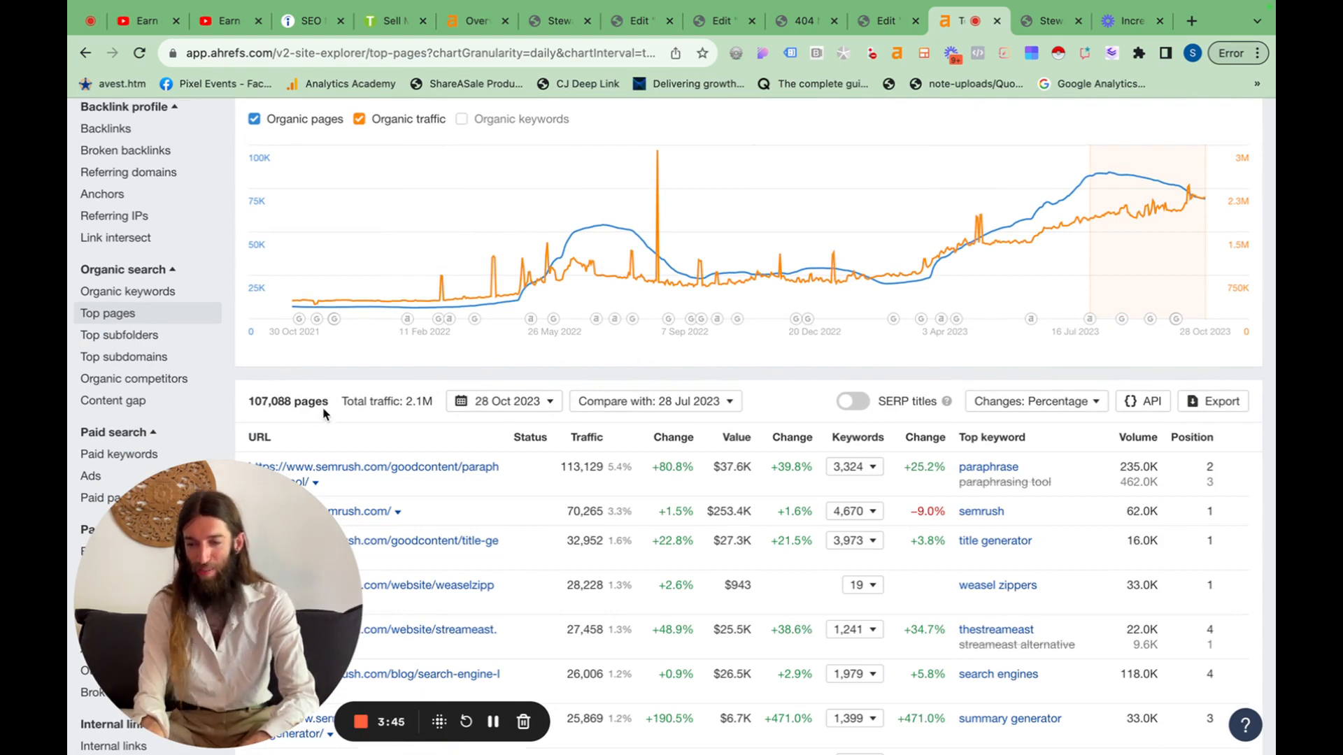
scroll("down", 3)
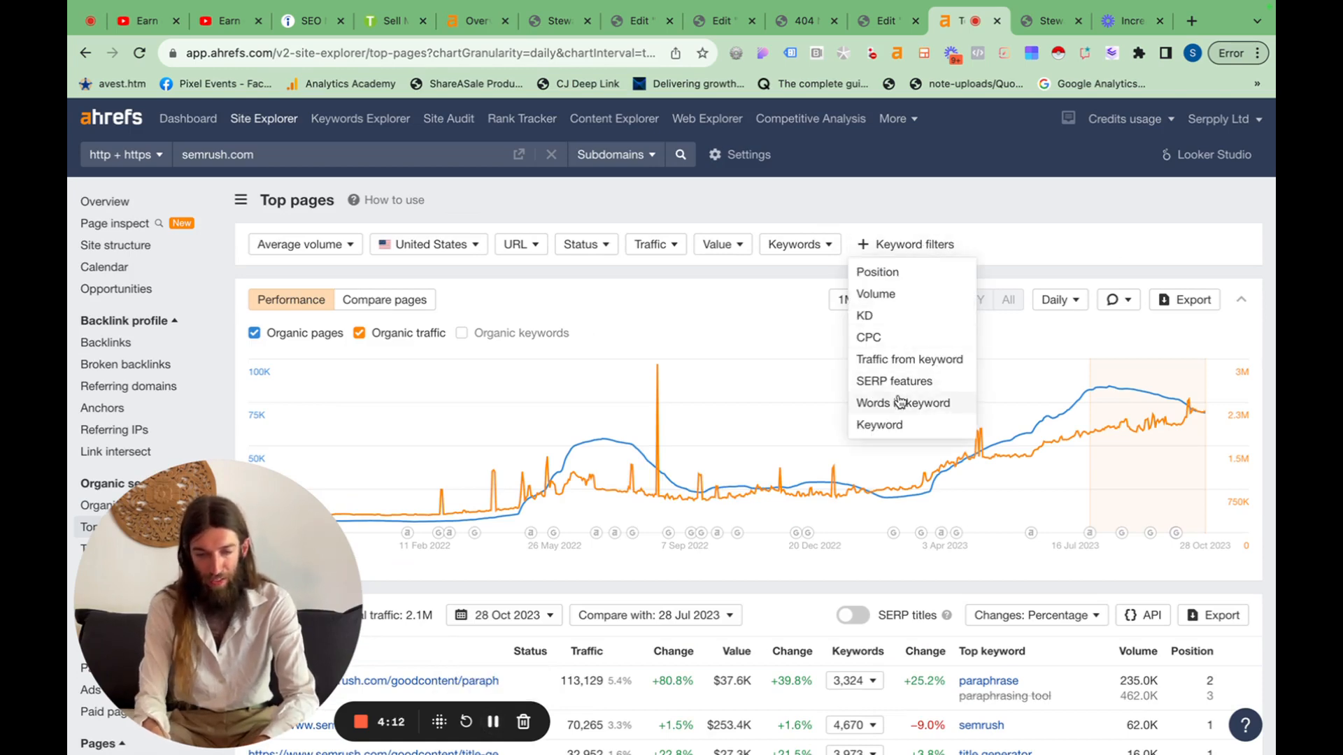
Add a keyword filter 'Contains seo for', narrowing the top pages to 241.
left_click(878, 425)
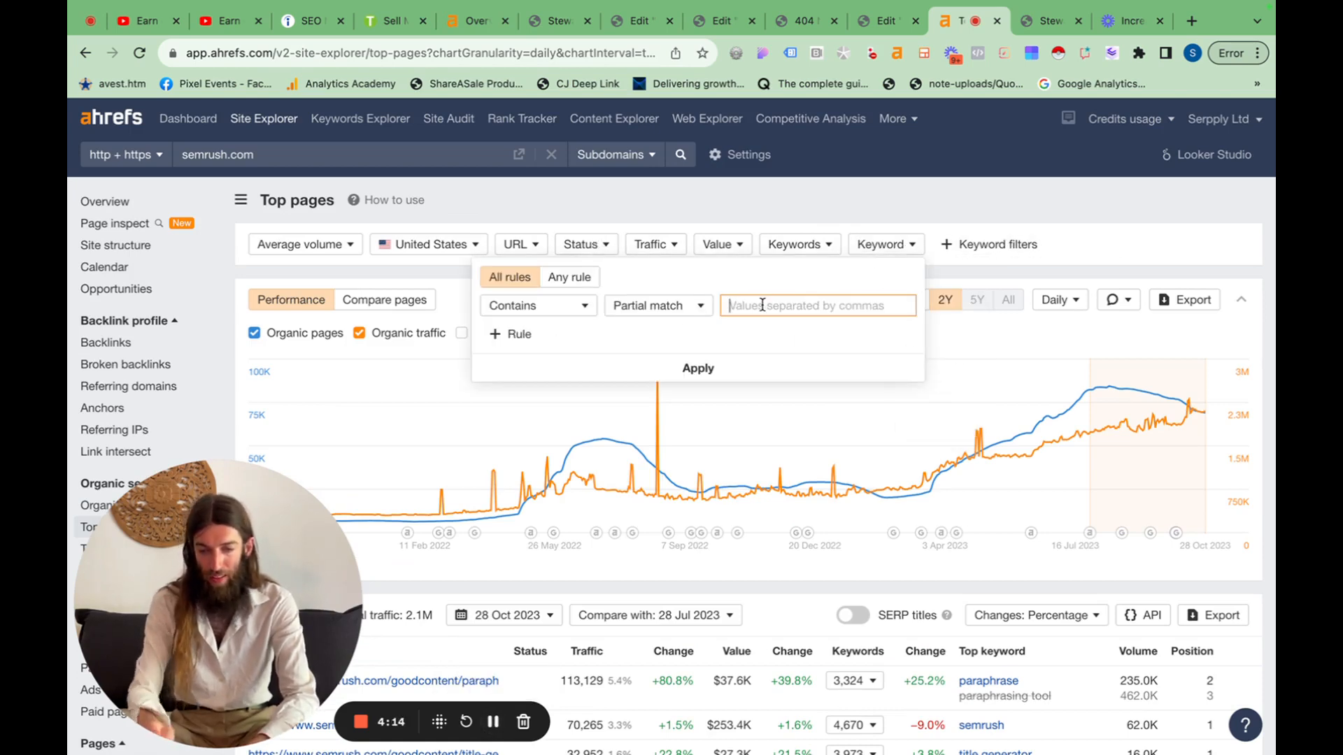
type("seo for")
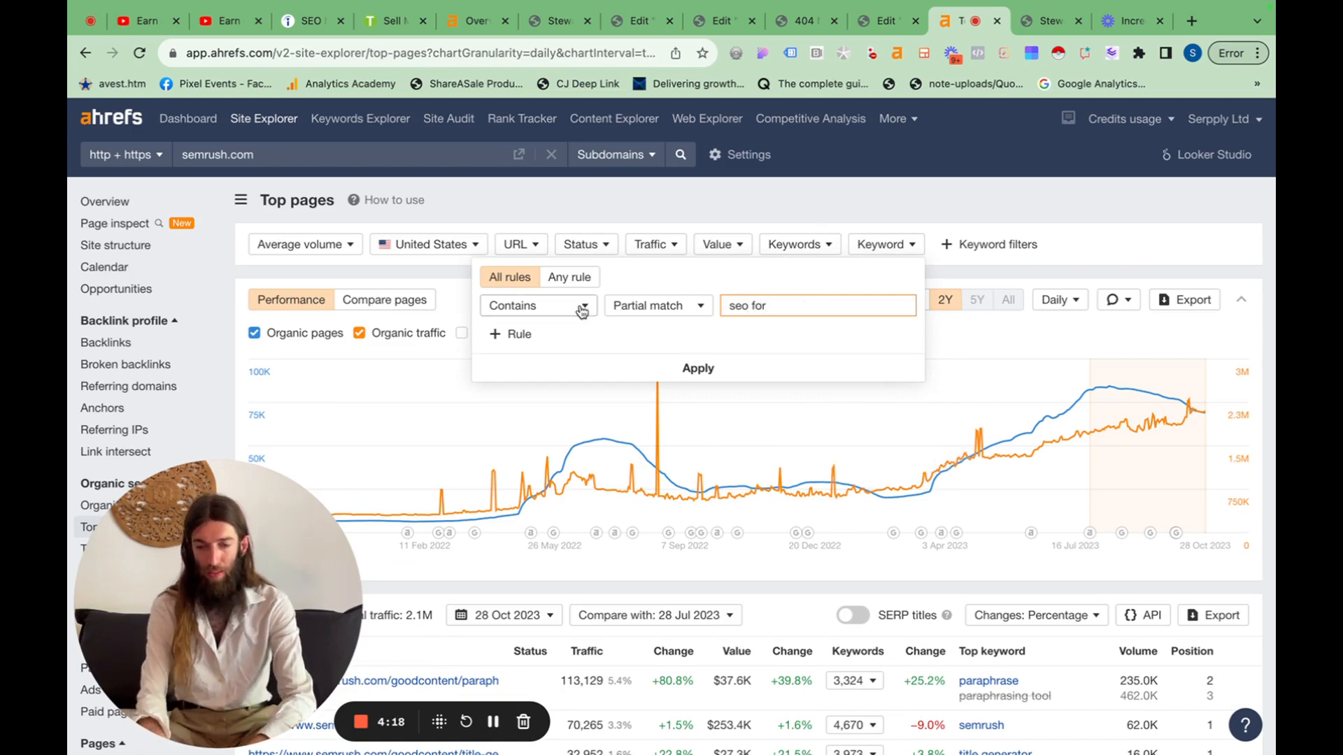
left_click(697, 369)
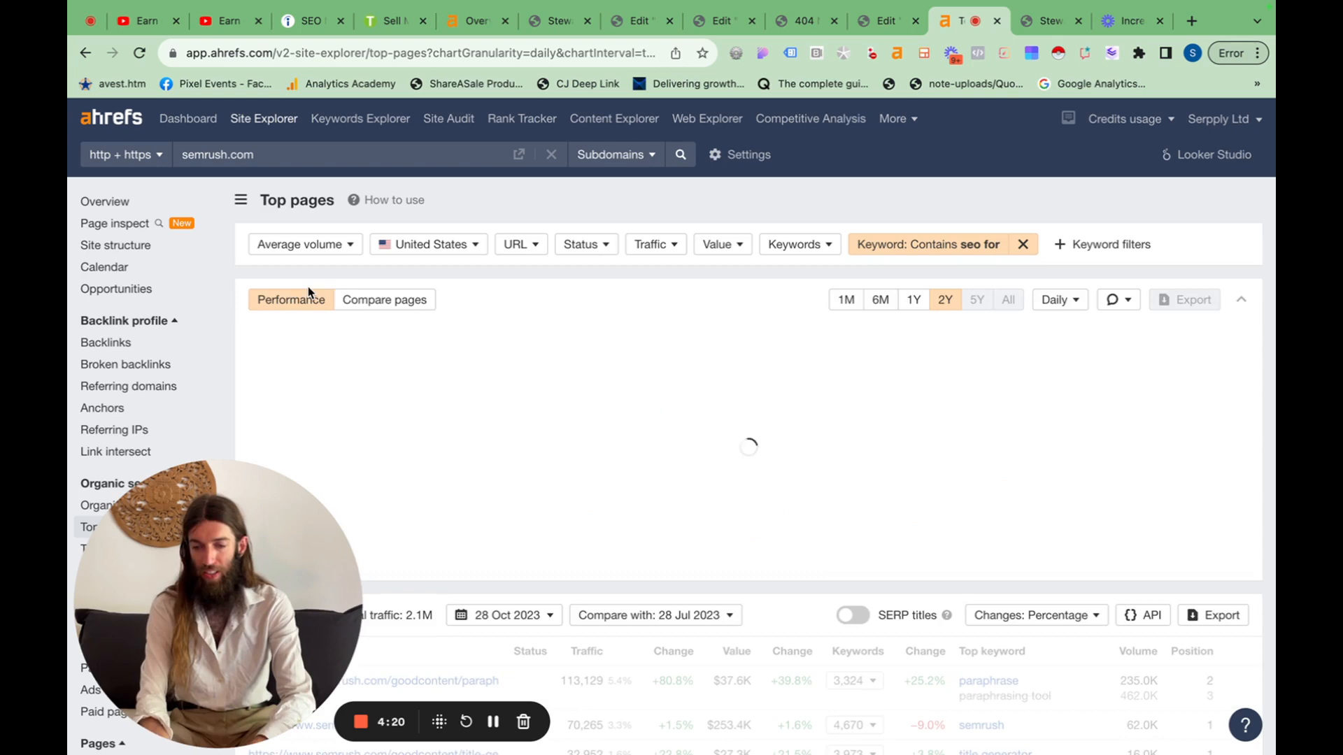
scroll("down", 3)
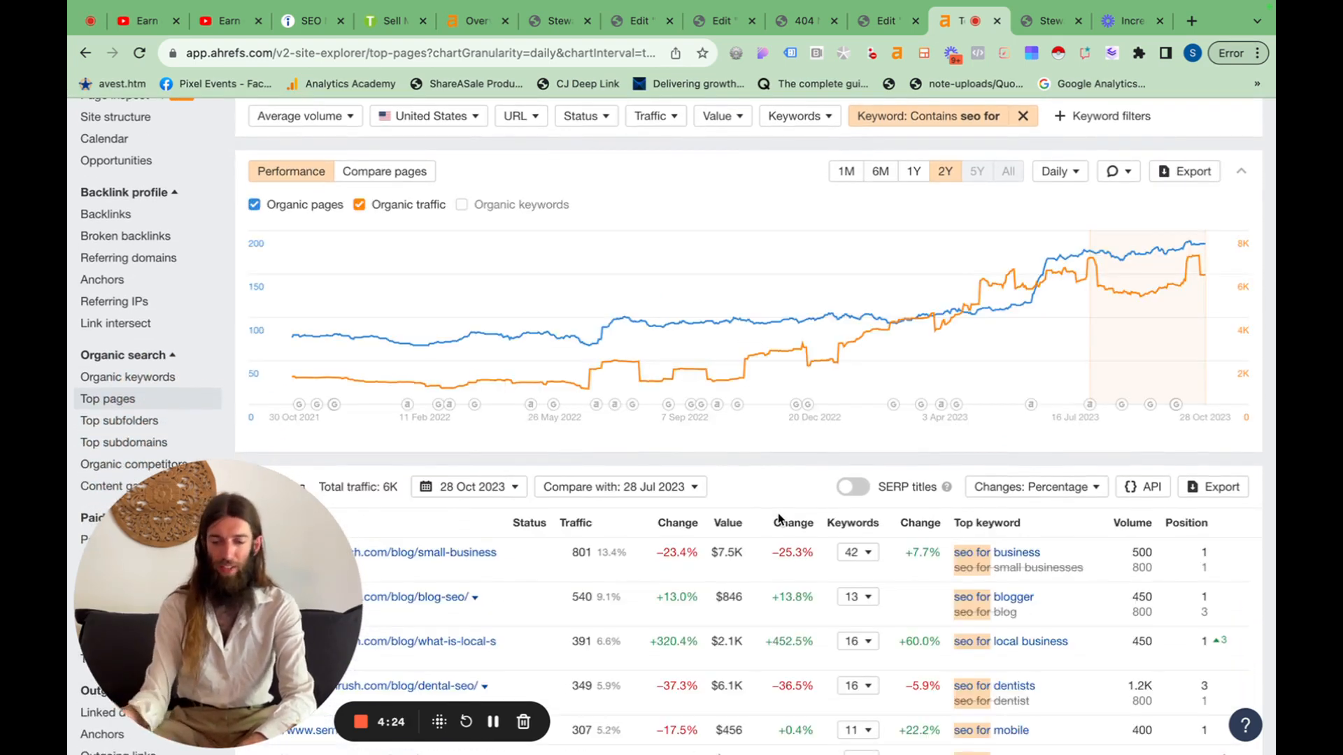
scroll("down", 3)
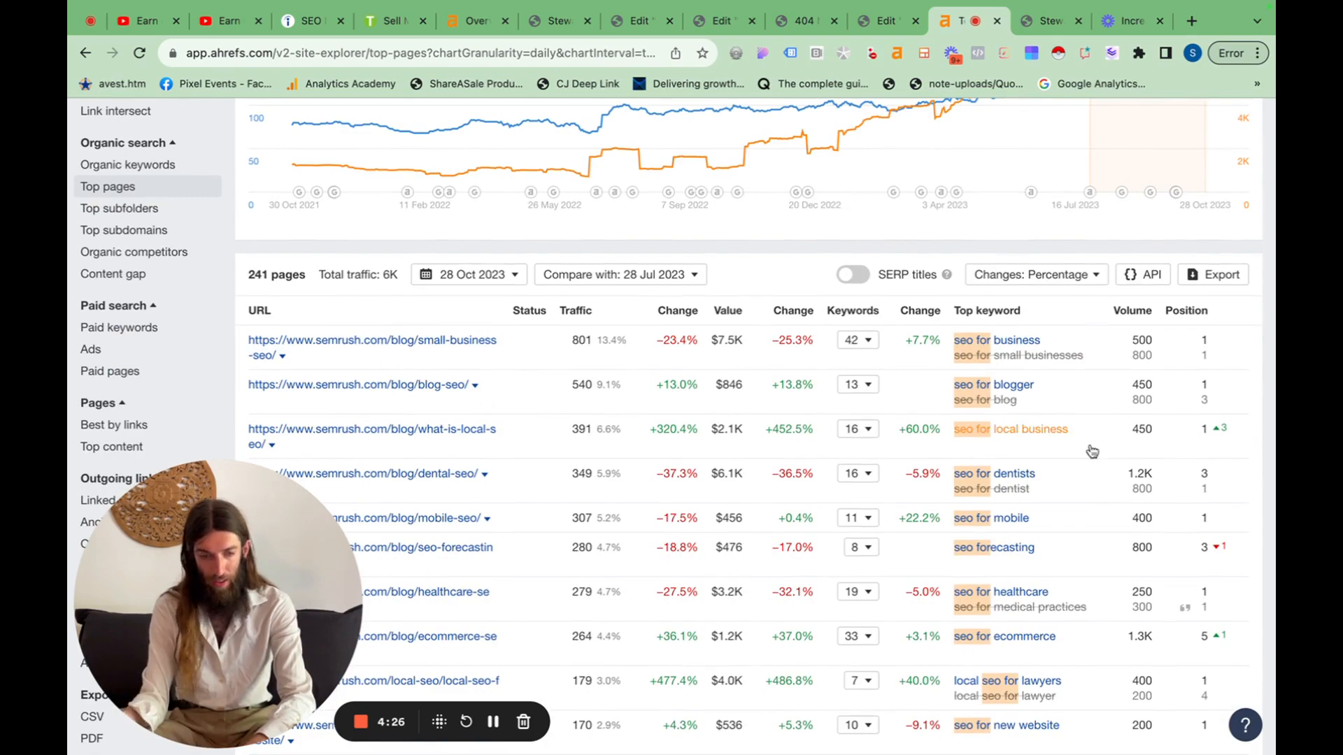
mouse_move(1011, 591)
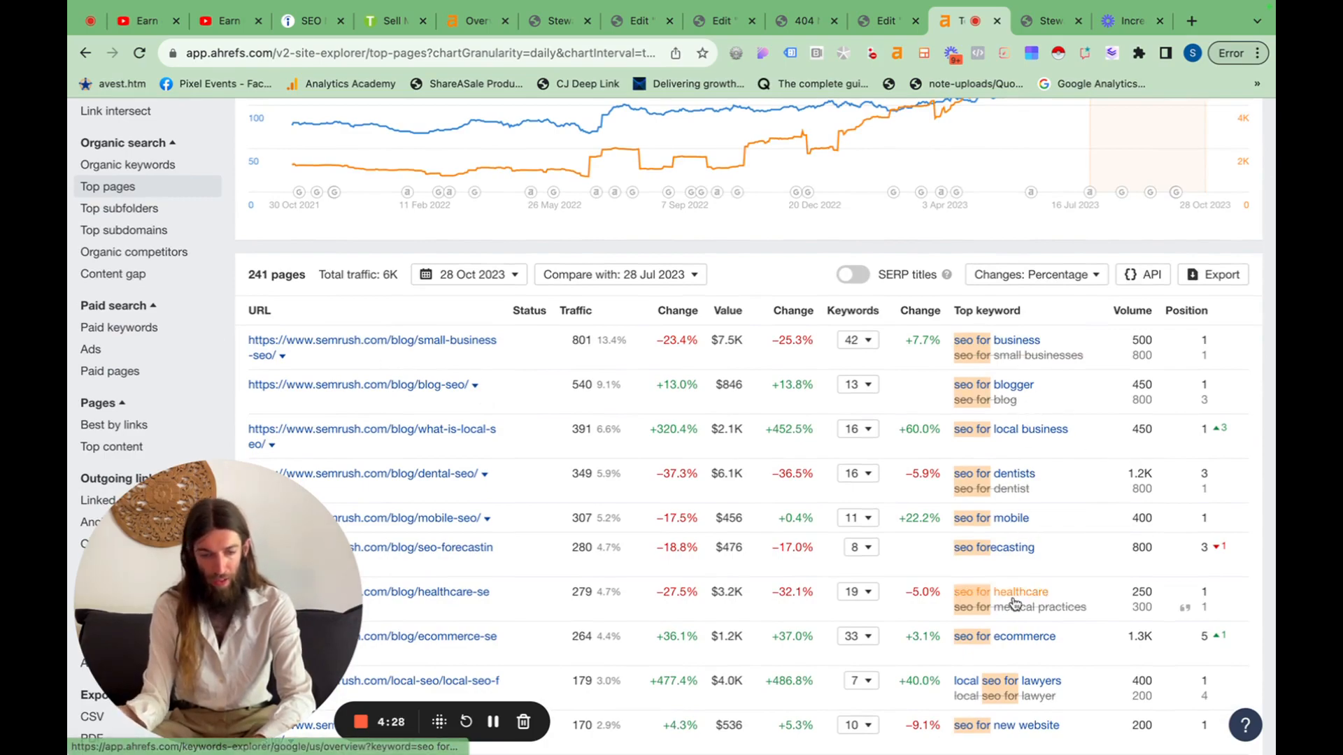
Review the filtered results and export all 241 rows to CSV.
scroll("down", 3)
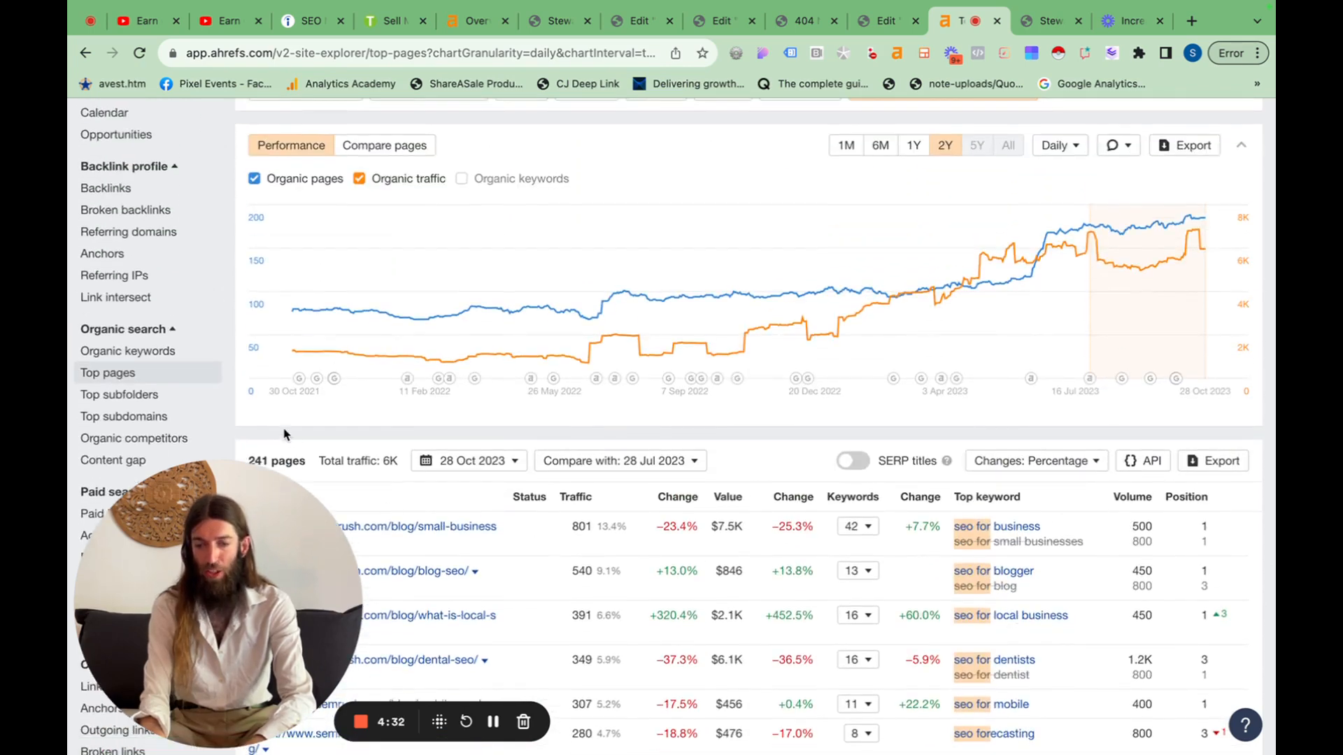
scroll("down", 3)
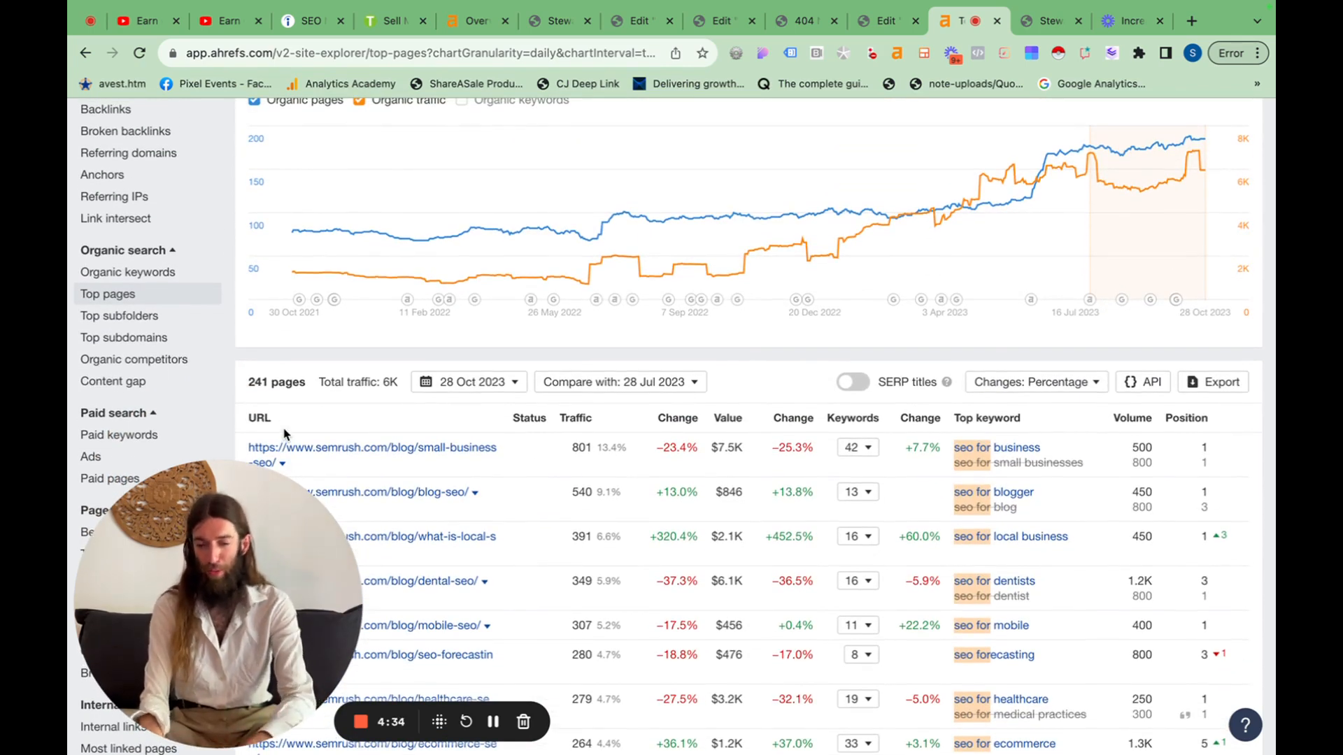
scroll("down", 3)
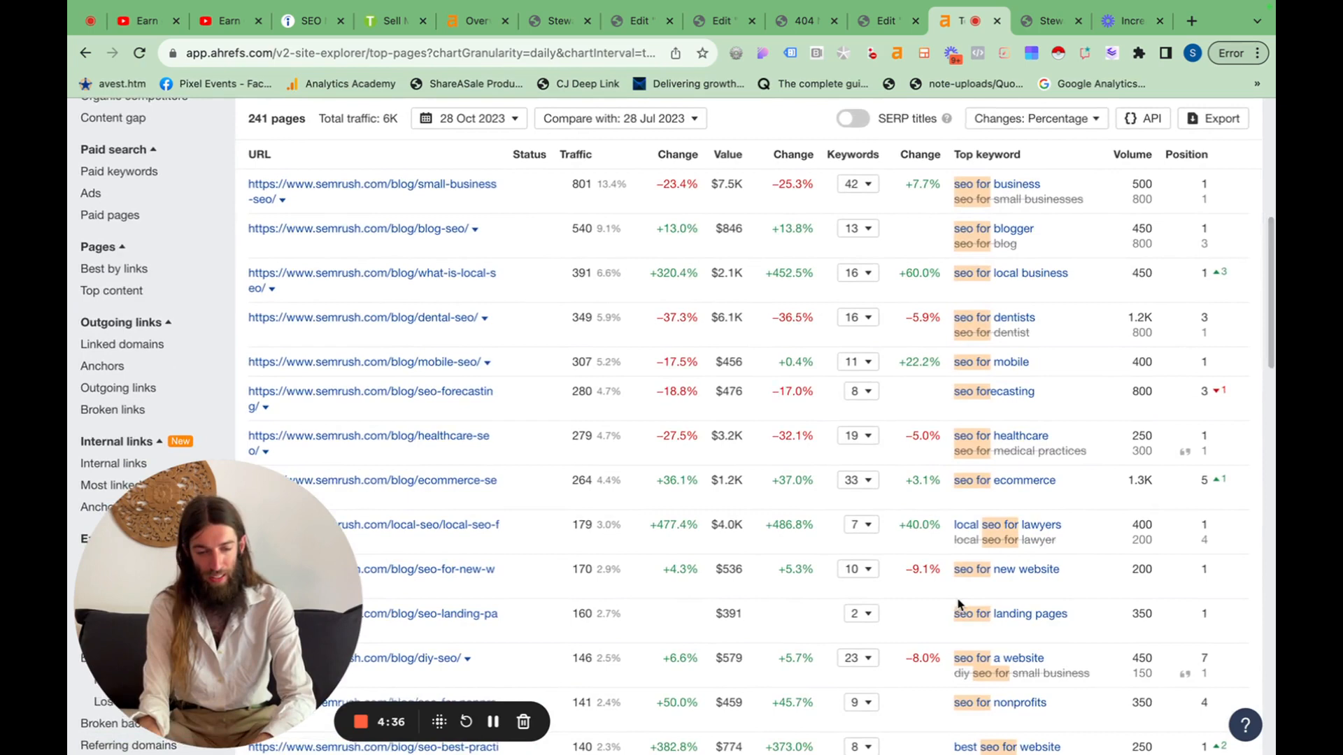
scroll("down", 3)
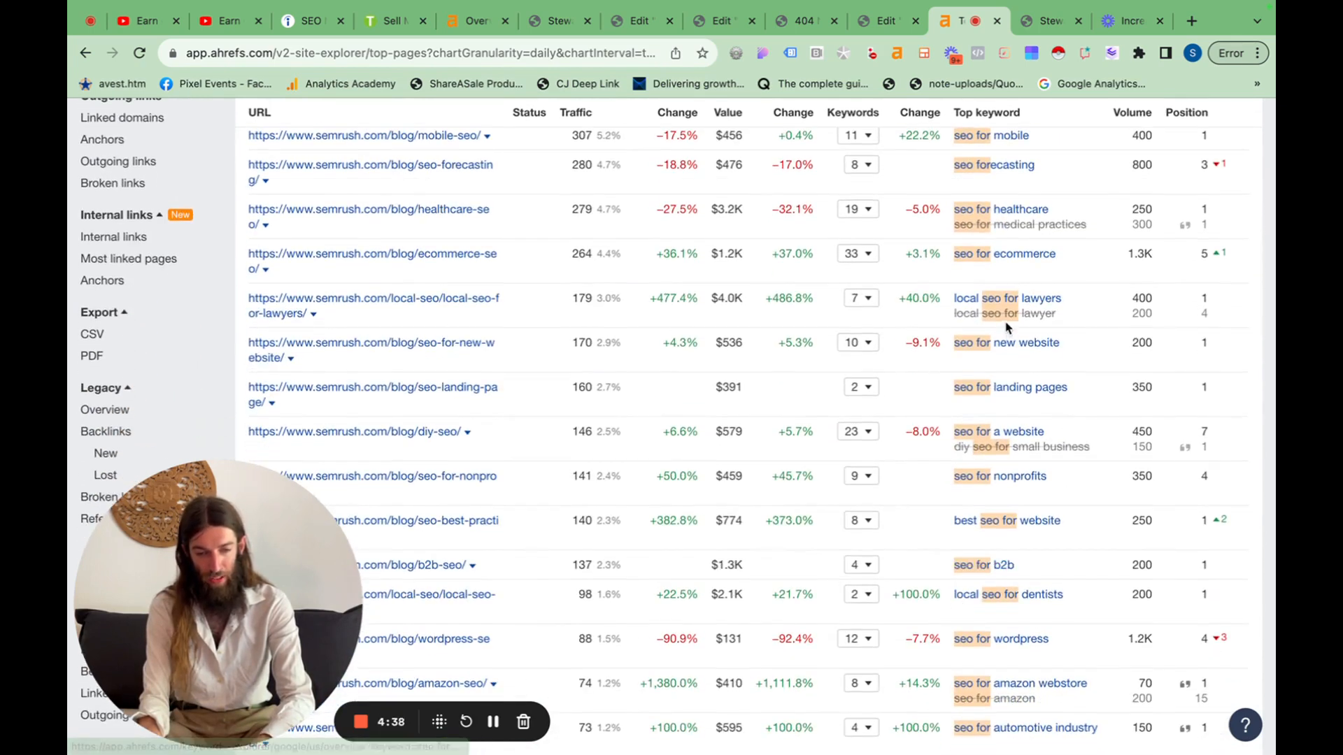
scroll("down", 3)
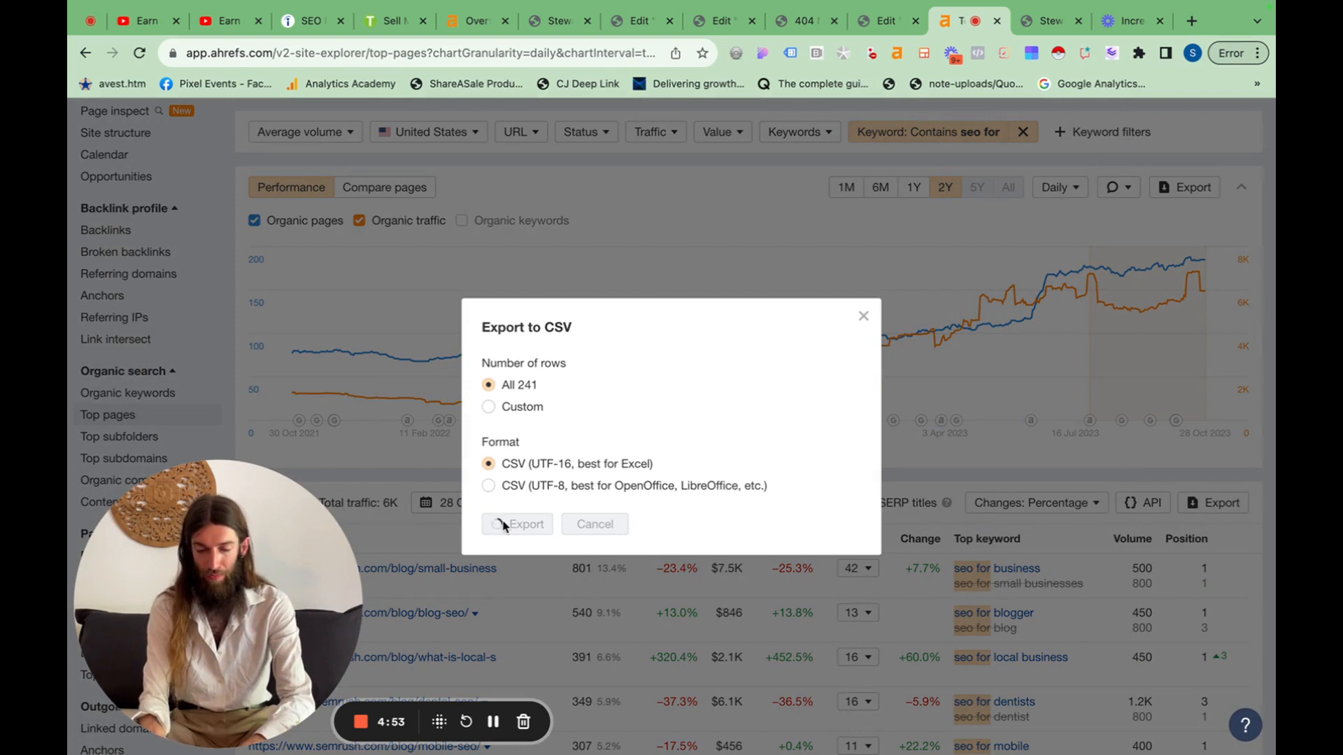
left_click(517, 524)
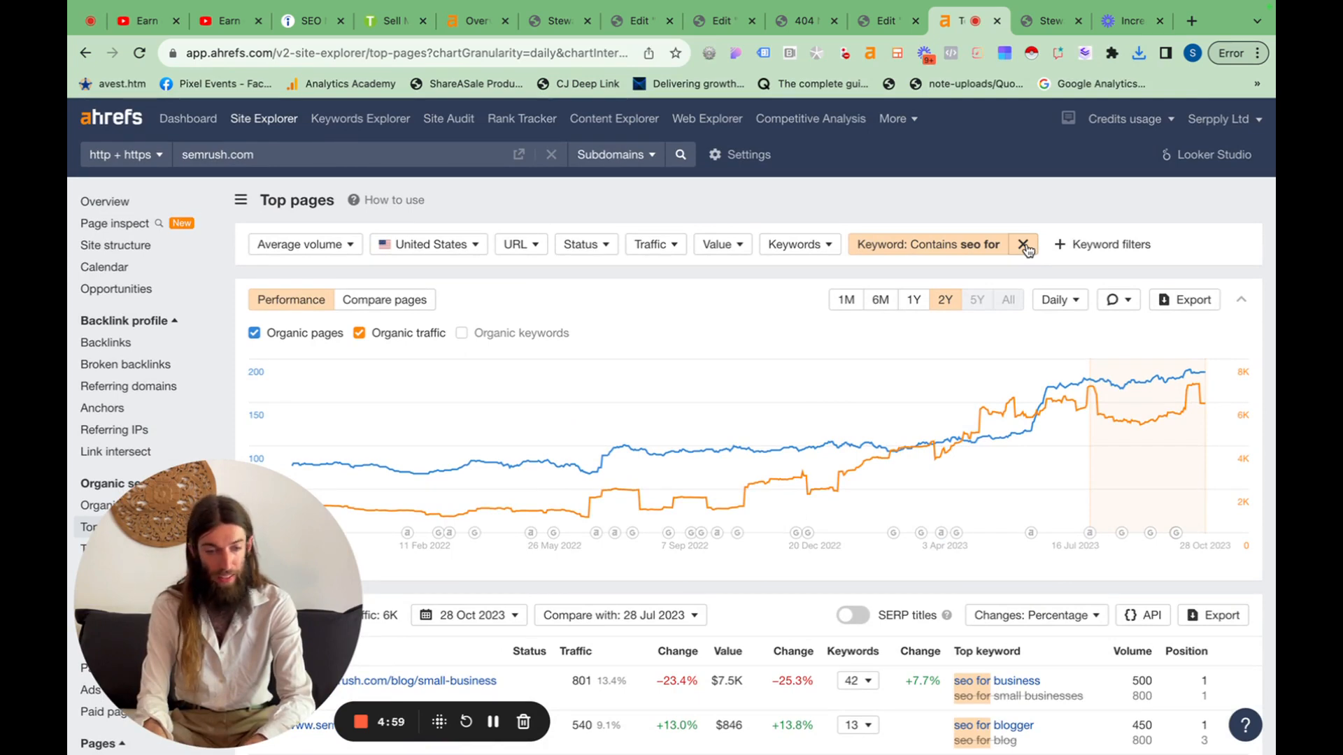
Replace the 'seo for' filter with a keyword filter matching backlinks or links.
left_click(907, 244)
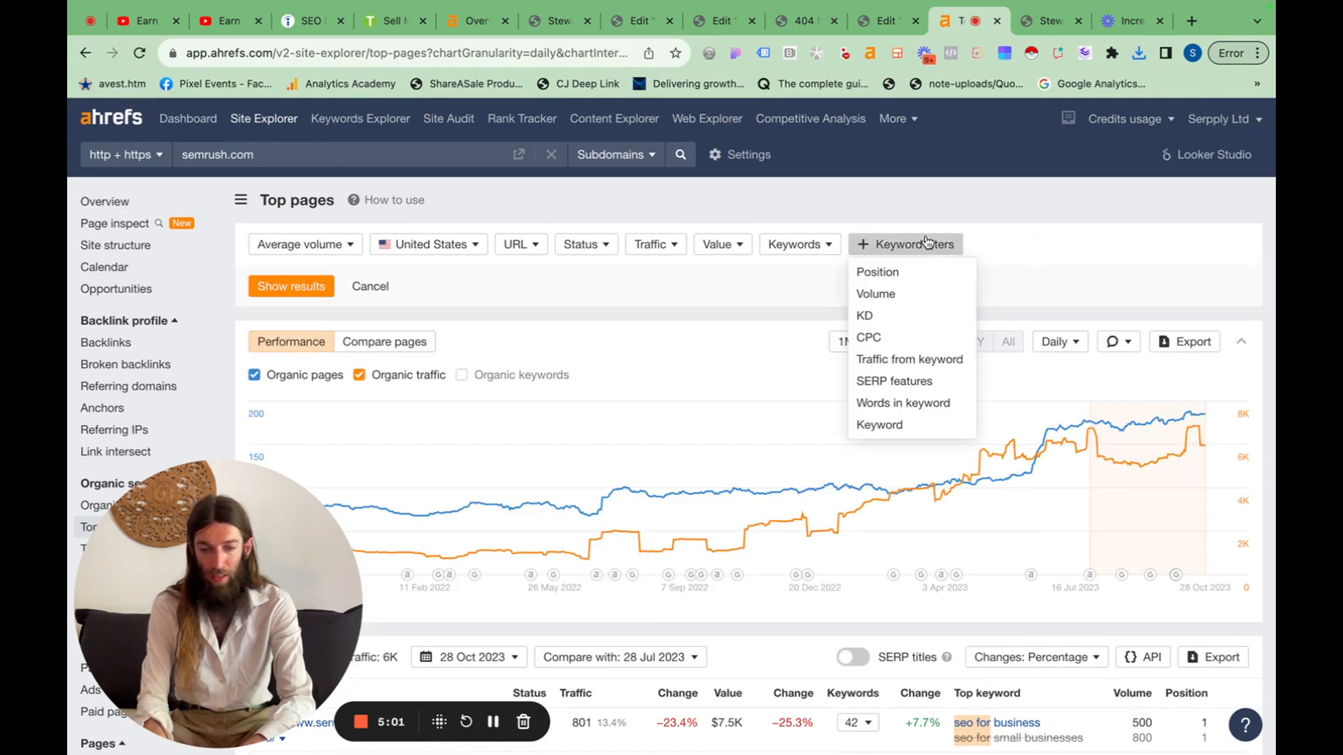
left_click(878, 424)
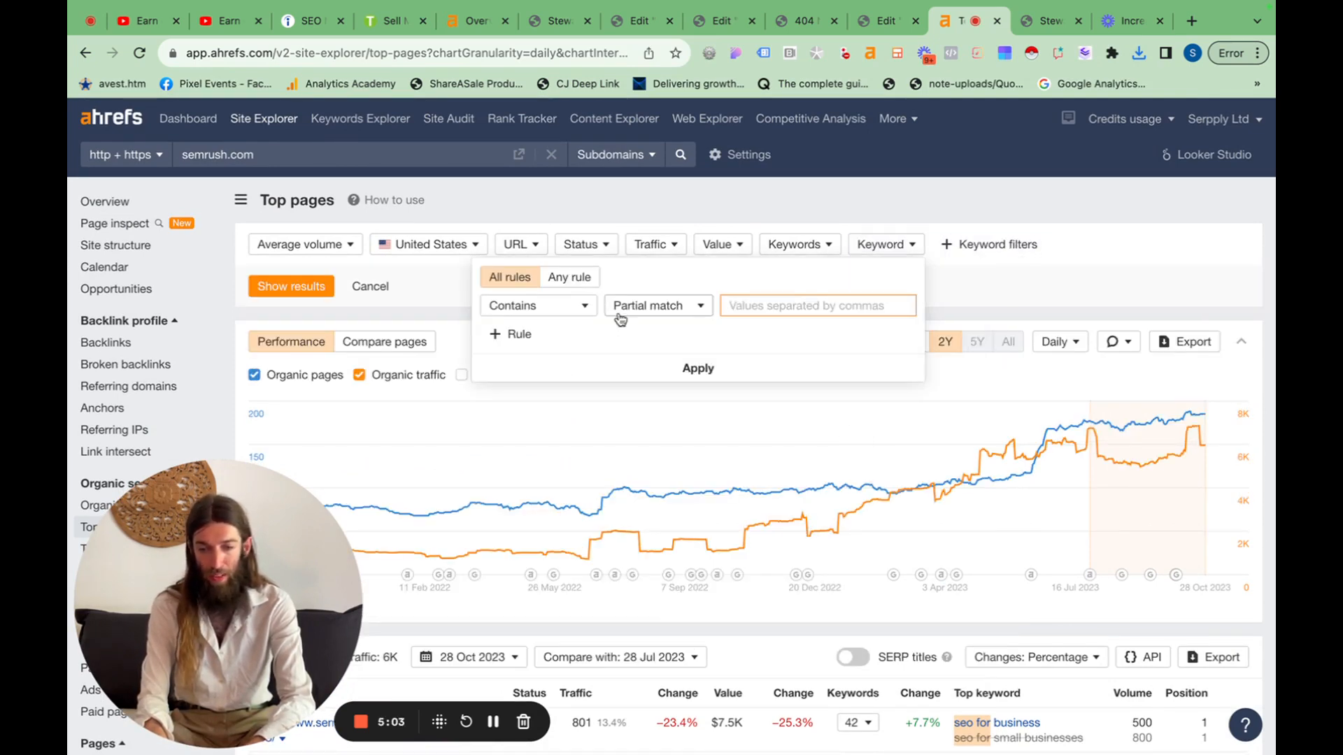
type("backlinks")
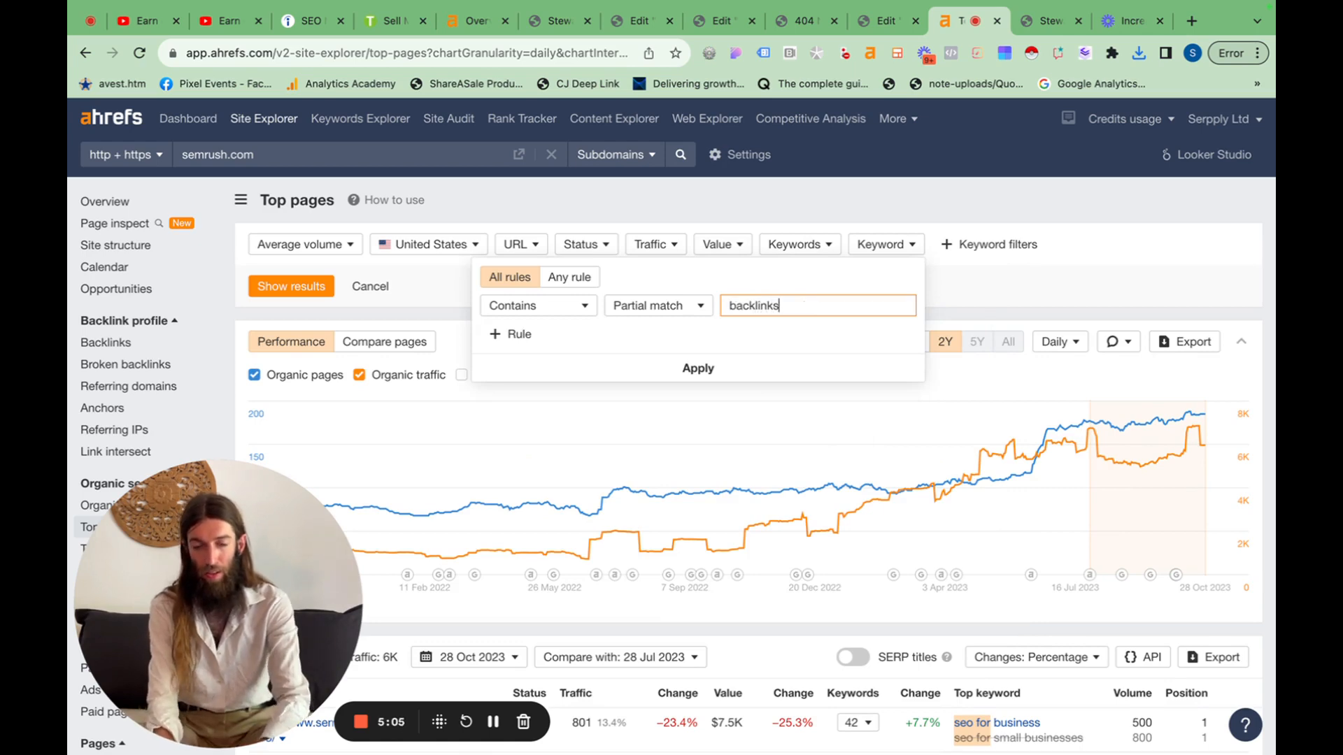
left_click(510, 334)
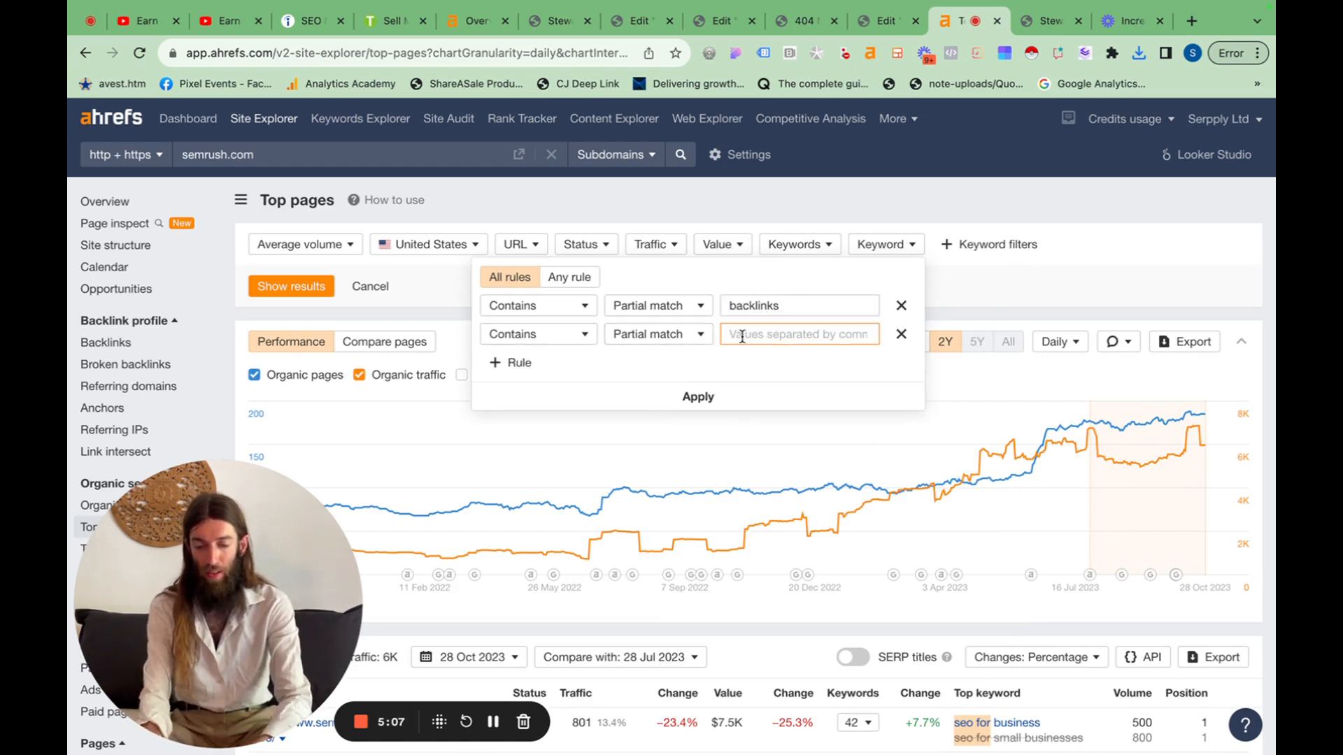
type("links")
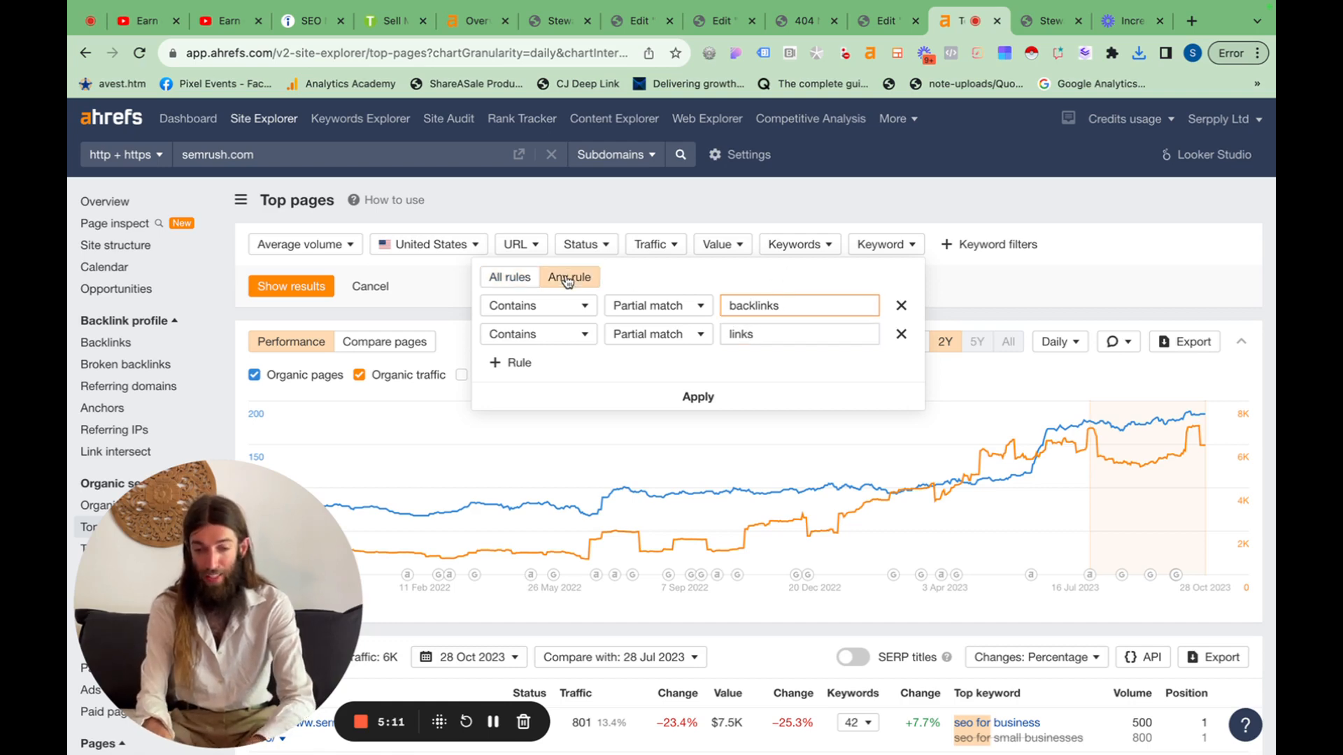
left_click(698, 396)
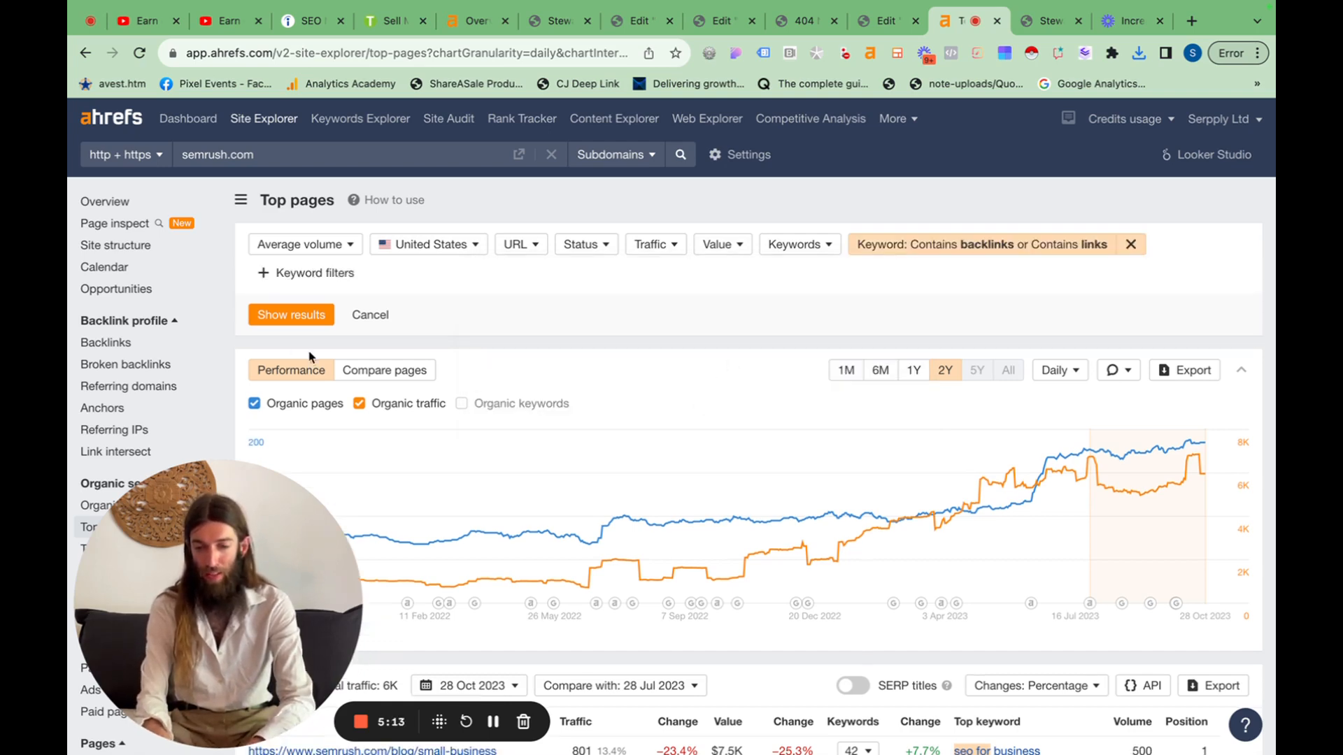
left_click(290, 314)
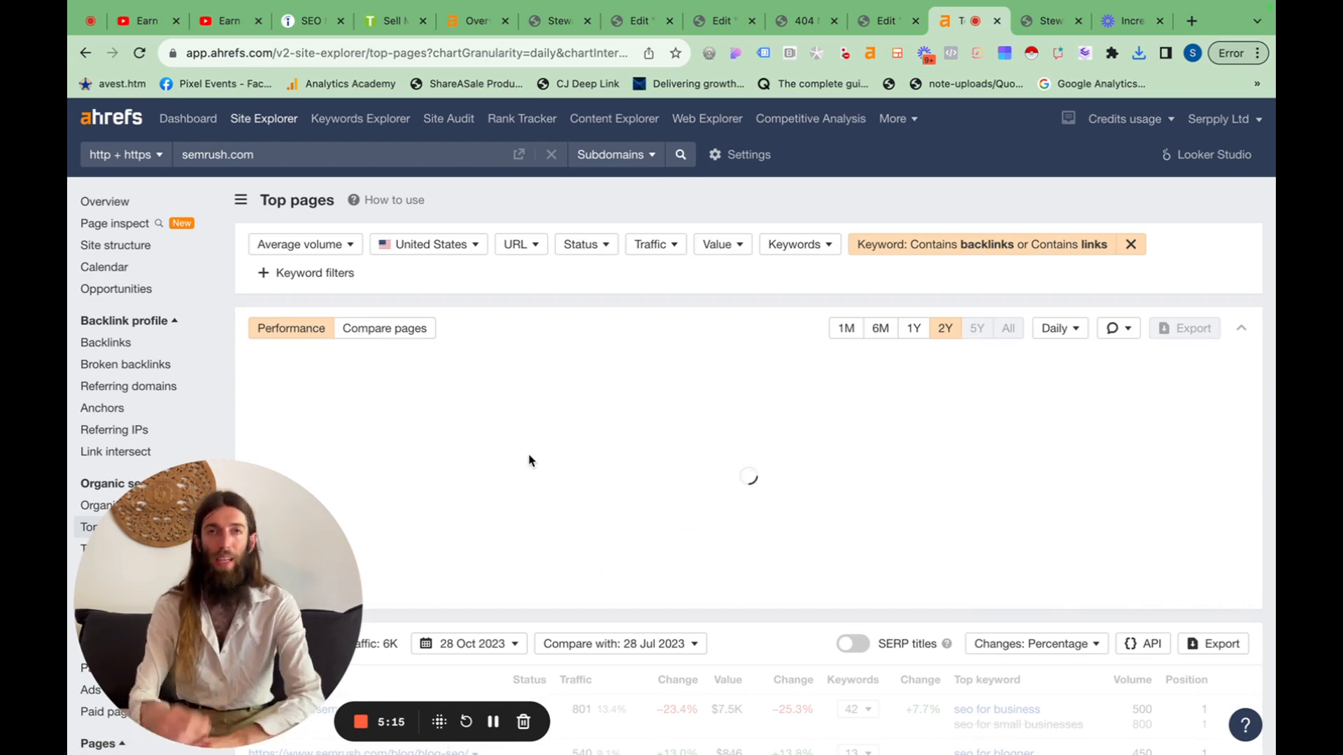
Scroll through the 414 backlinks-or-links pages with 21.7K traffic.
scroll("down", 3)
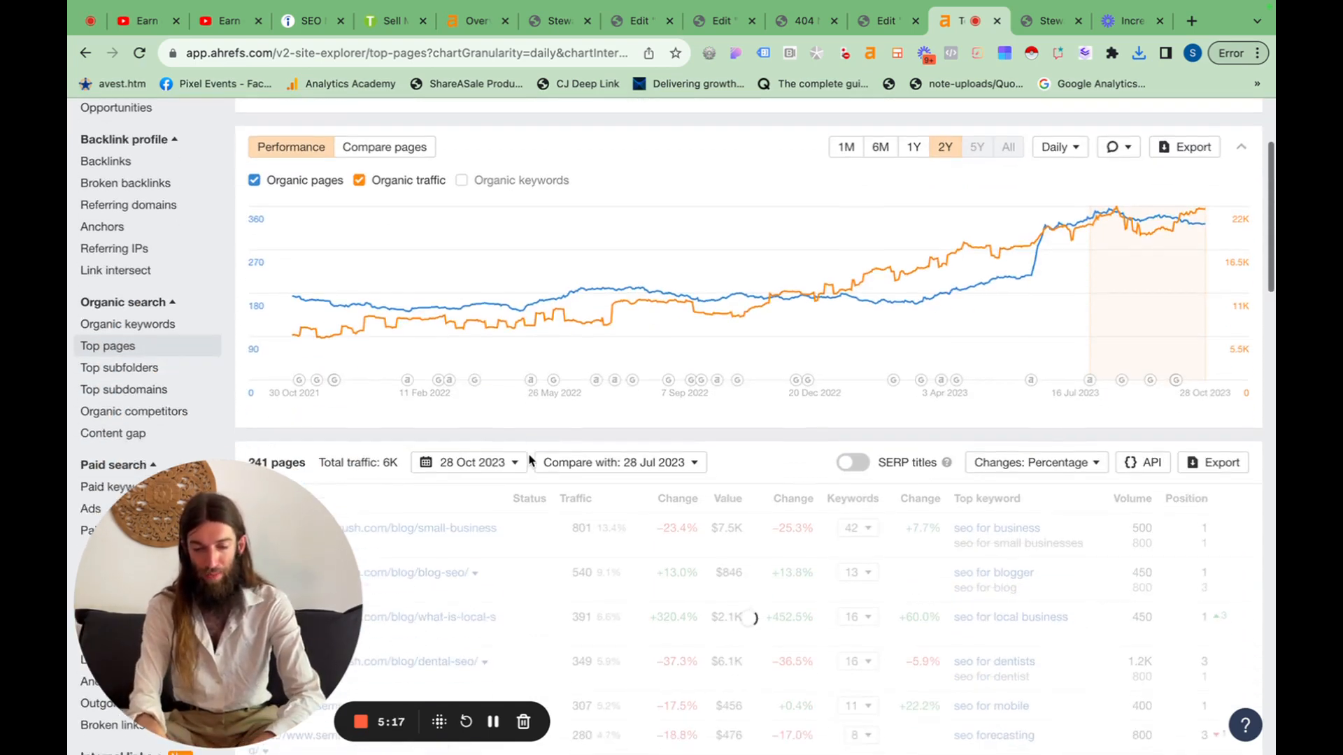
scroll("down", 3)
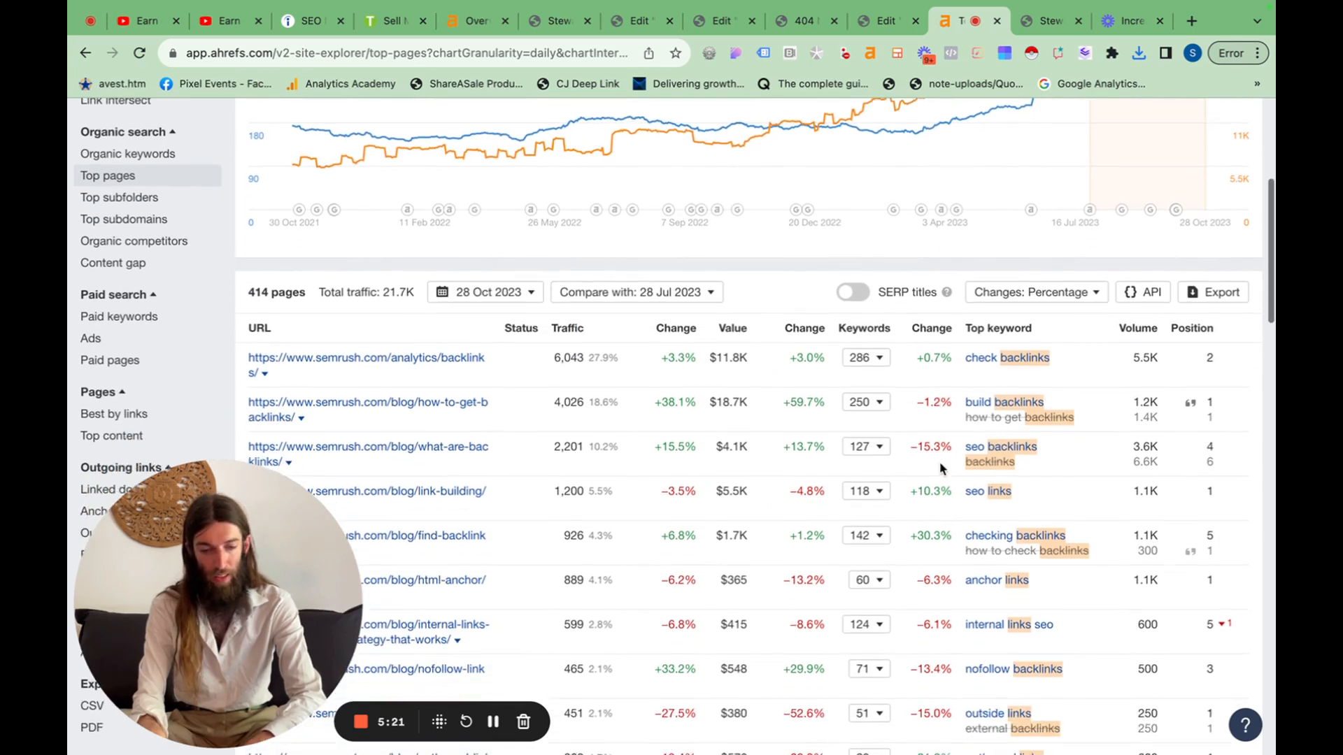
scroll("down", 3)
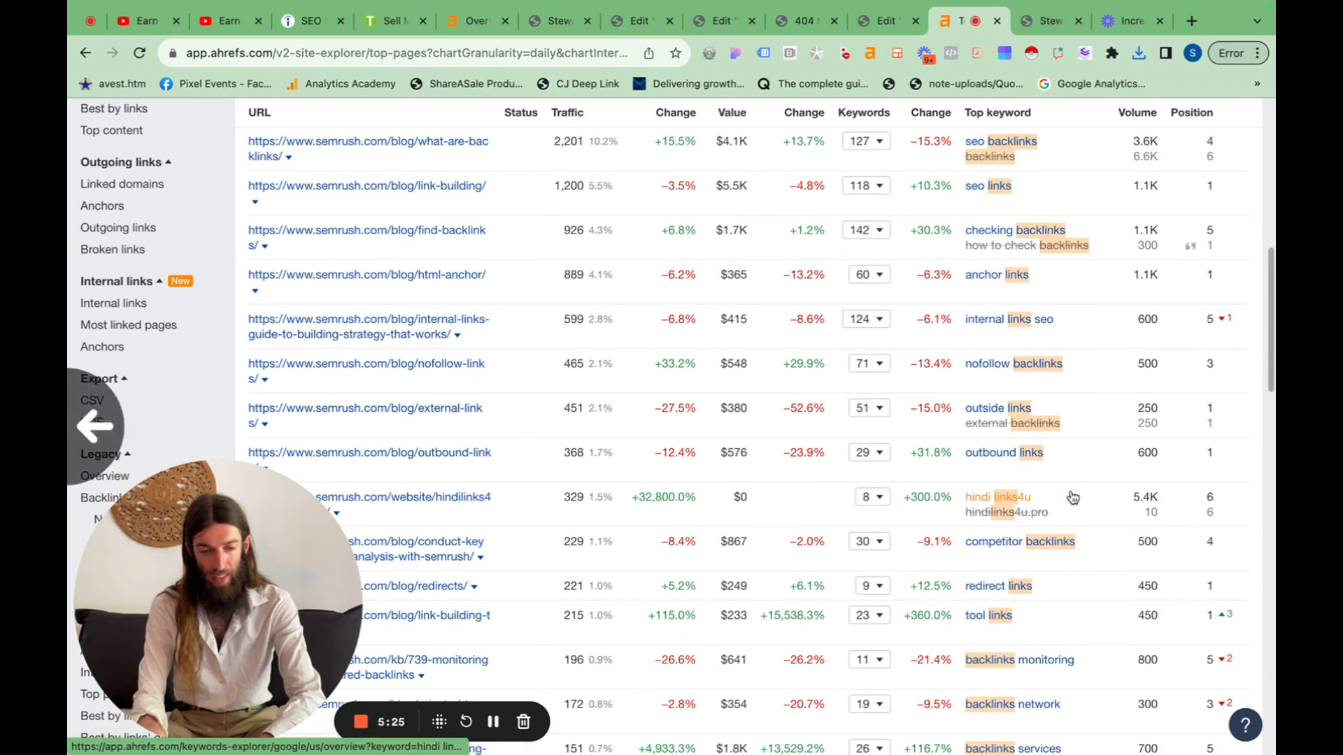
scroll("down", 3)
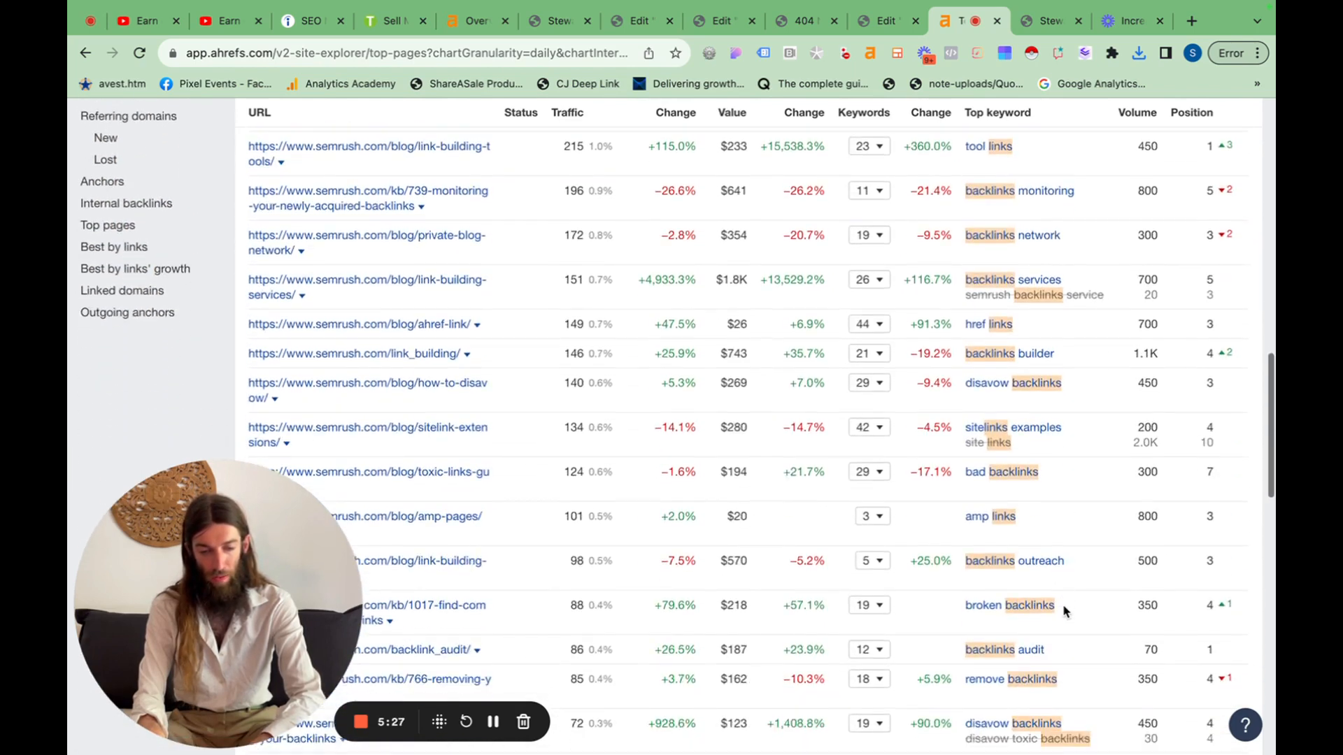
scroll("down", 3)
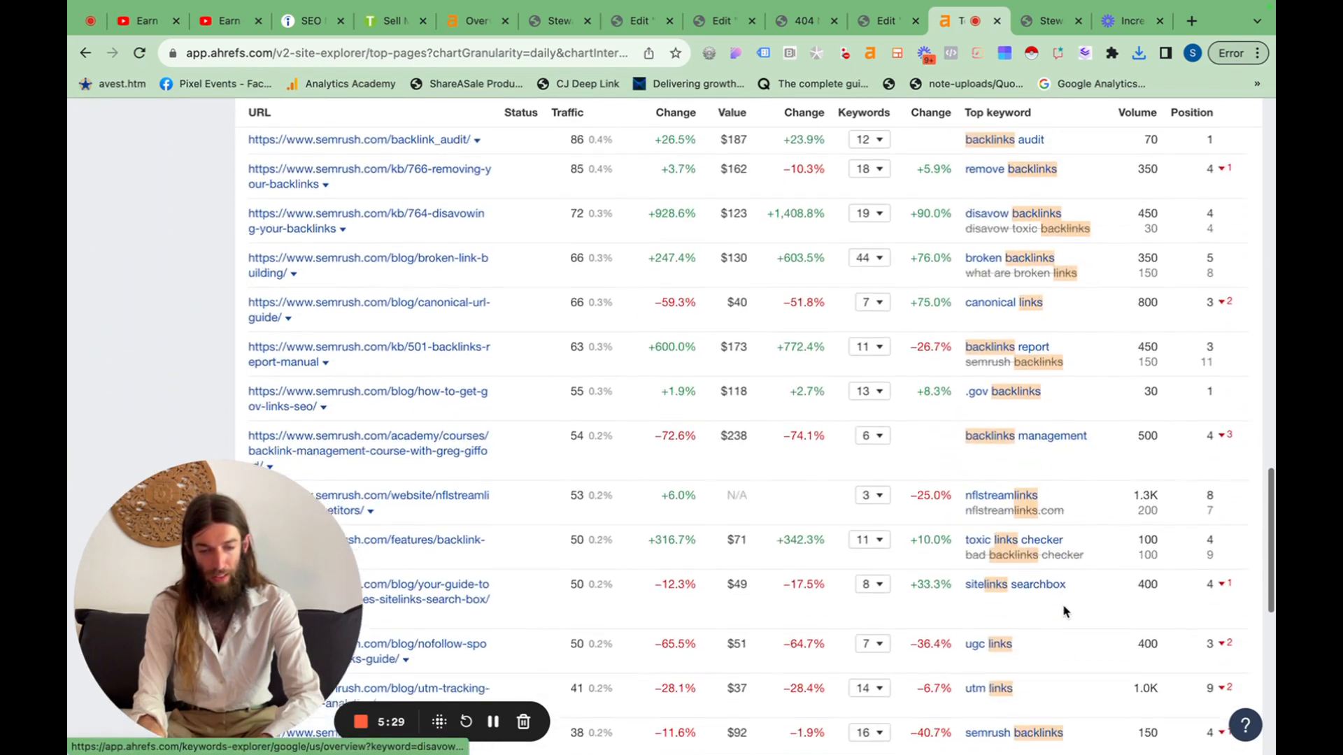
scroll("down", 3)
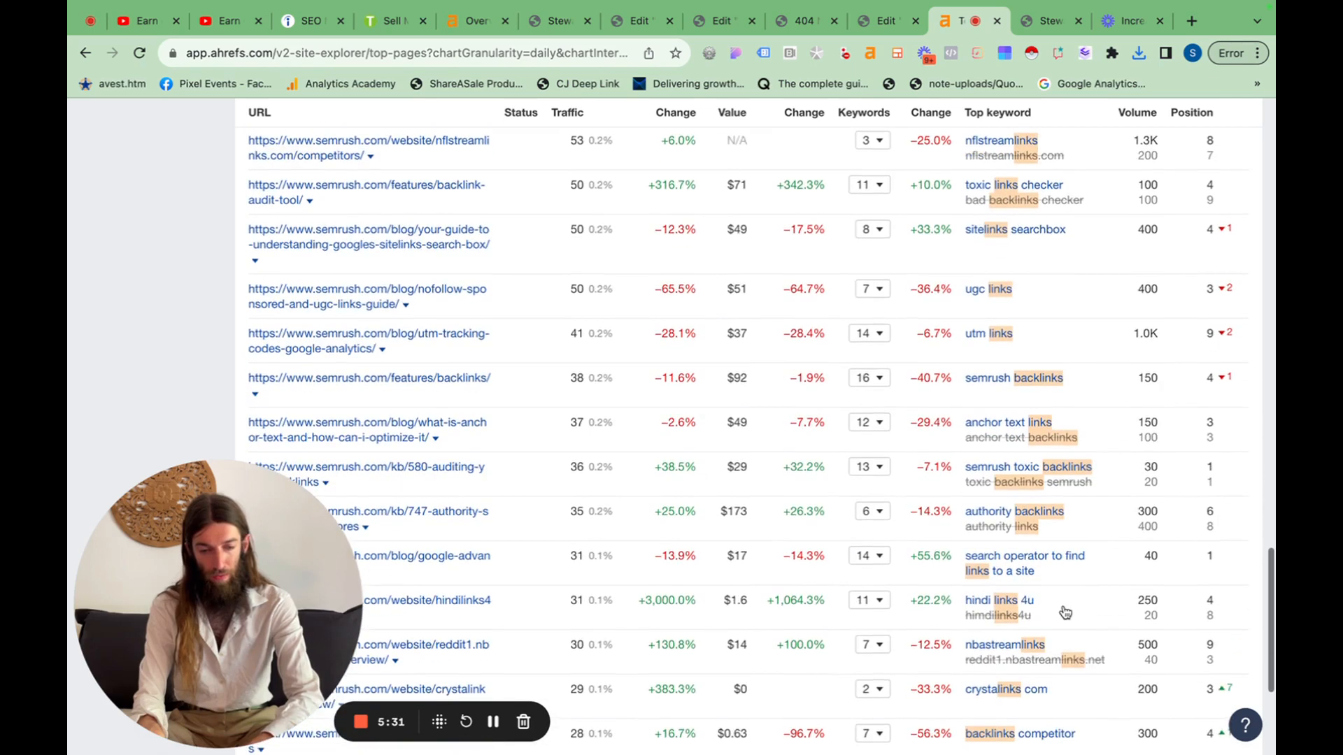
scroll("down", 3)
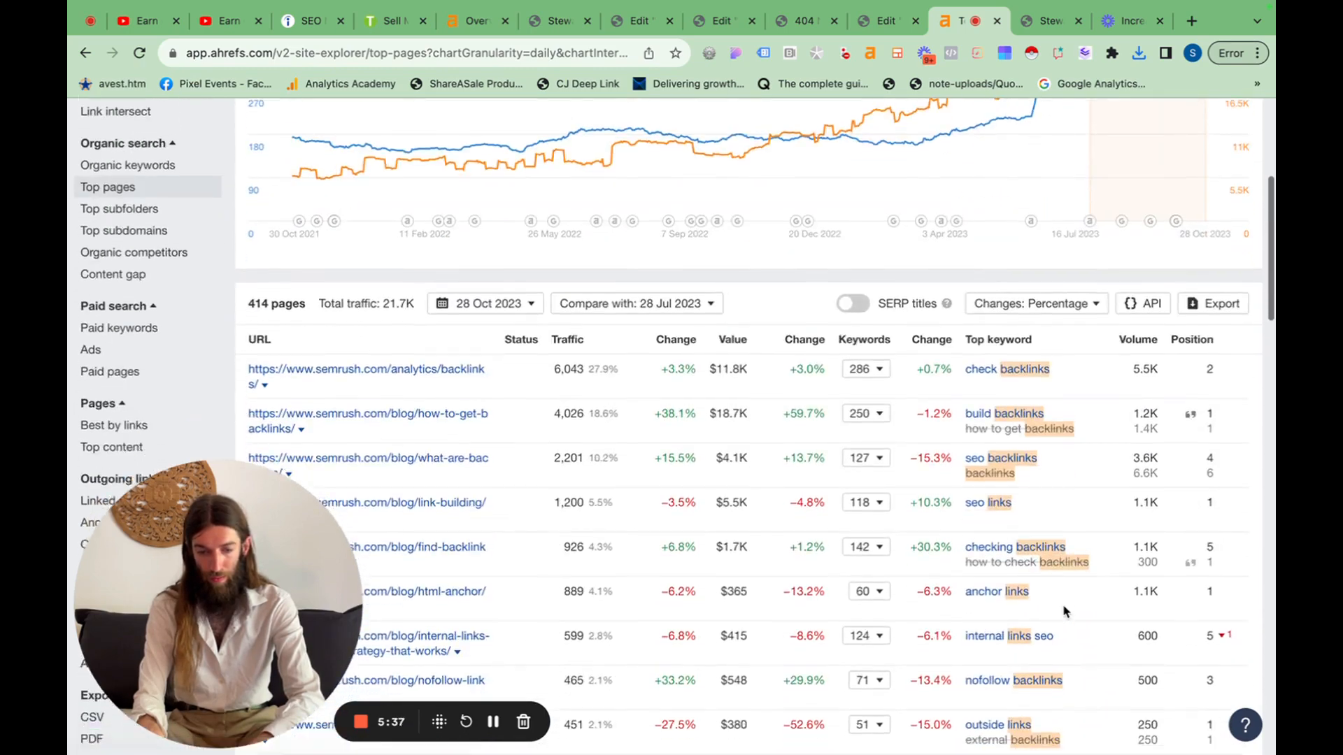
scroll("down", 3)
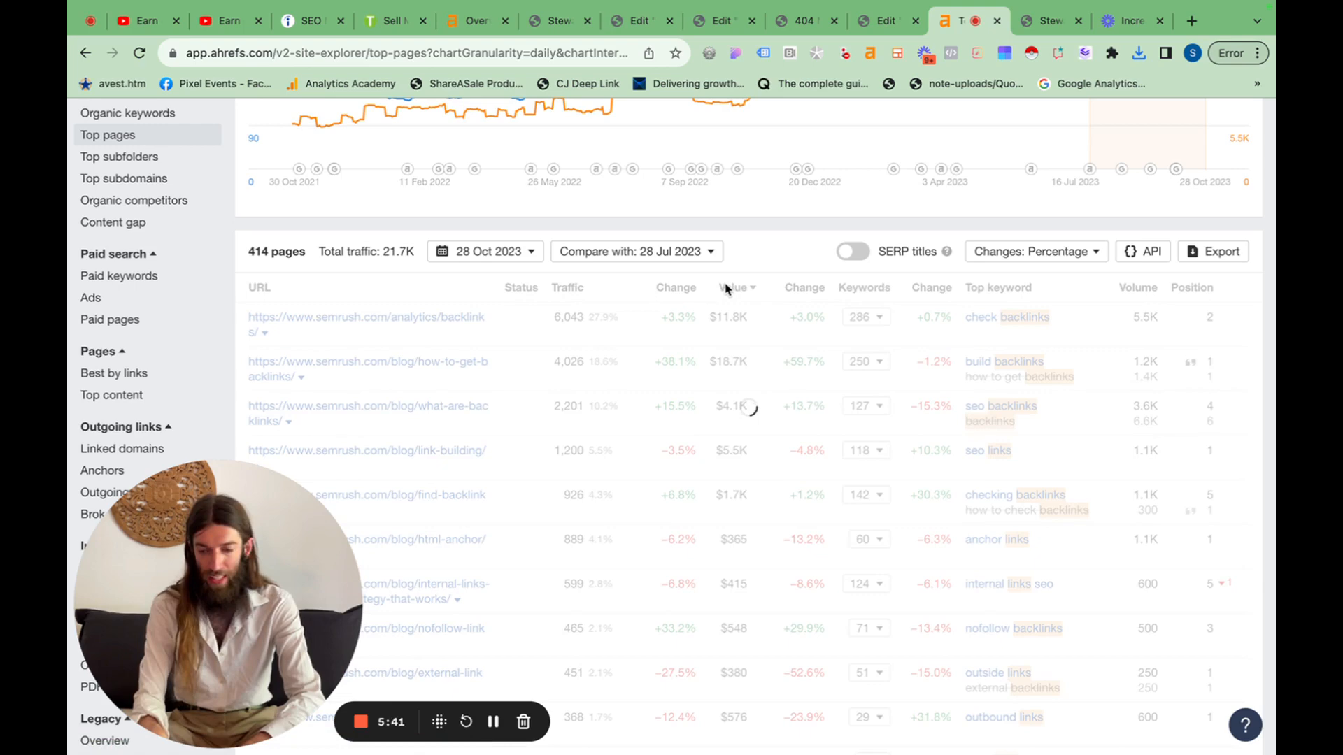
mouse_move(770, 401)
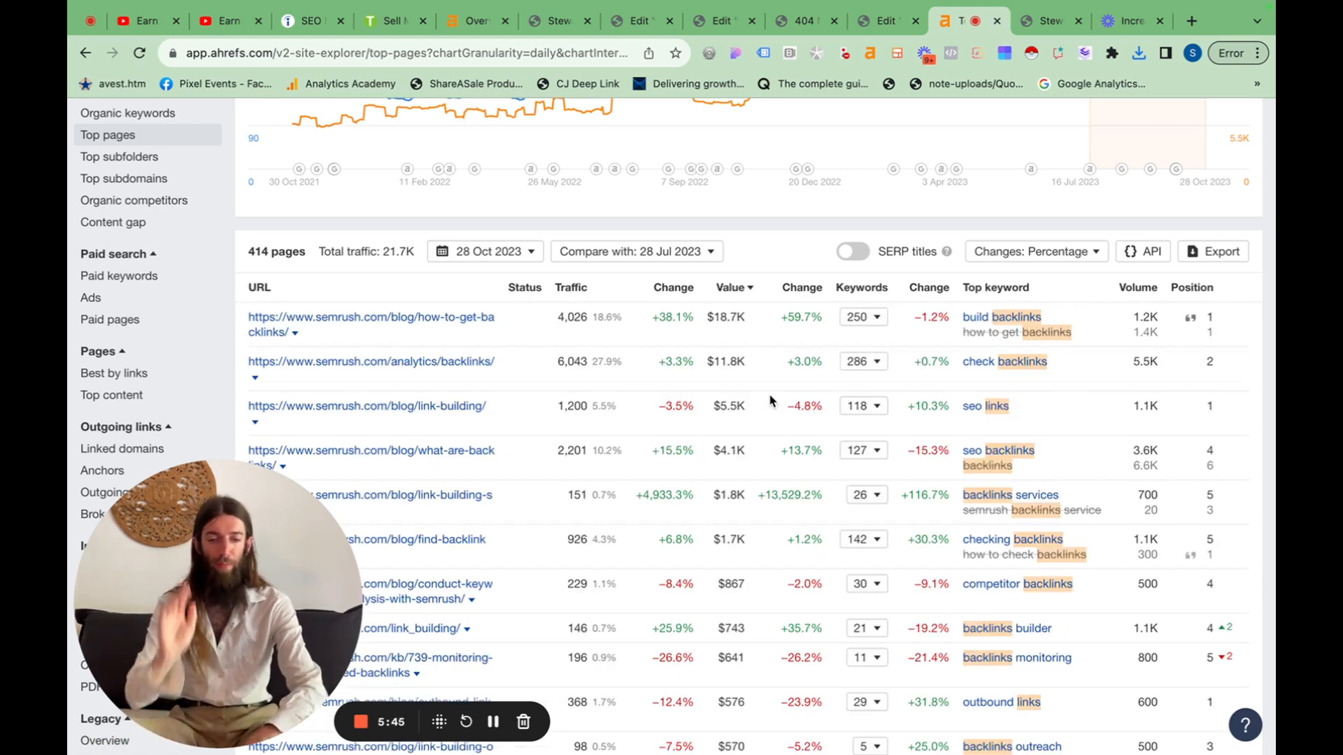
scroll("down", 3)
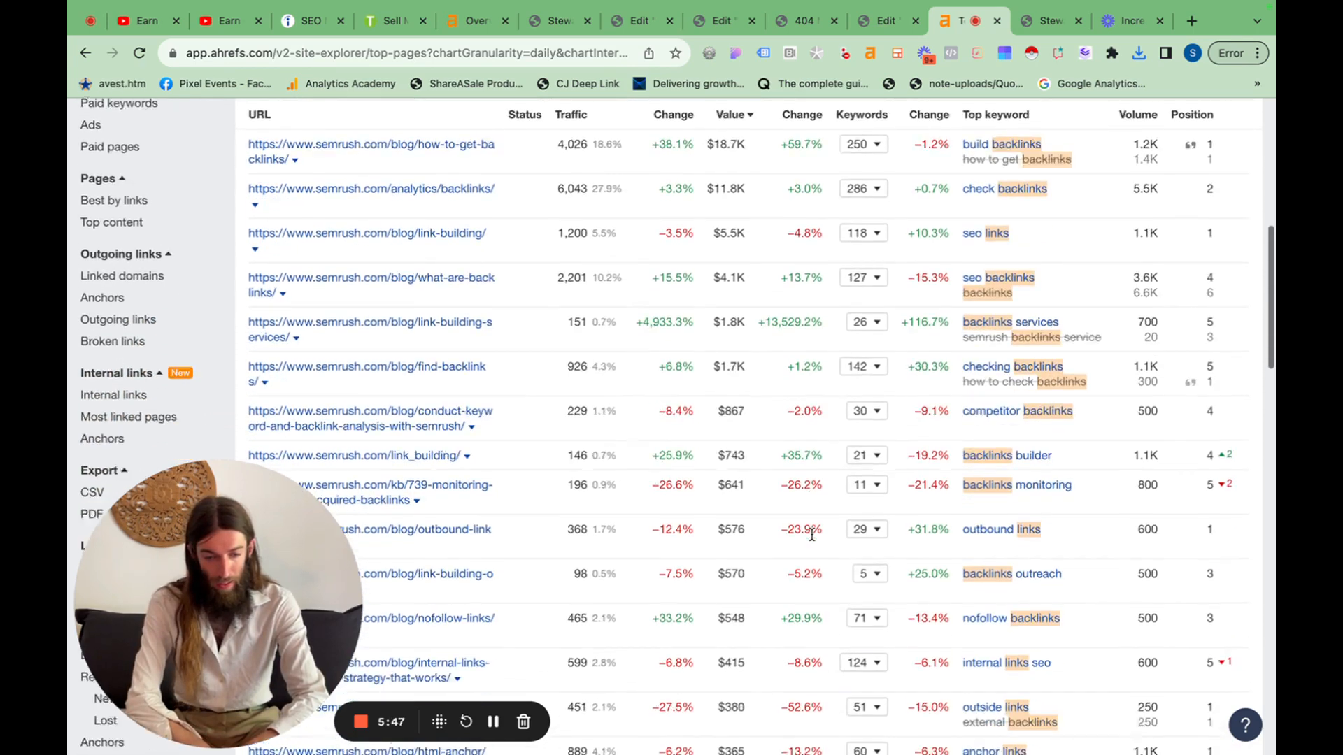
scroll("down", 3)
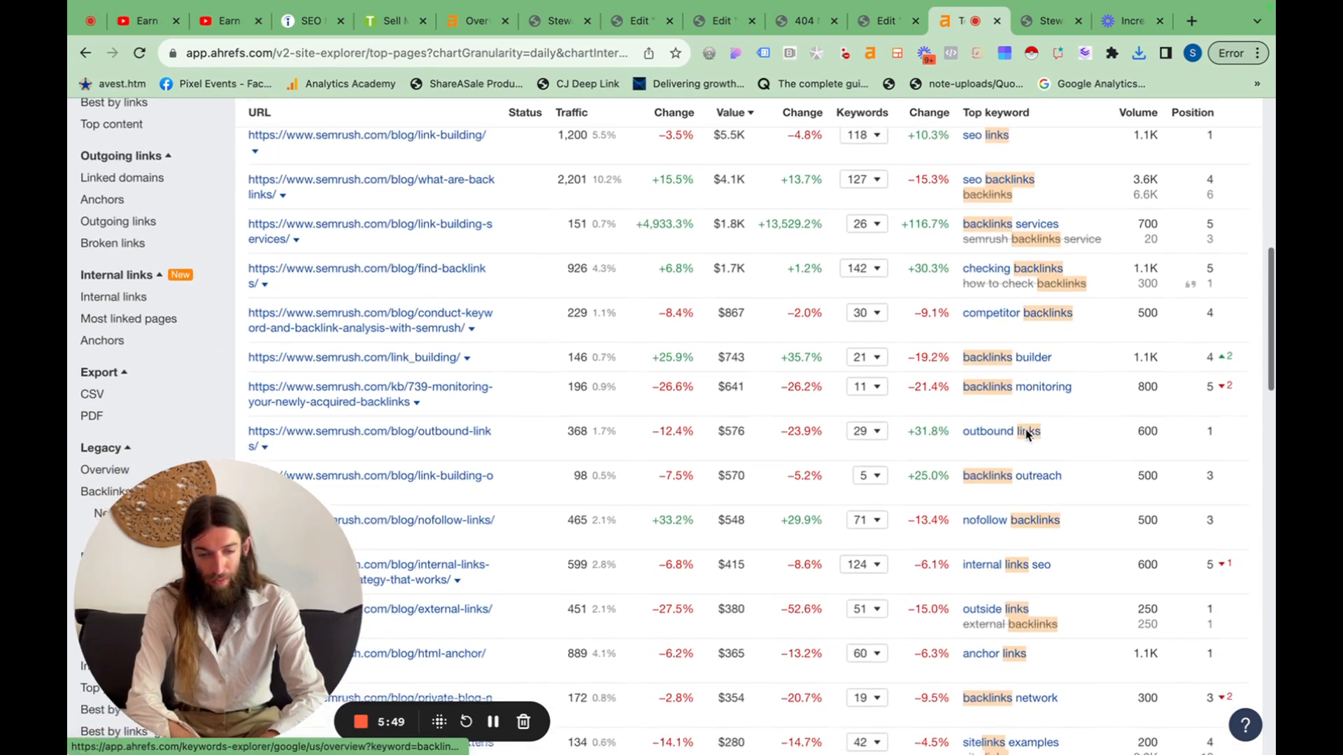
scroll("down", 3)
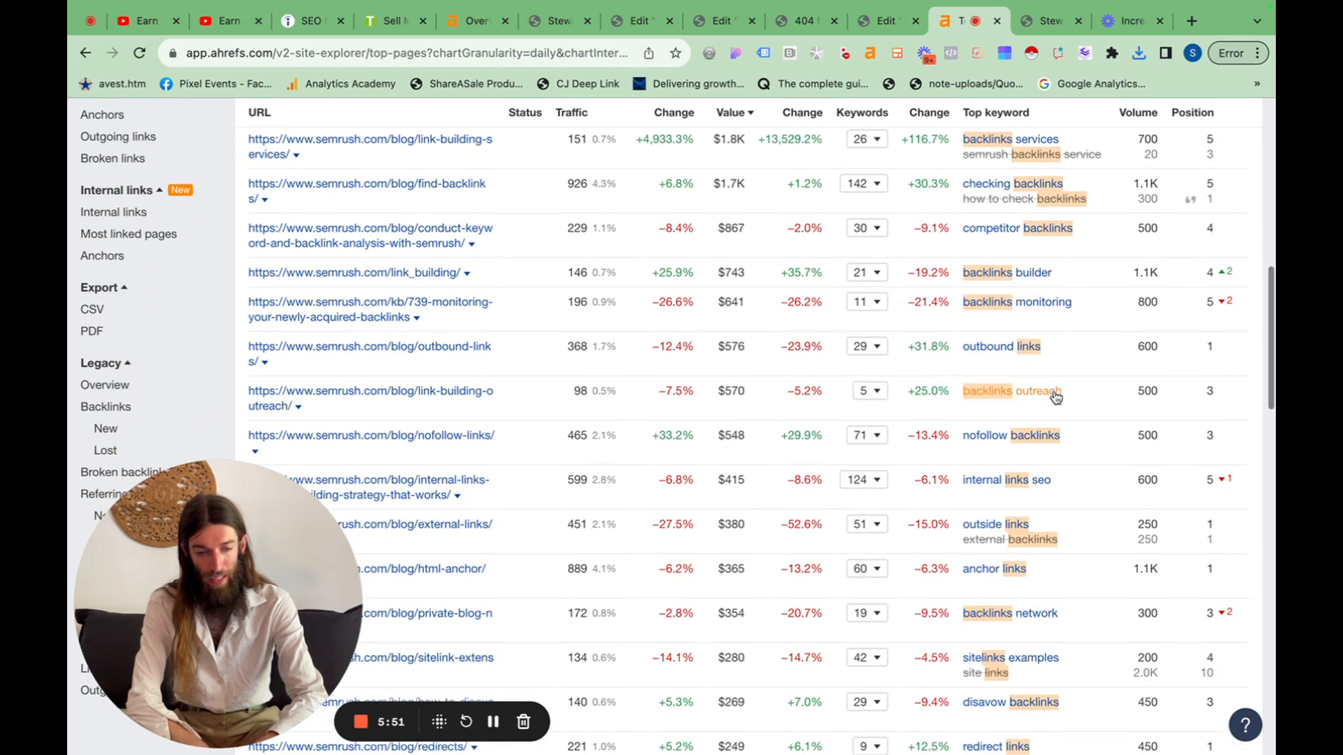
scroll("down", 3)
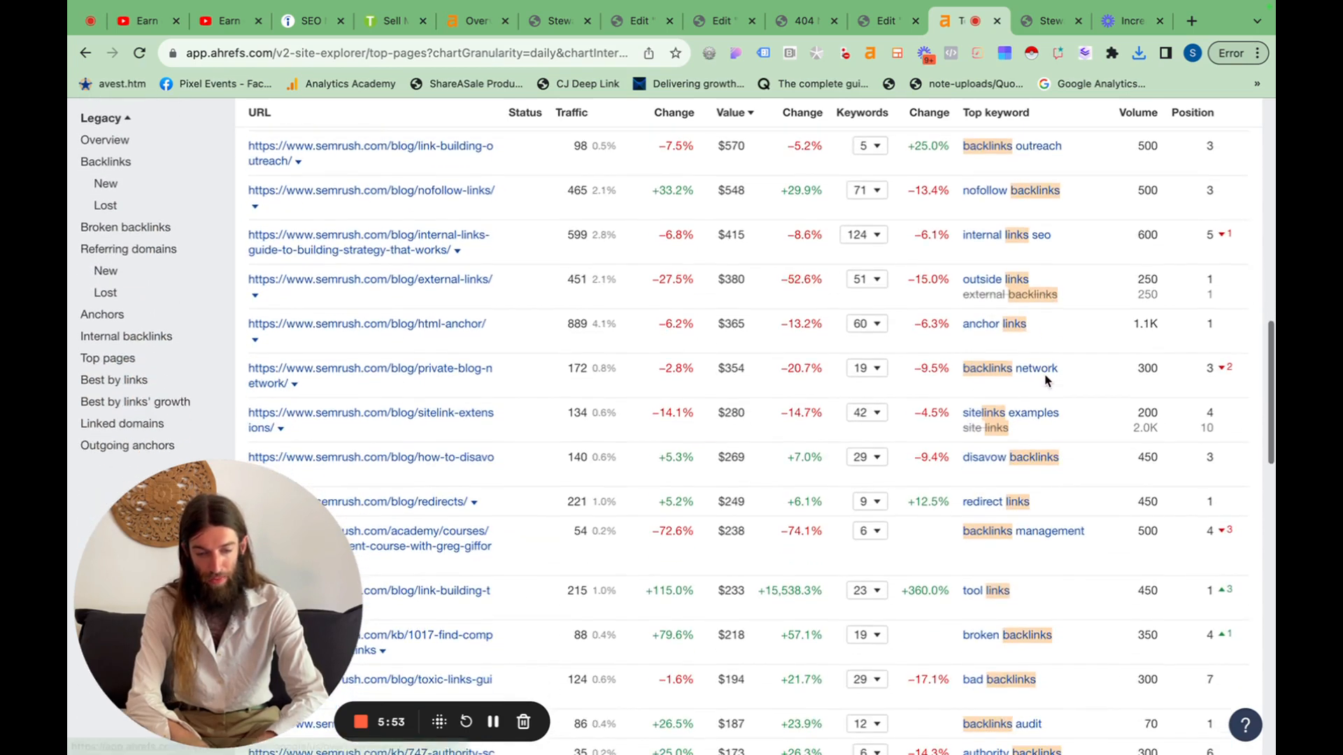
scroll("down", 3)
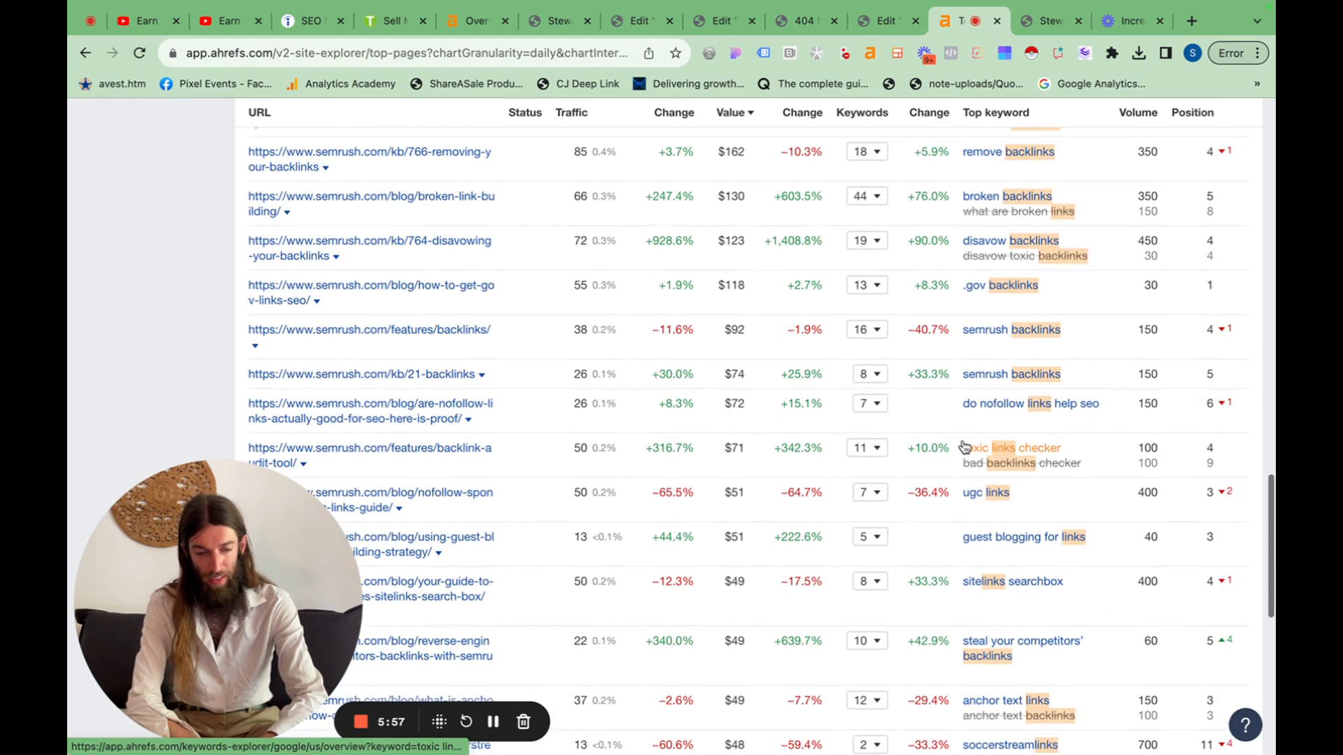
scroll("down", 3)
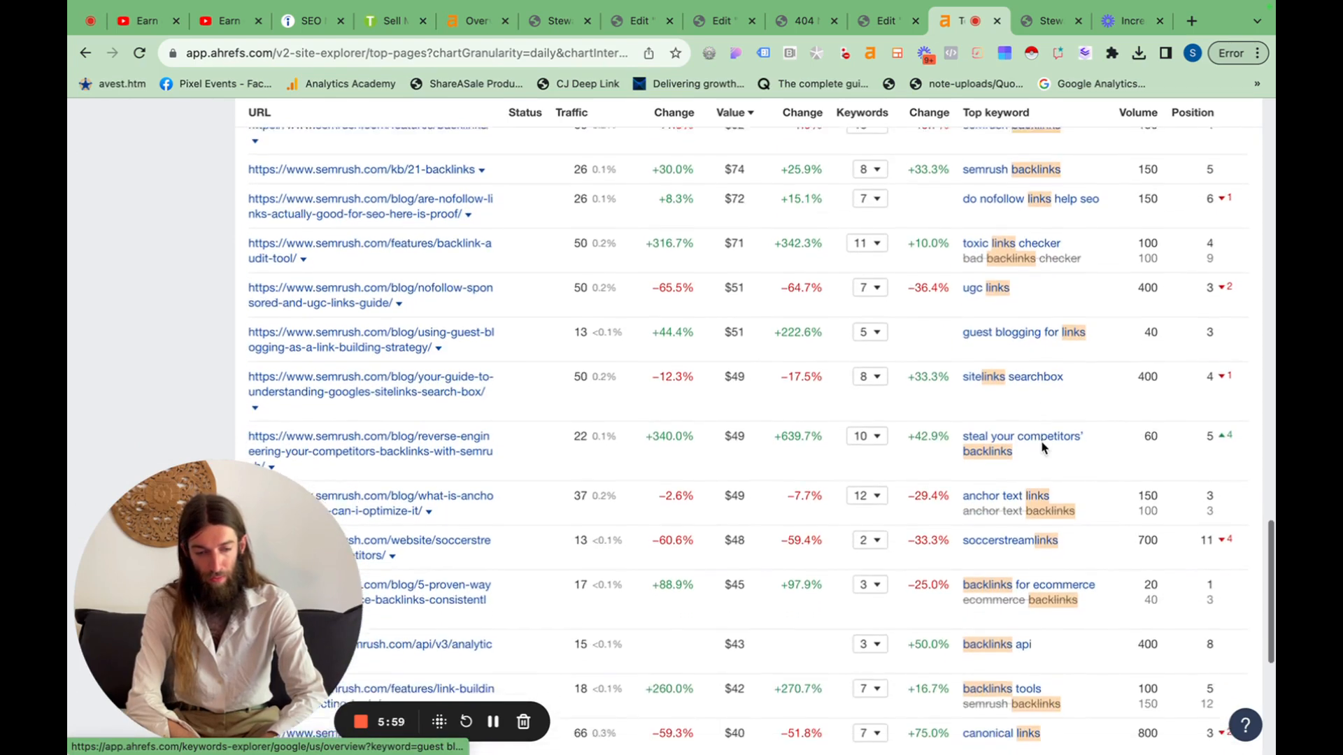
scroll("down", 3)
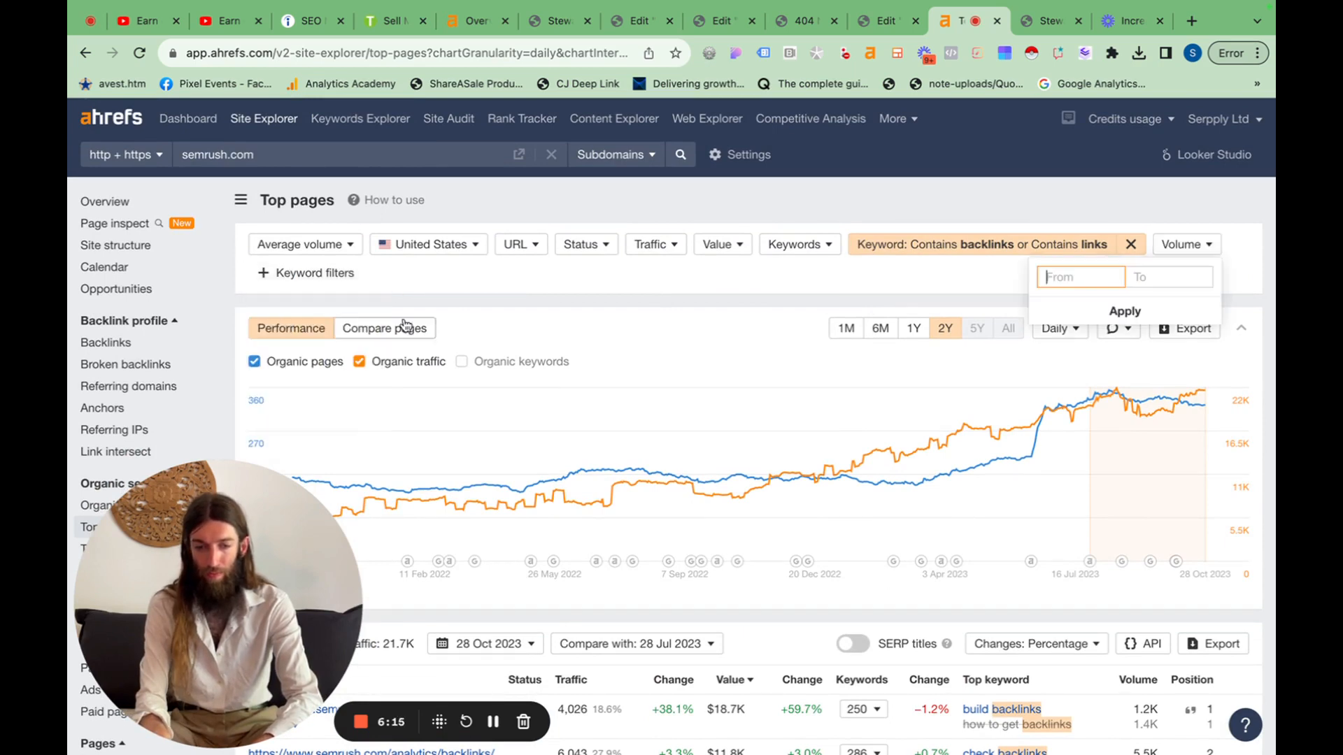
Set minimum keyword volume to 100, trimming the list to 184 pages with 17.9K traffic.
type("100")
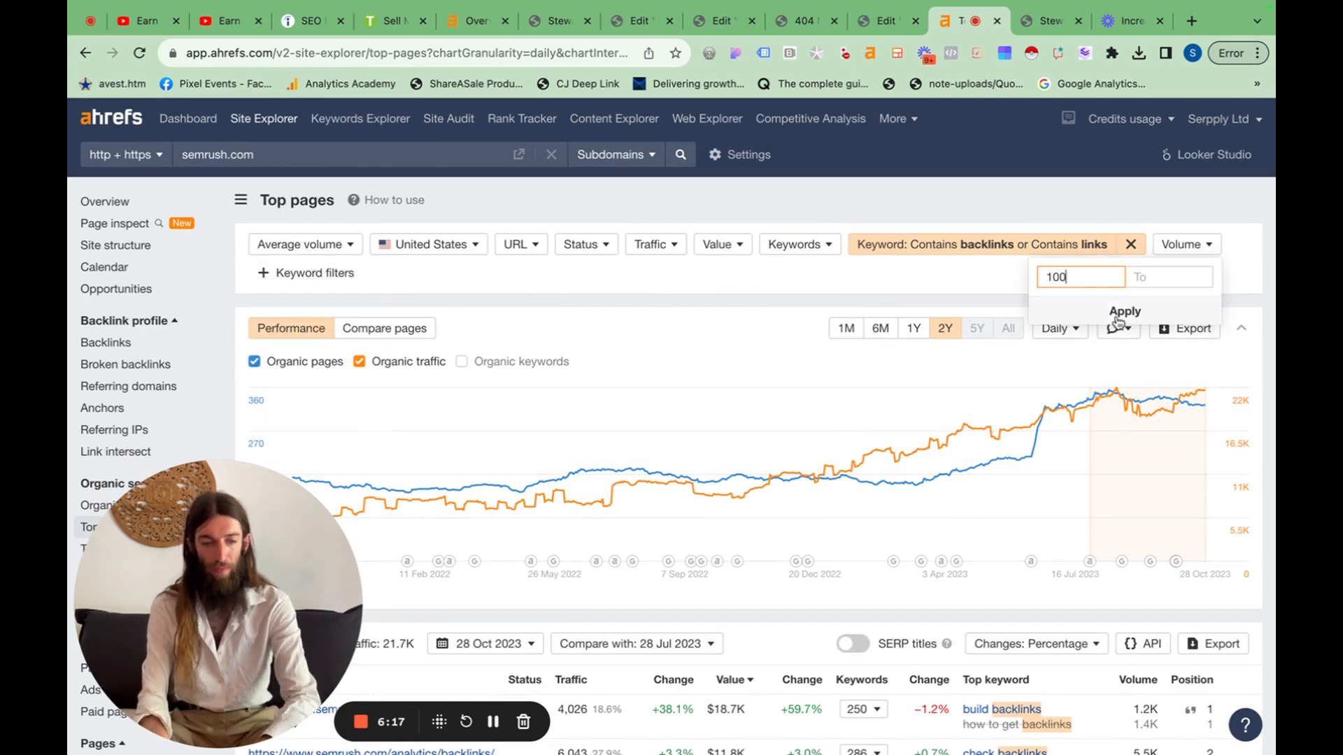
left_click(1124, 310)
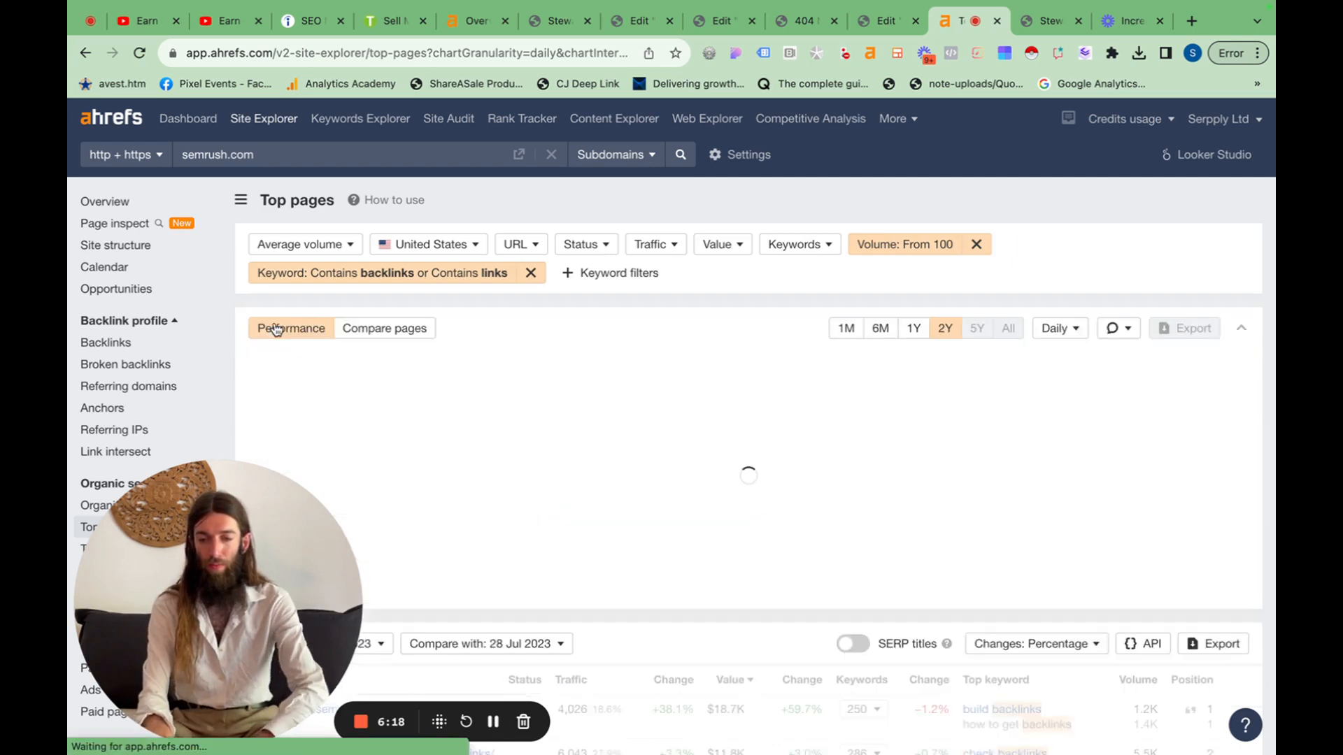
scroll("down", 3)
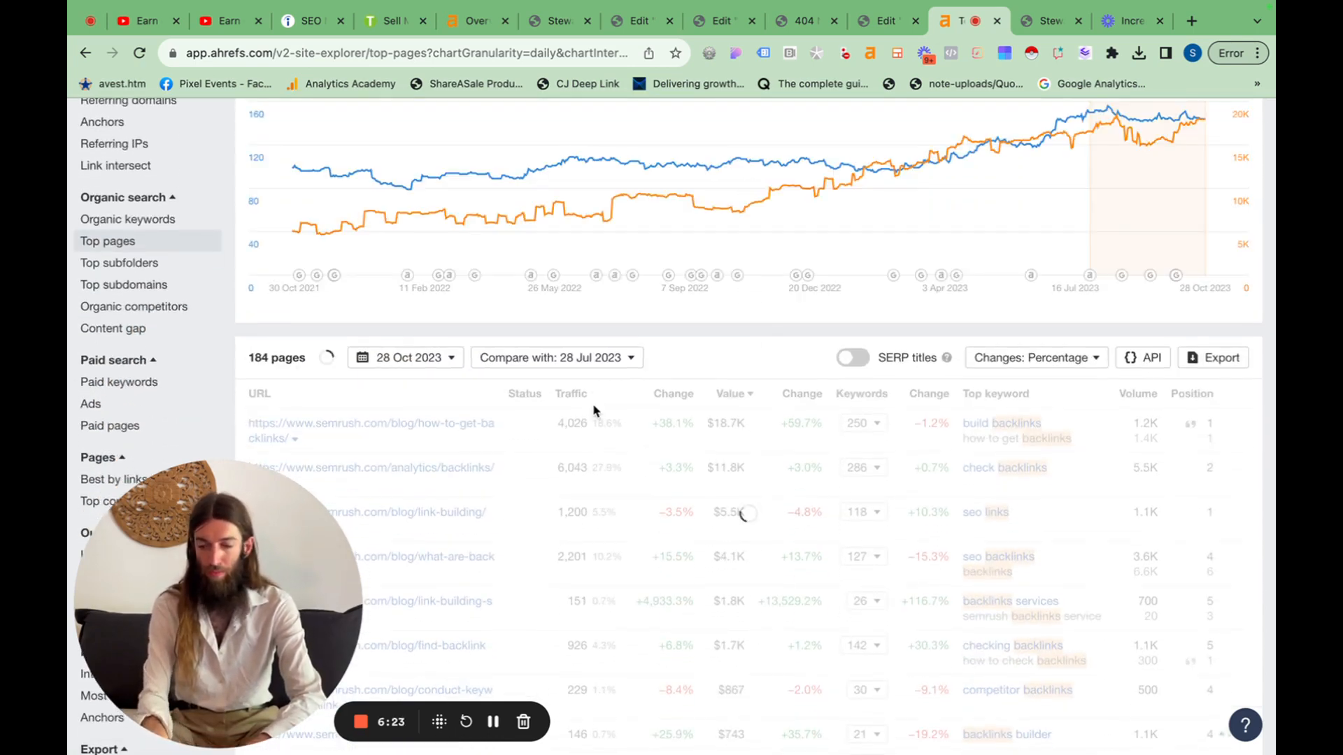
scroll("down", 3)
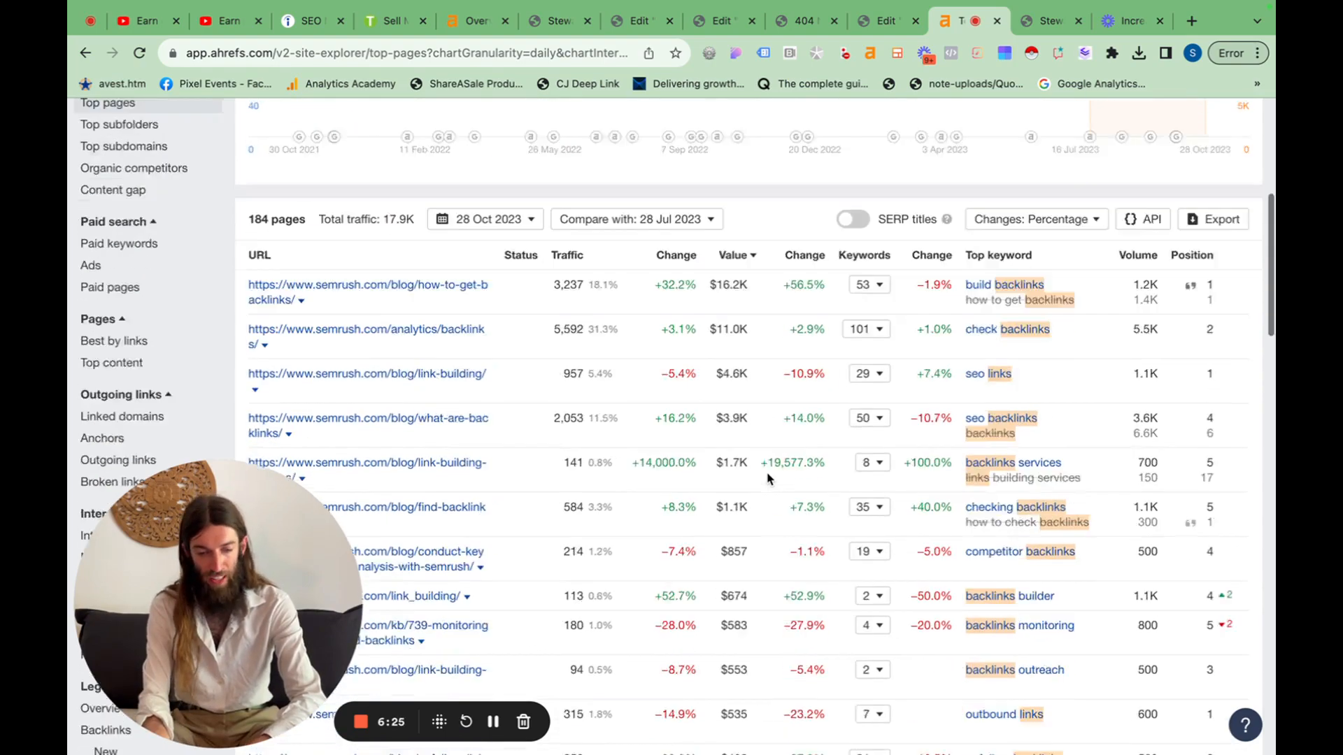
scroll("down", 3)
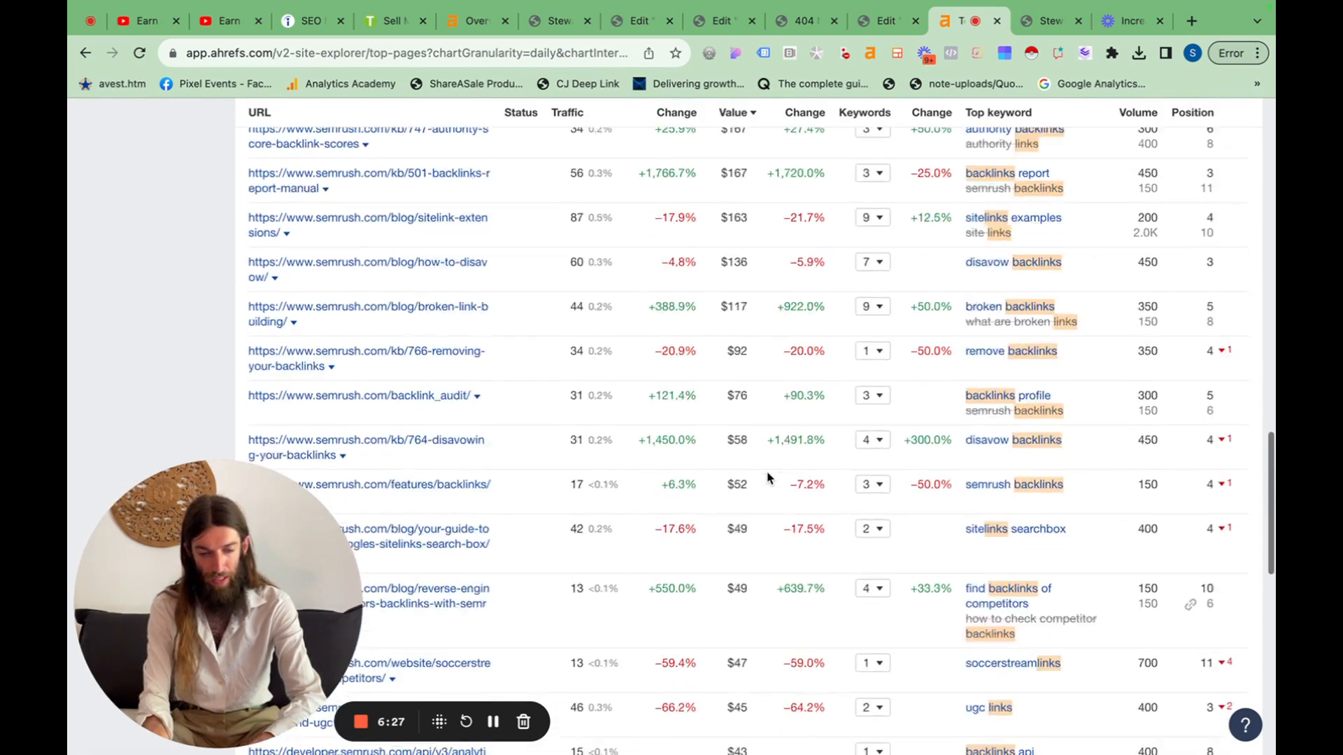
scroll("down", 3)
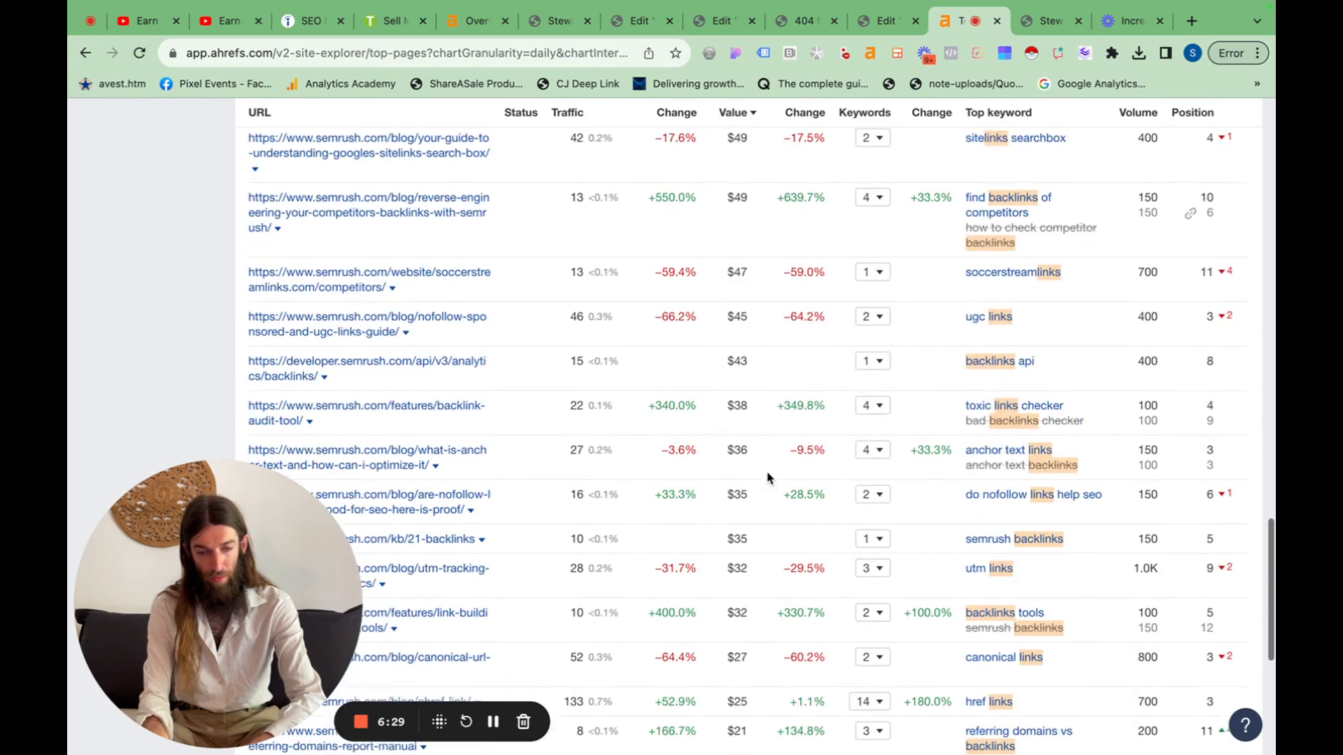
scroll("down", 3)
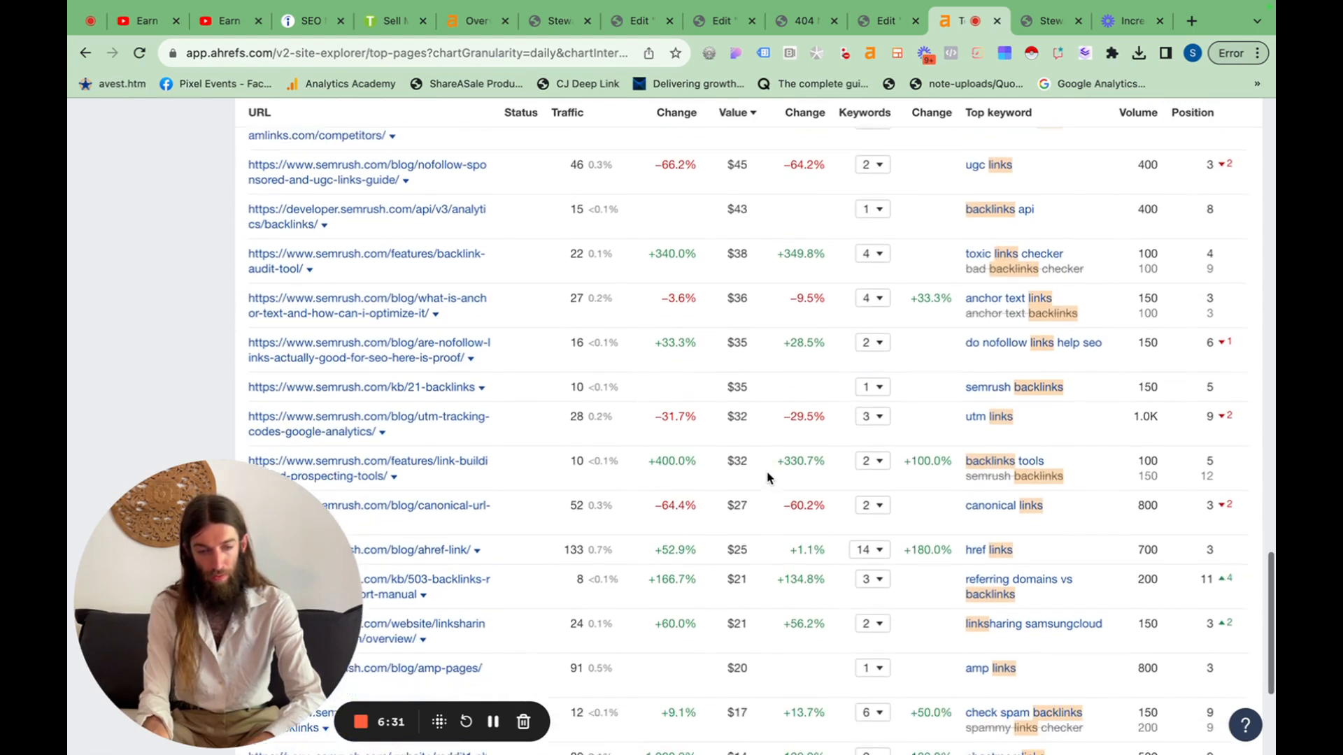
scroll("down", 3)
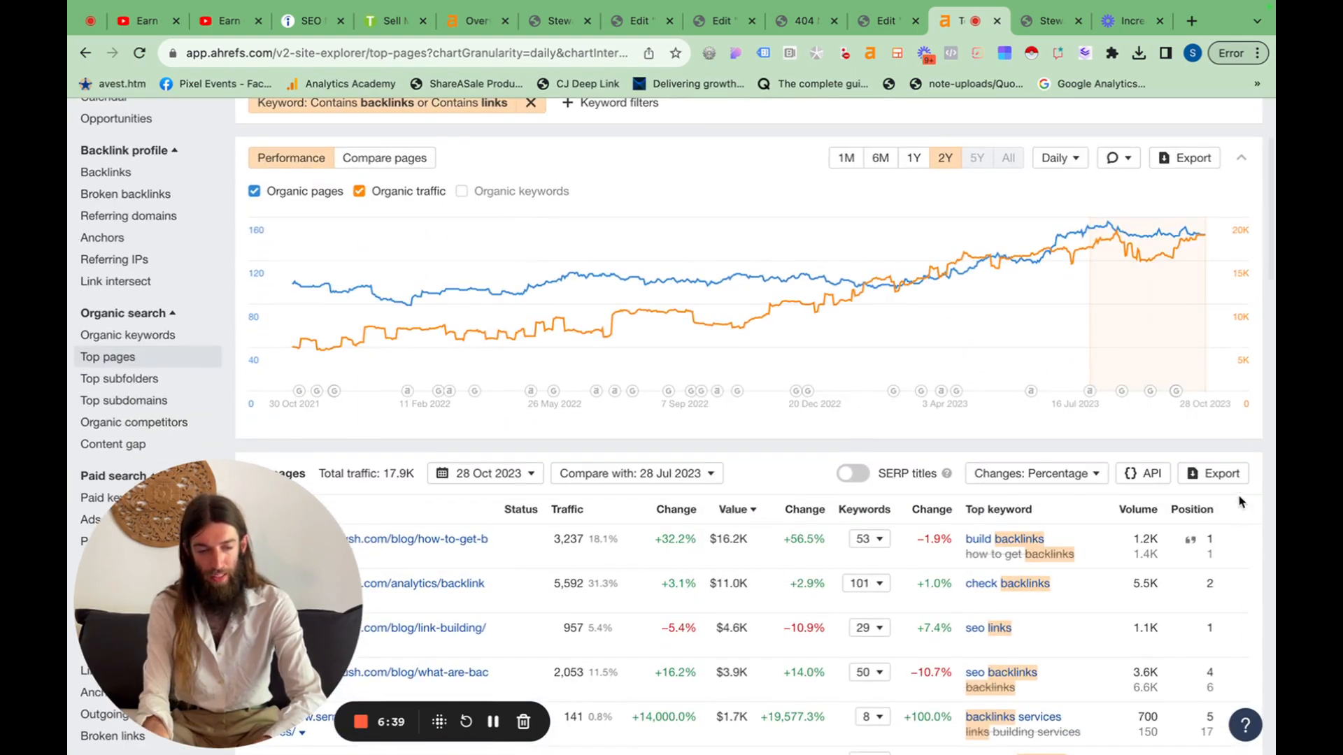
Export the 184 backlinks-or-links top pages with volume of at least 100.
left_click(1212, 473)
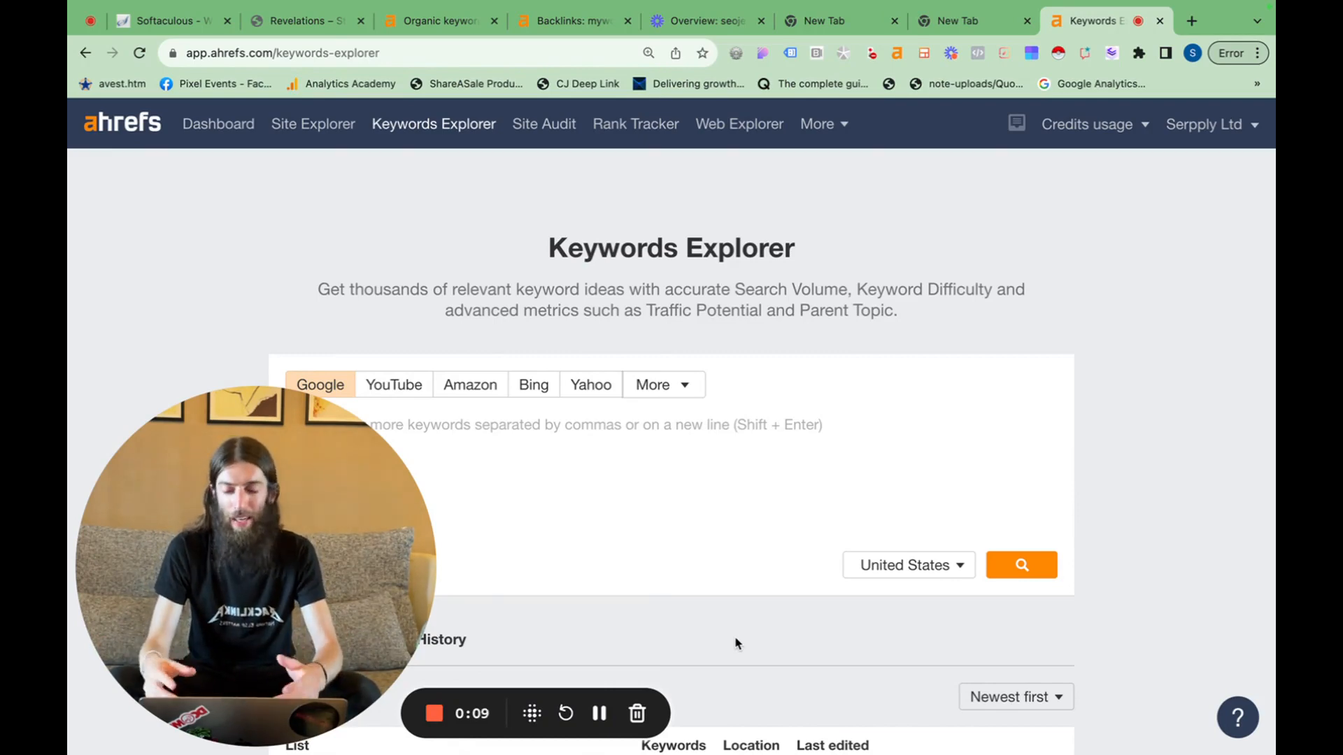
mouse_move(638, 630)
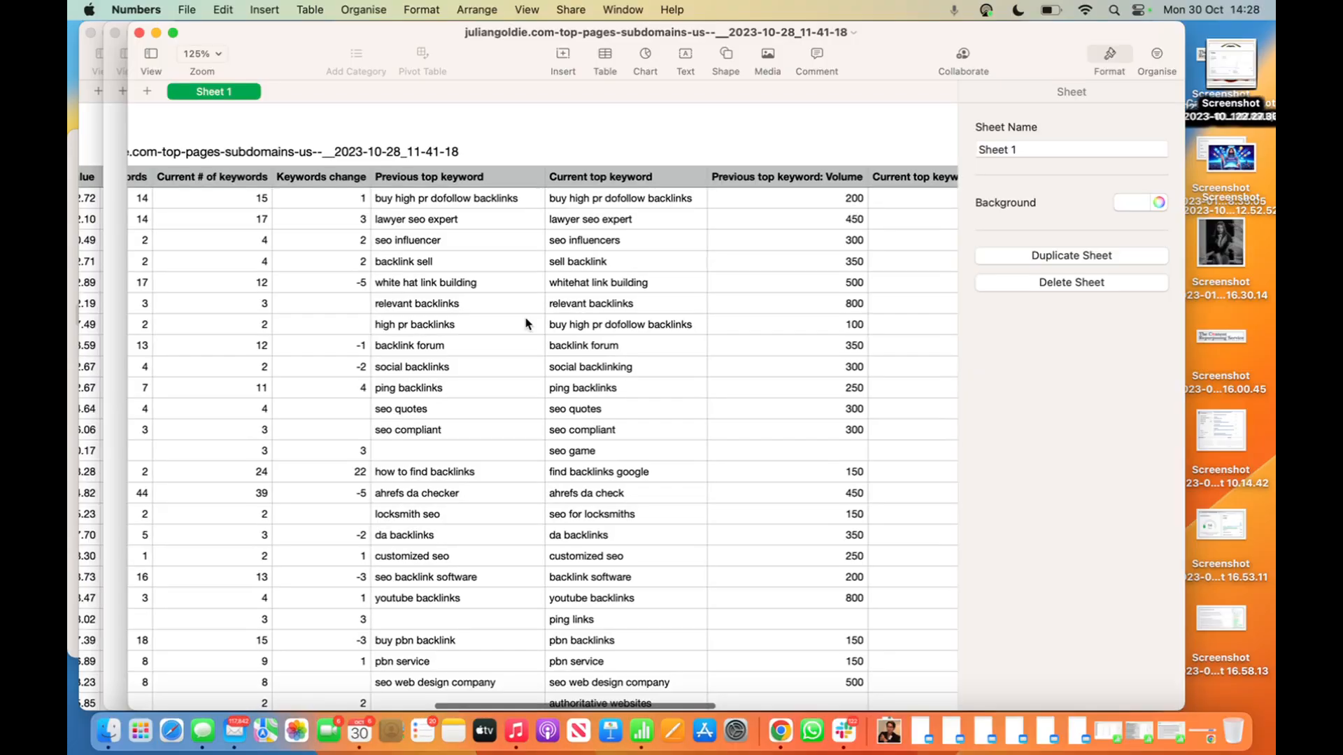
left_click(625, 121)
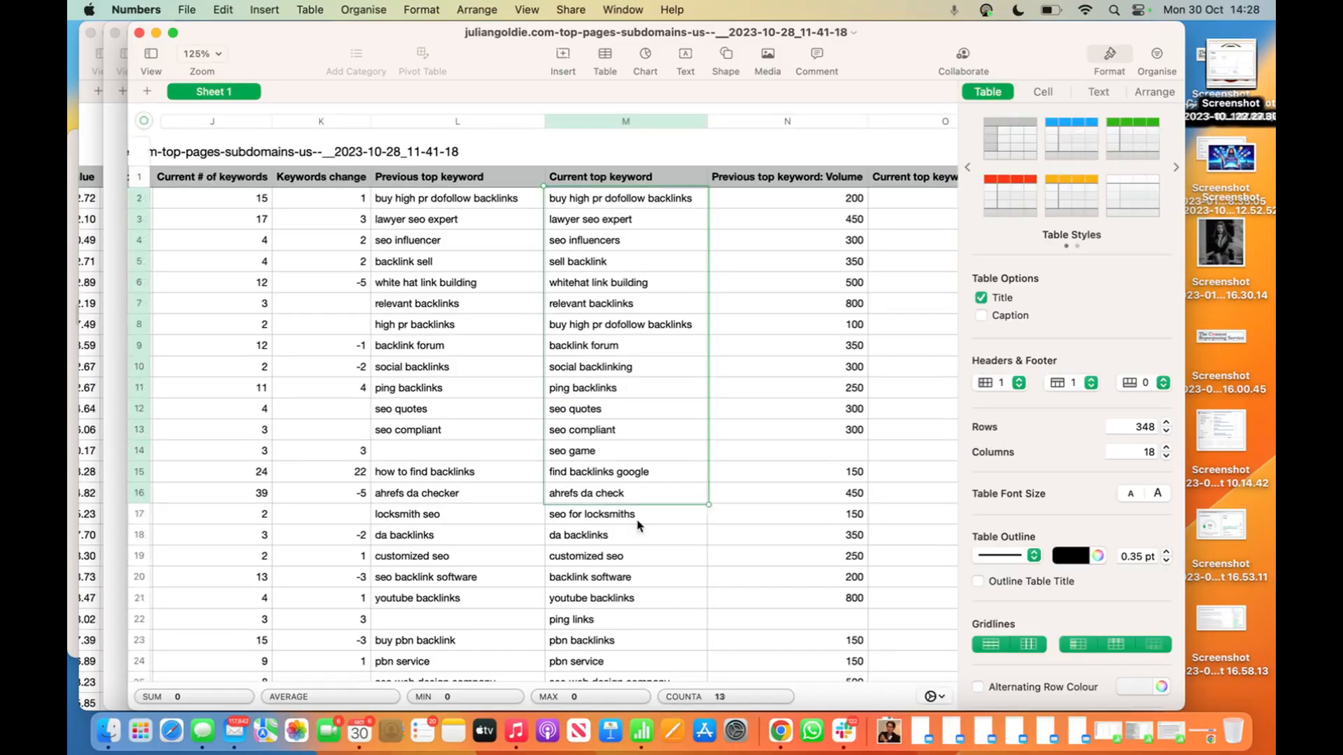
scroll("down", 3)
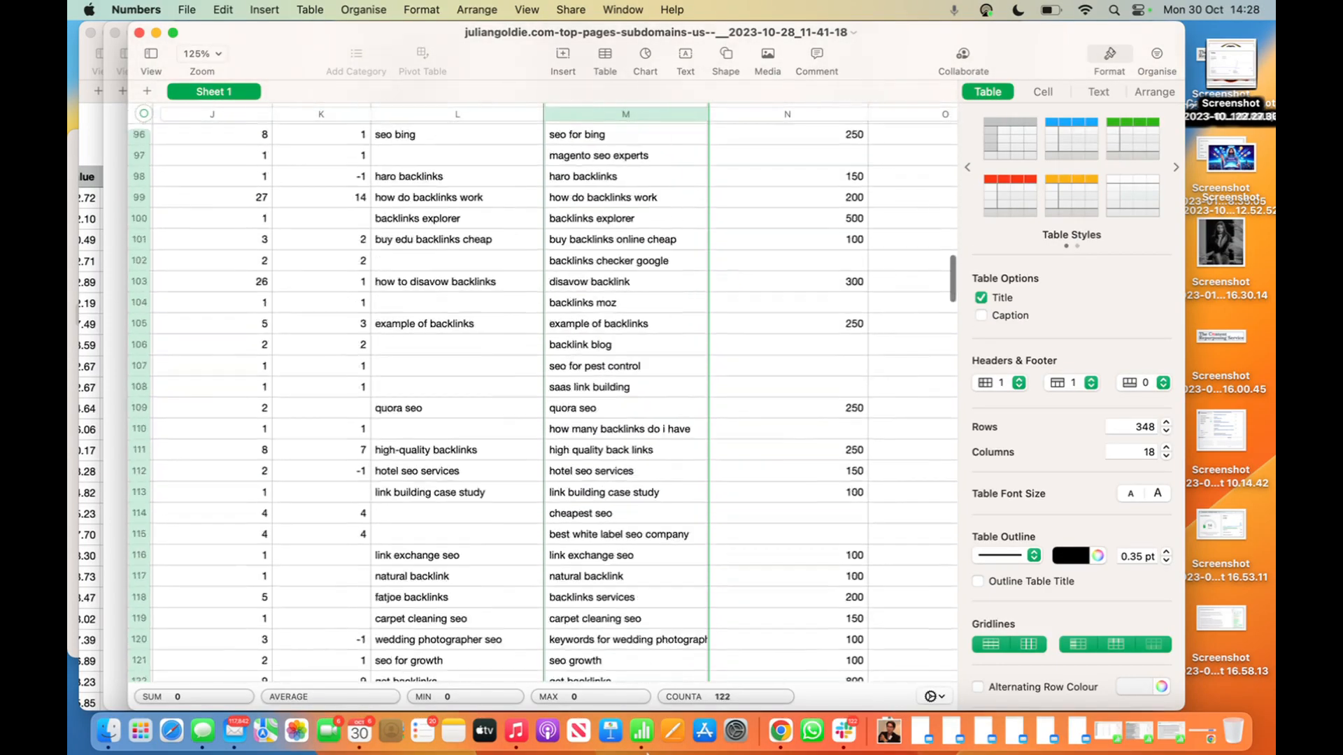
scroll("down", 3)
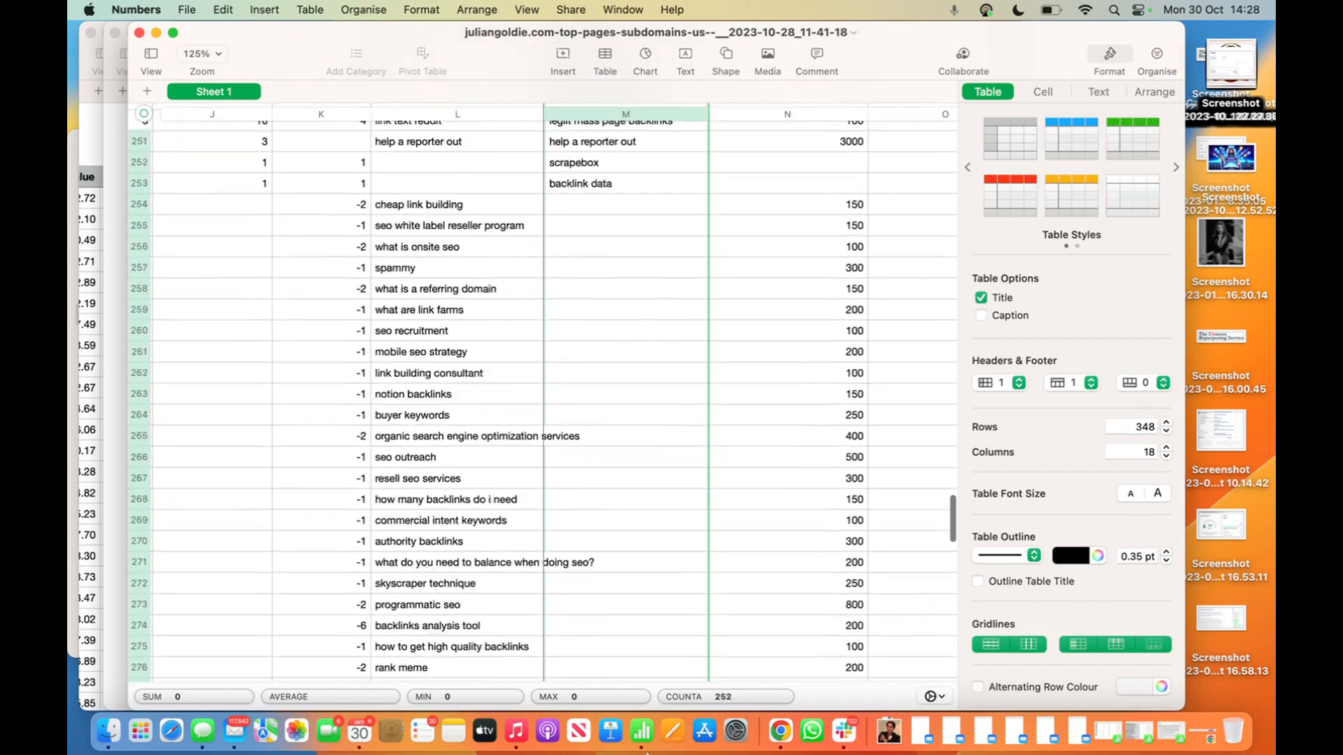
scroll("down", 3)
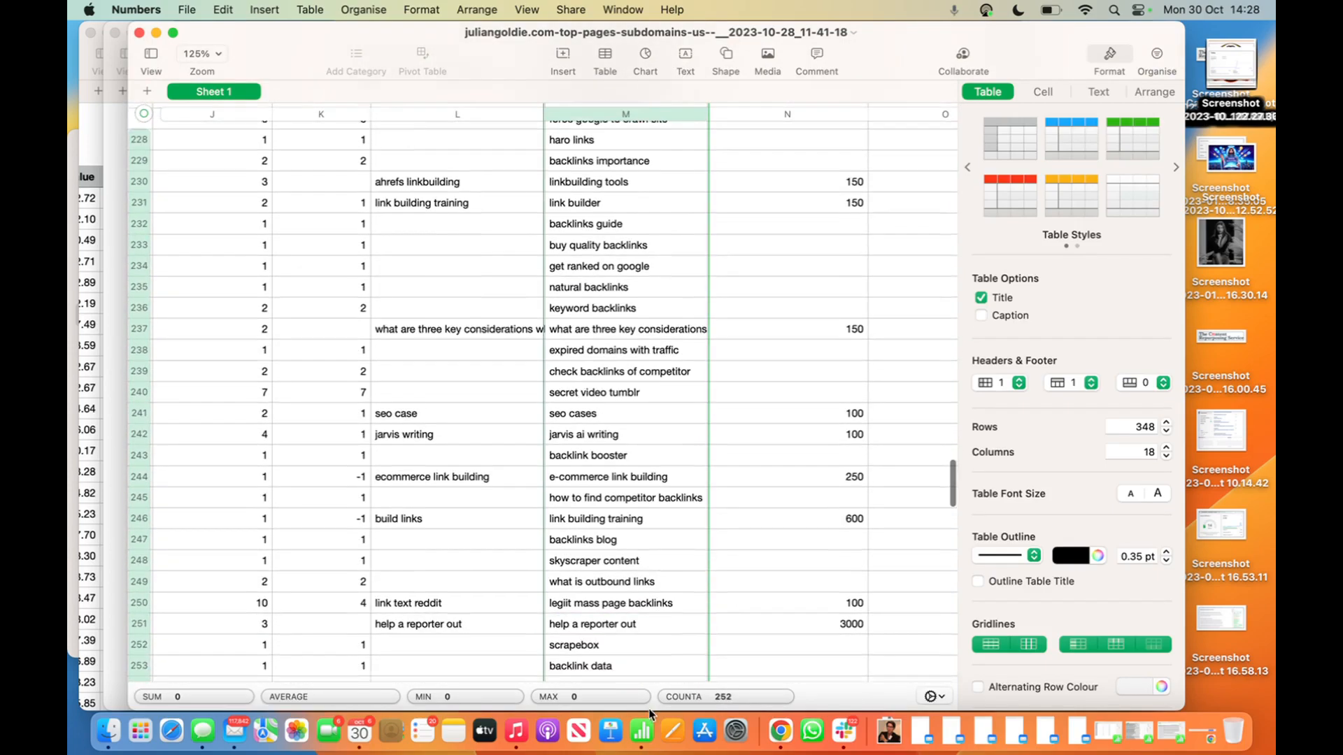
scroll("down", 3)
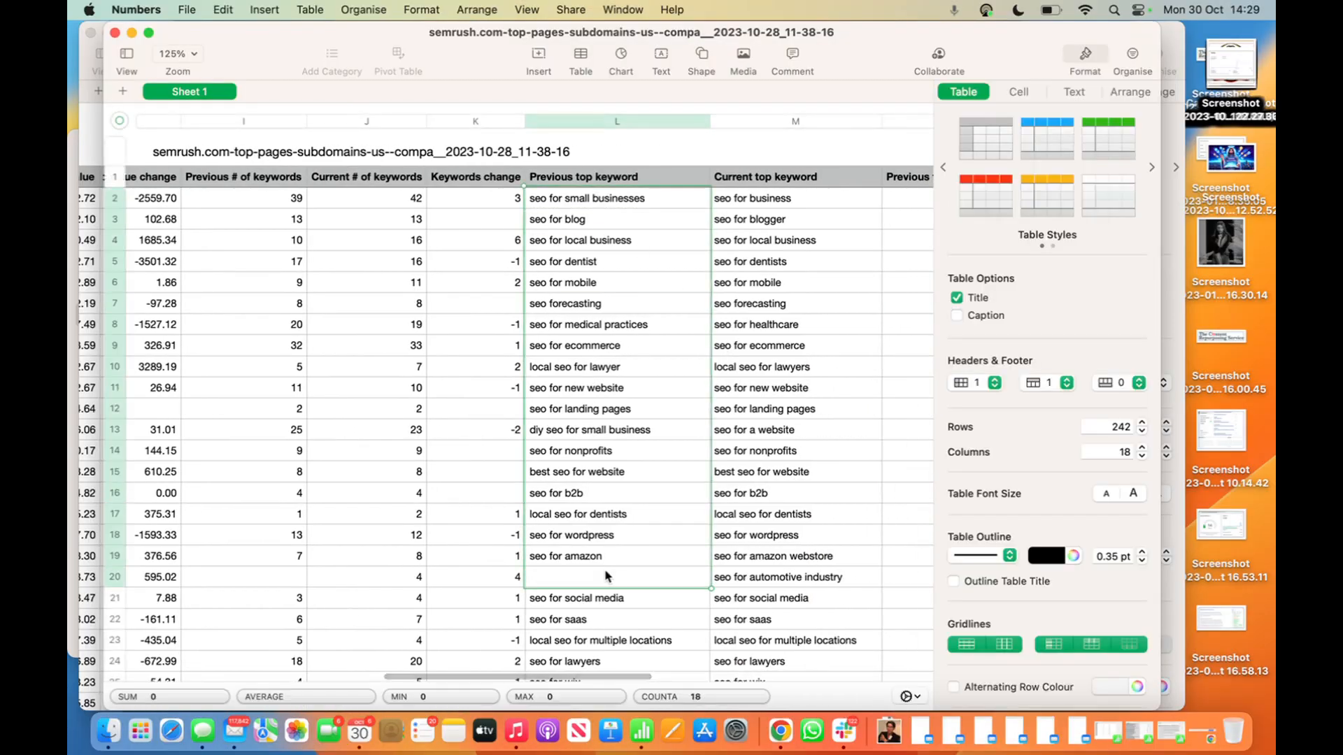
scroll("down", 3)
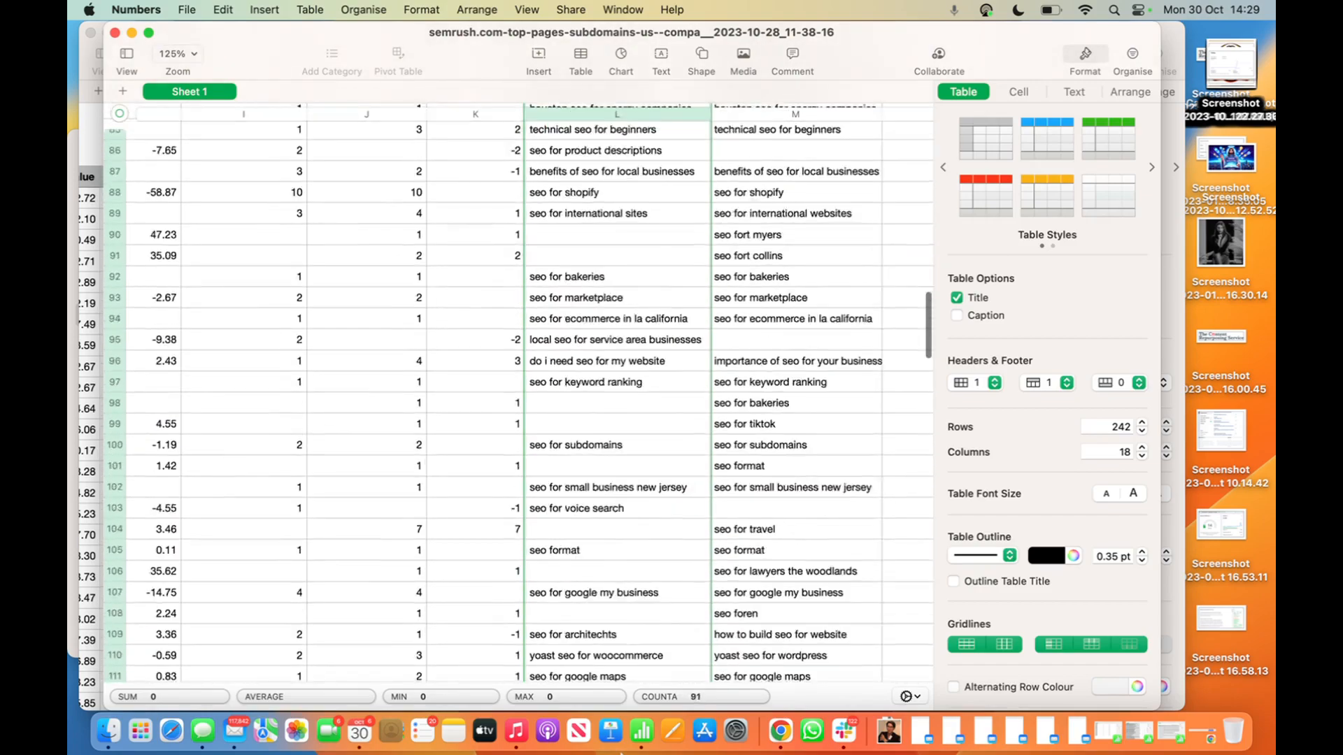
scroll("down", 3)
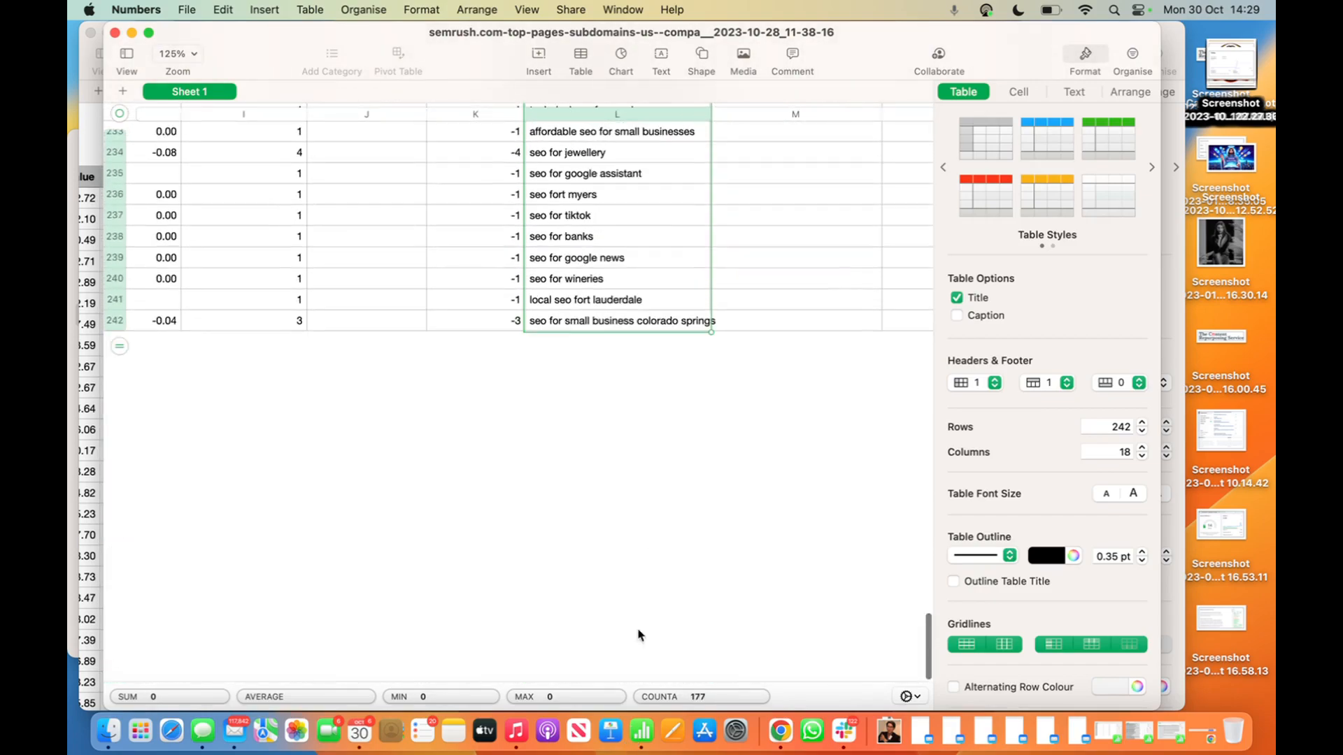
mouse_move(735, 732)
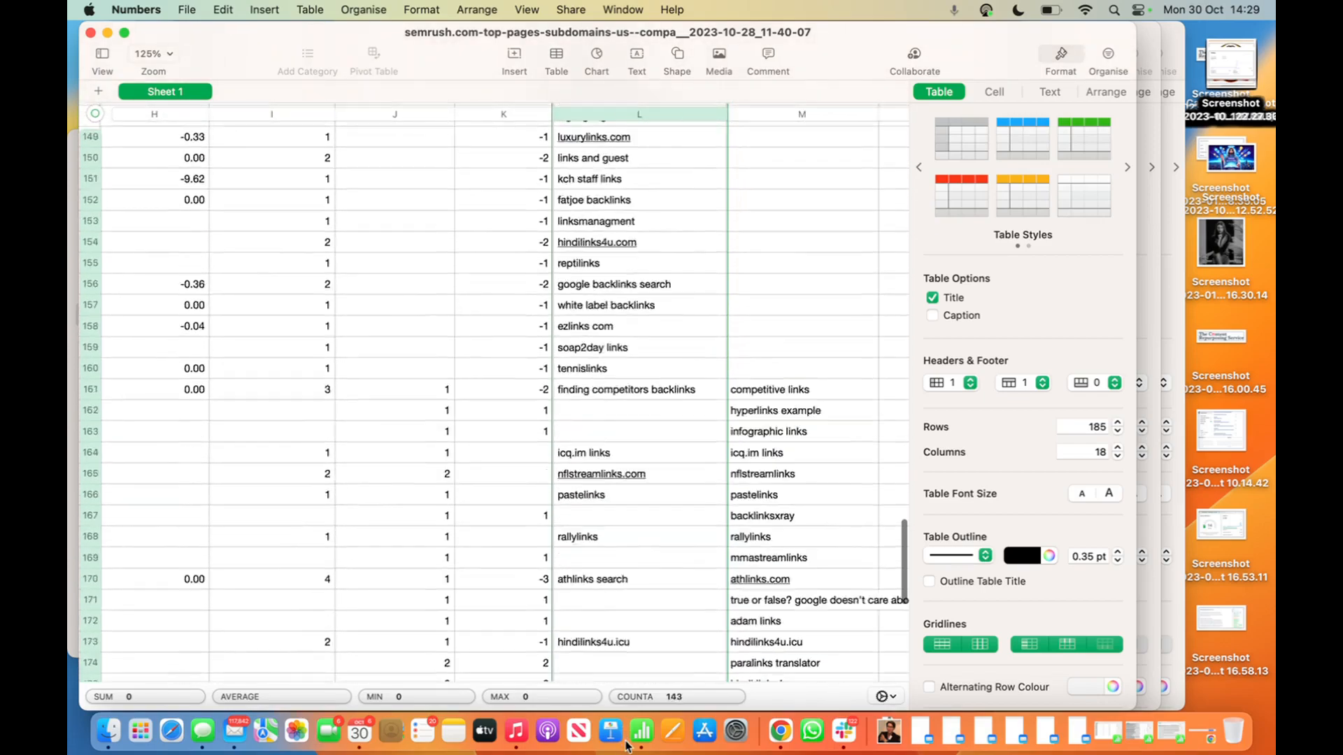
scroll("down", 3)
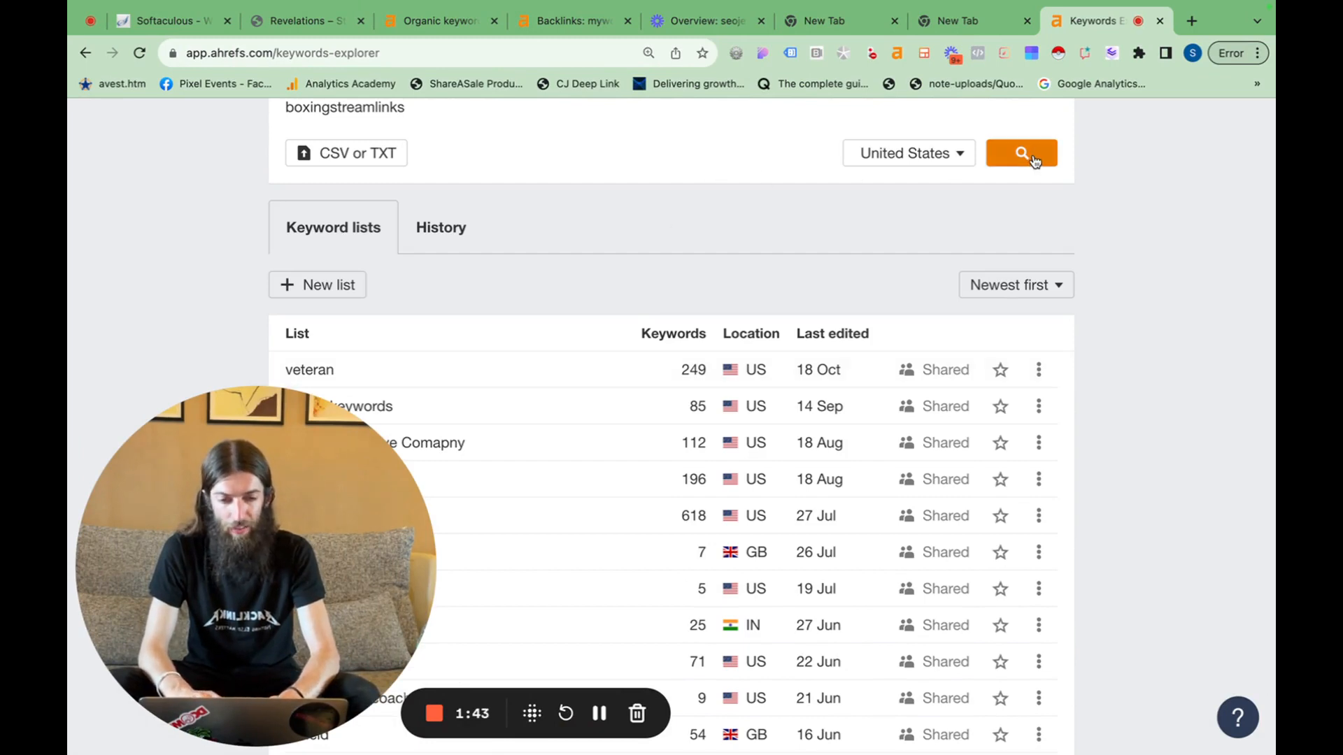
Run the United States lookup for the keyword list, yielding 542 keywords and 155K volume.
left_click(1020, 153)
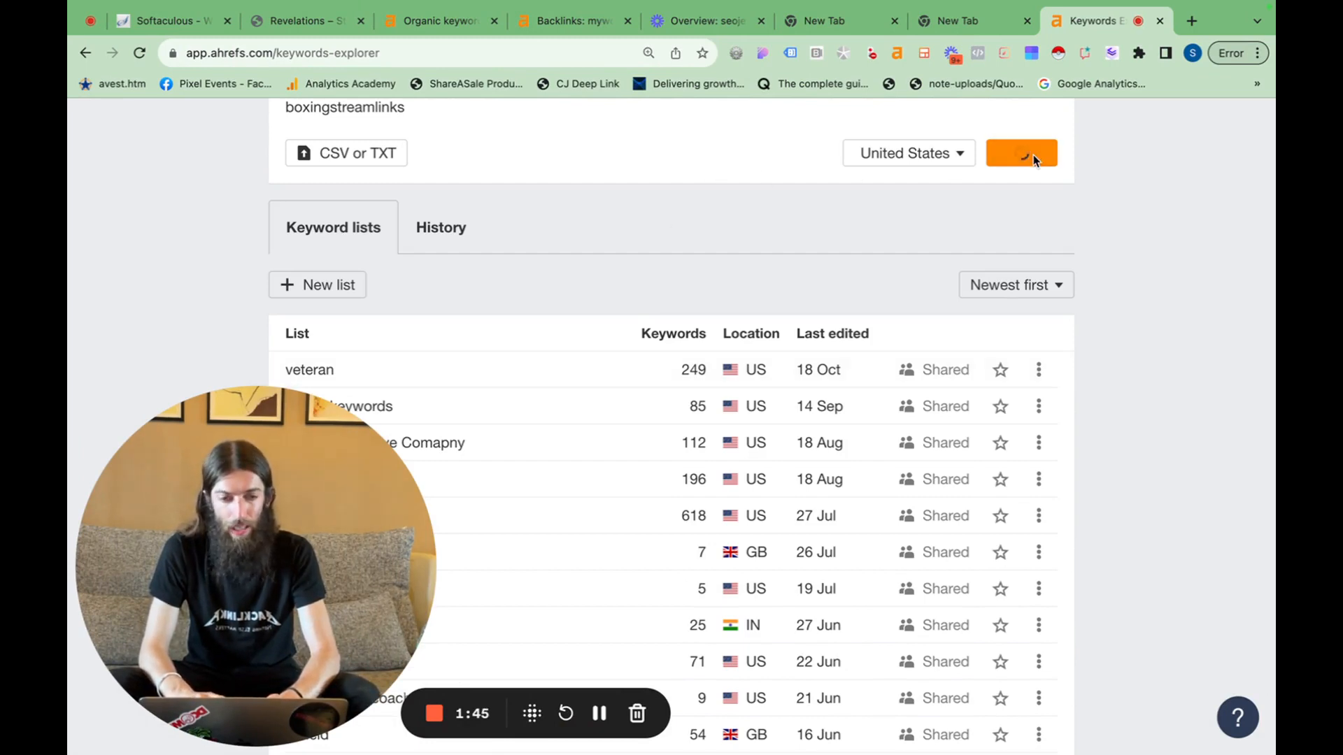
left_click(1019, 152)
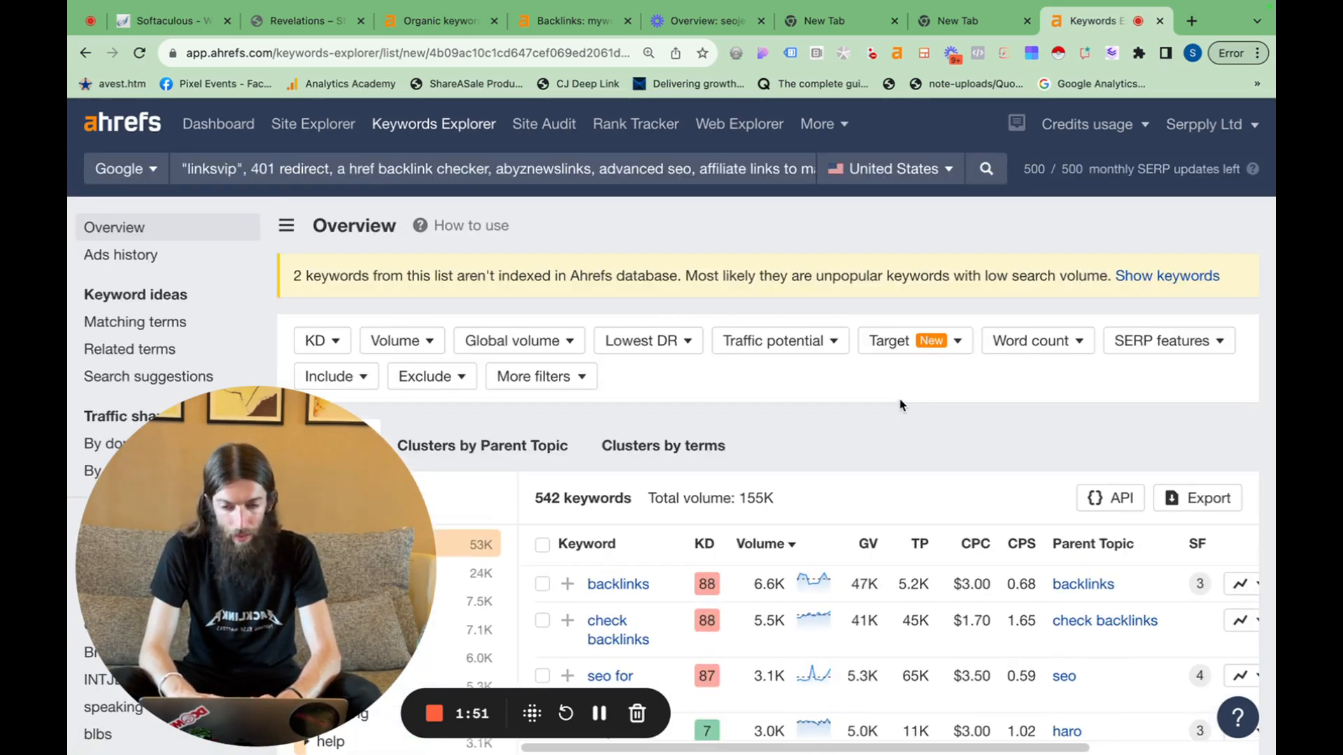
Scroll the 542-keyword overview and open the Lowest DR filter popup.
scroll("down", 3)
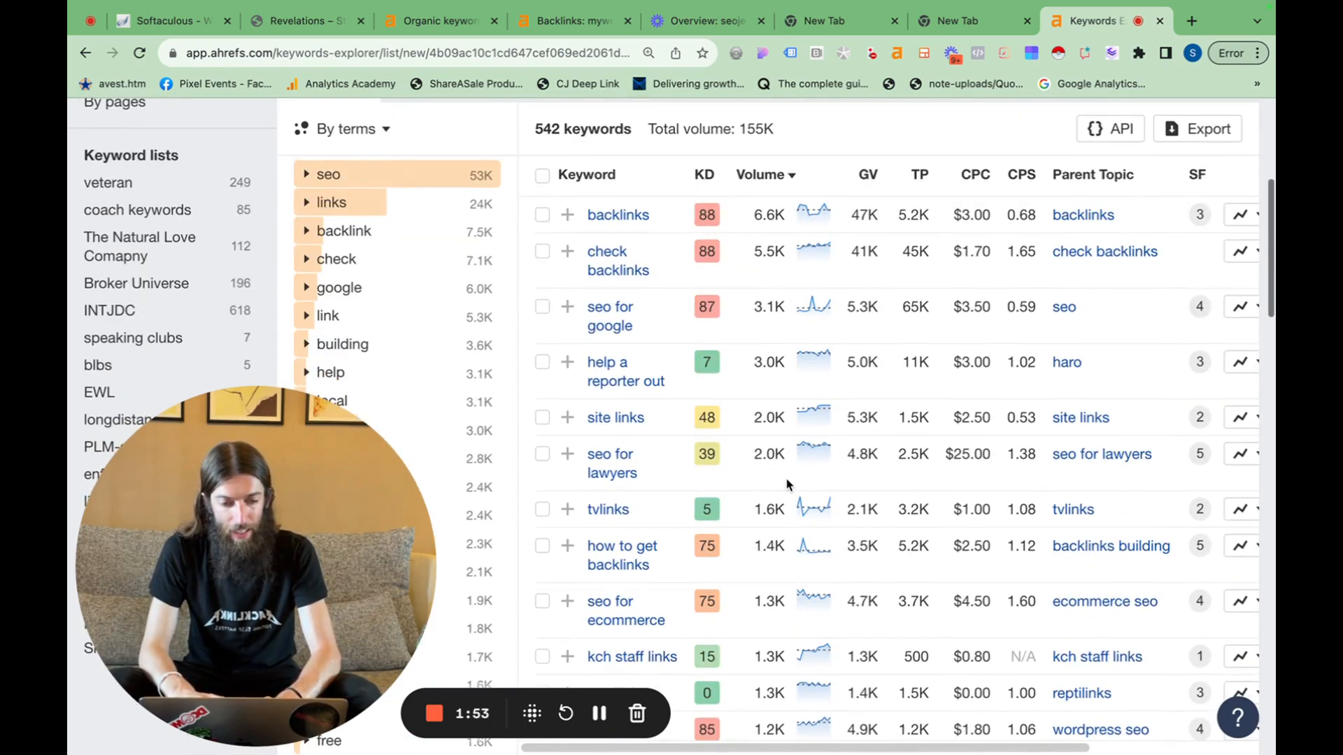
scroll("down", 3)
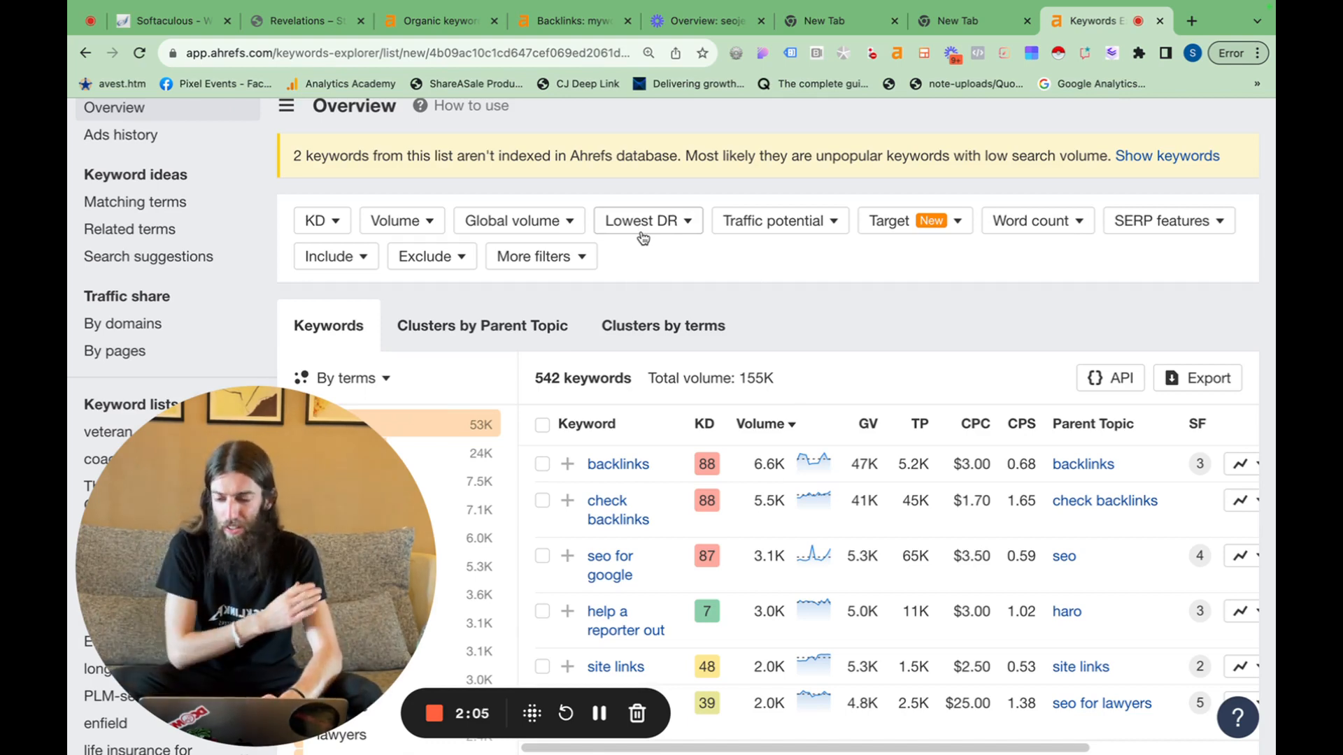
left_click(646, 220)
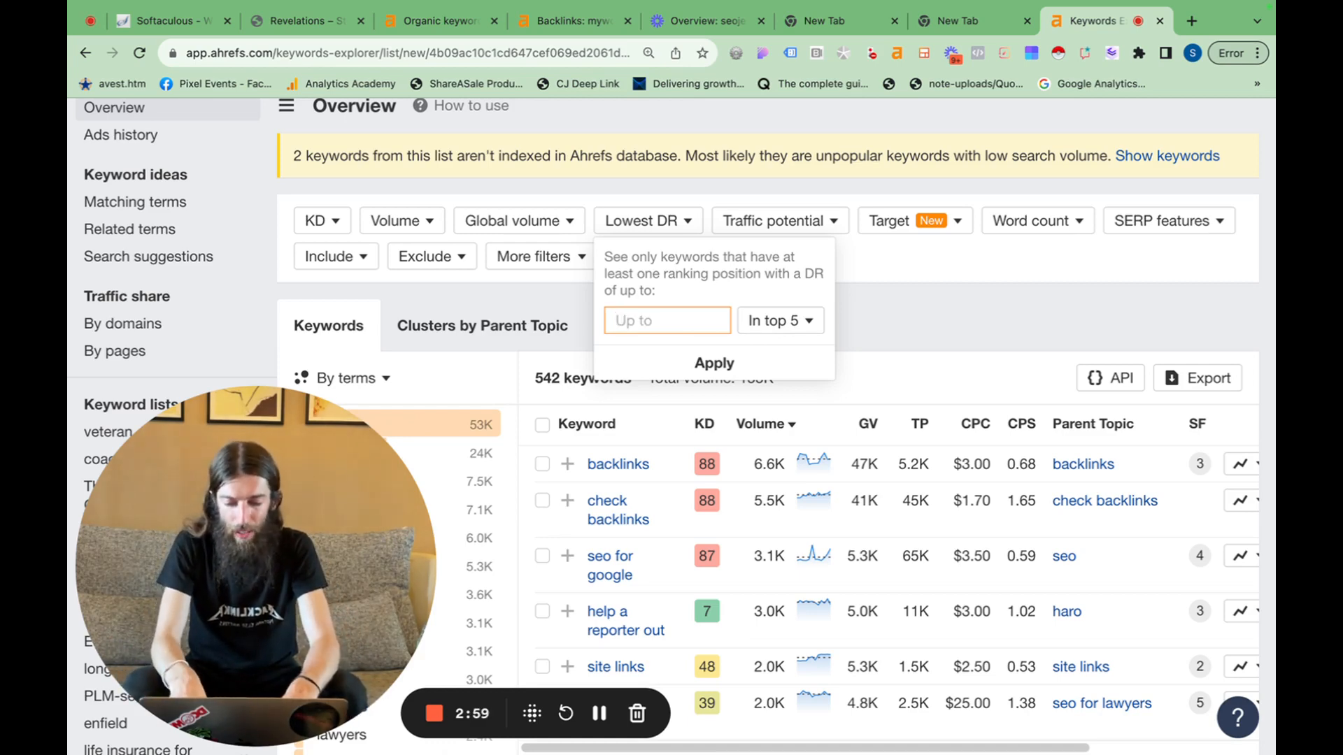
Set the Lowest DR filter to a DR up to 45 in the top 10.
type("10")
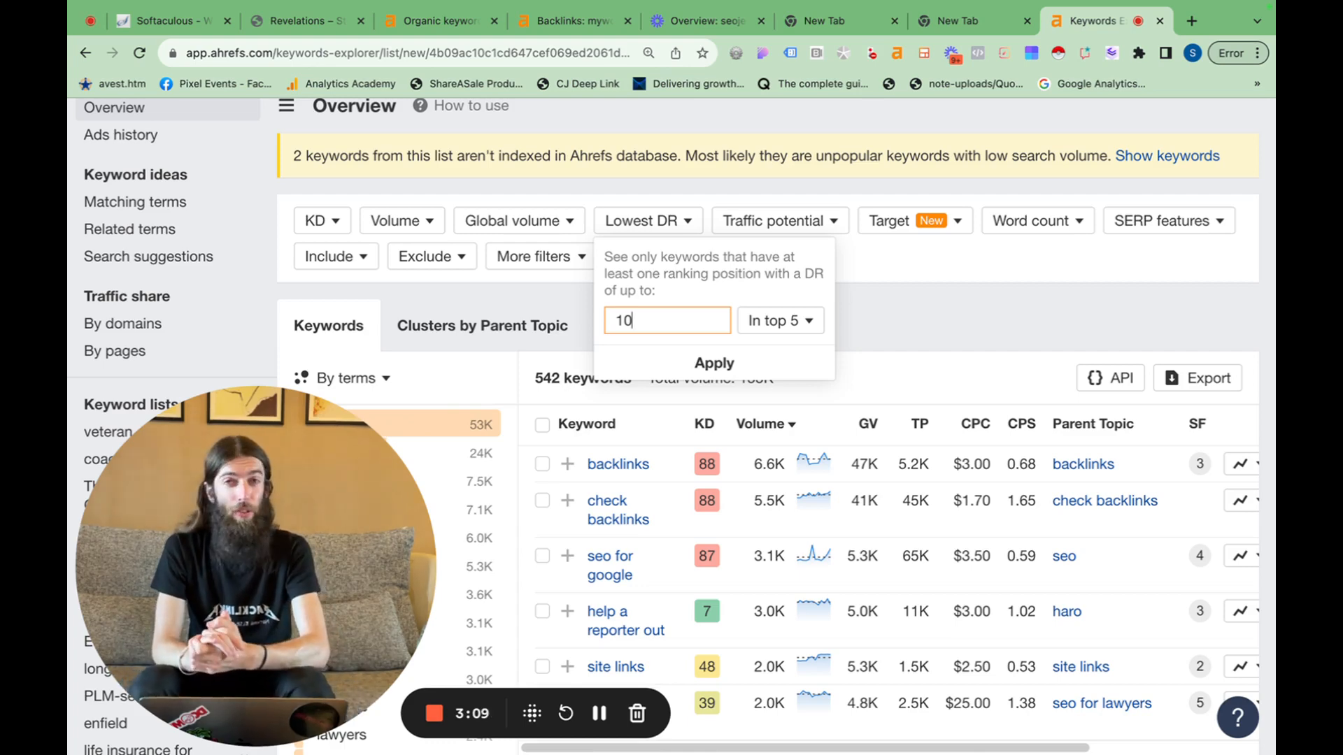
key("Backspace")
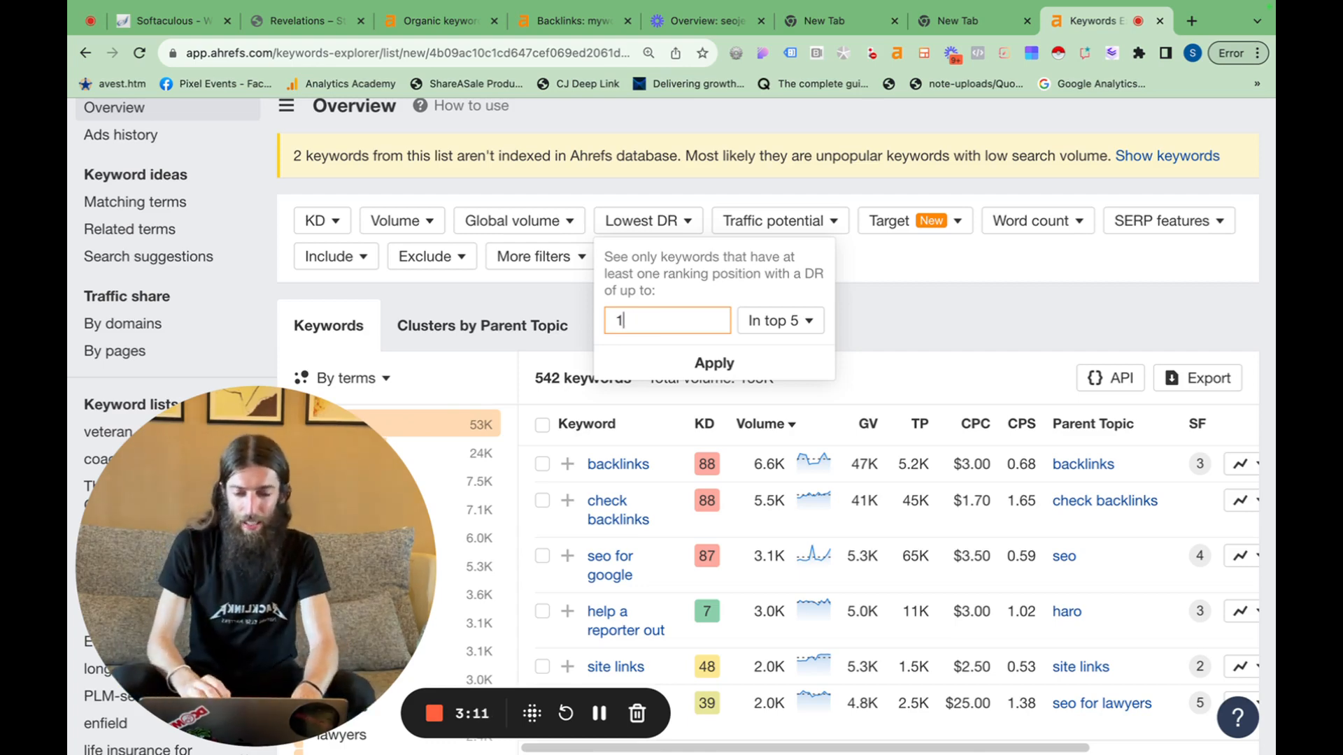
key("Backspace")
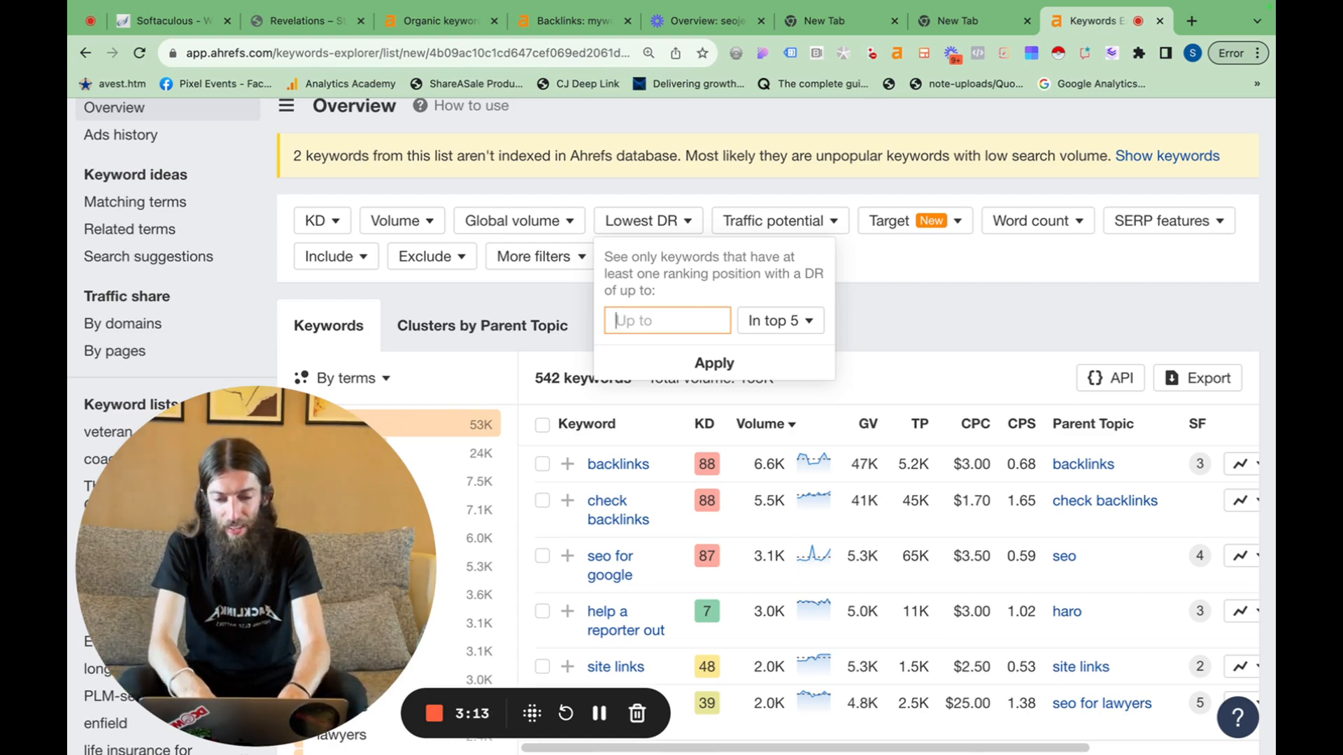
type("40")
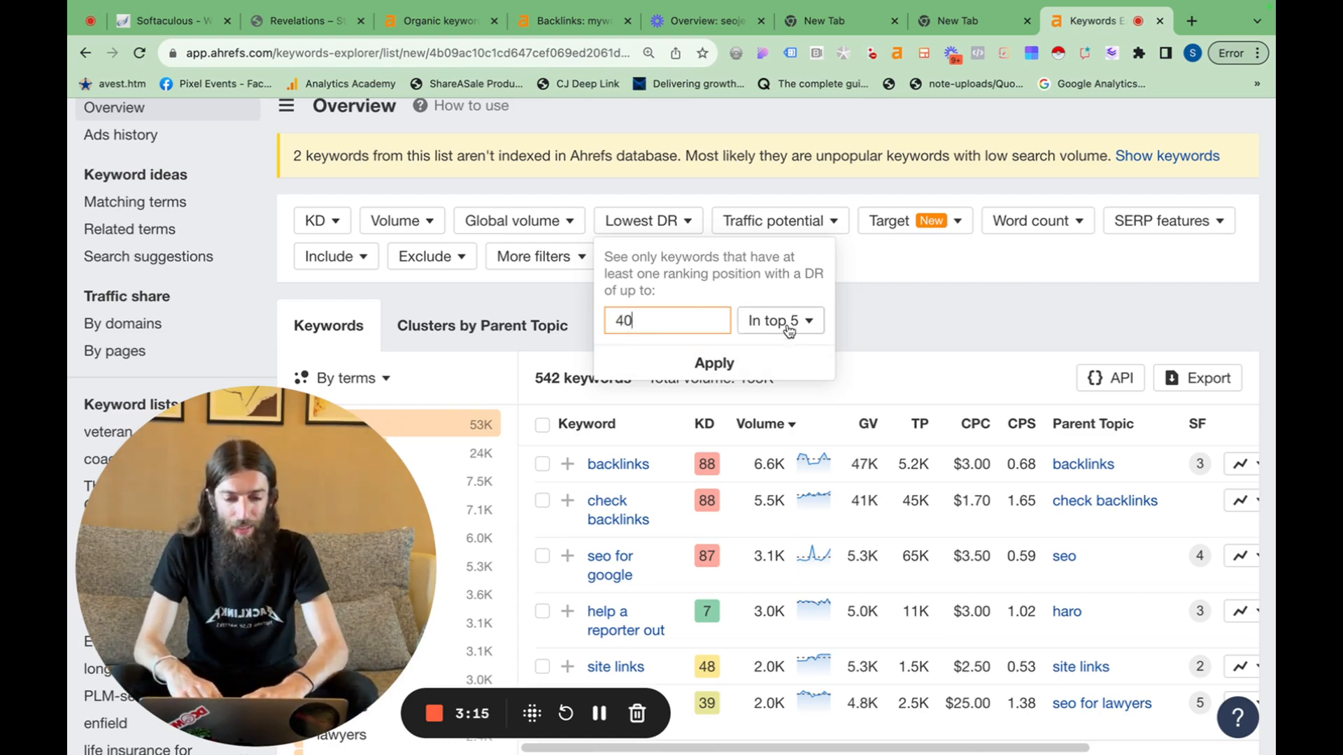
left_click(775, 320)
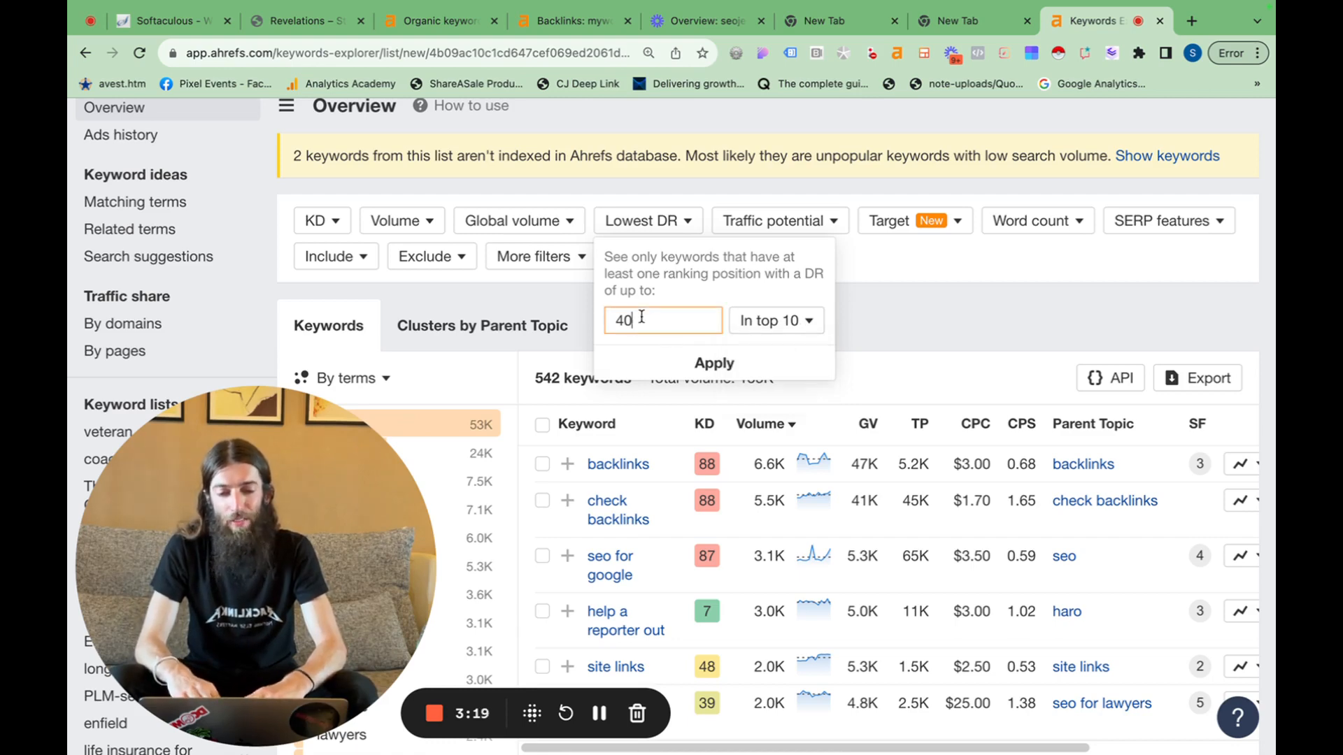
type("0")
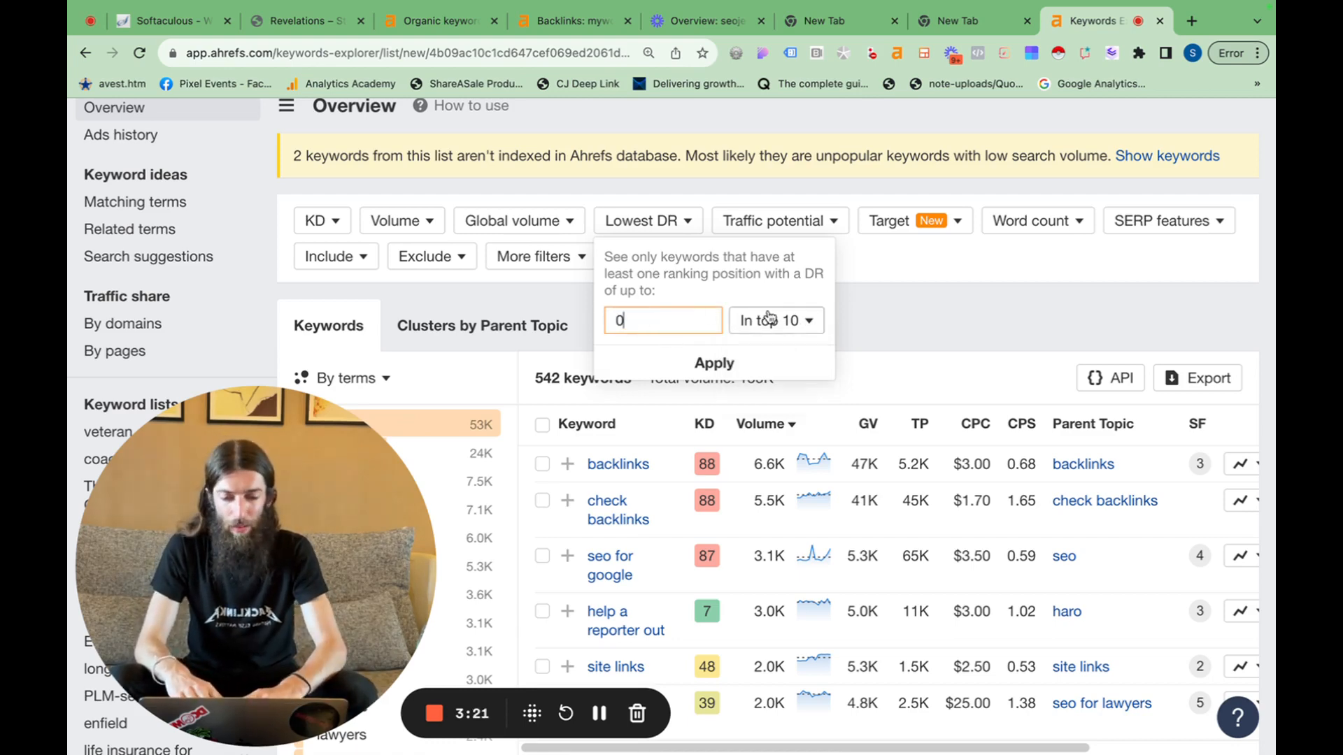
left_click(774, 319)
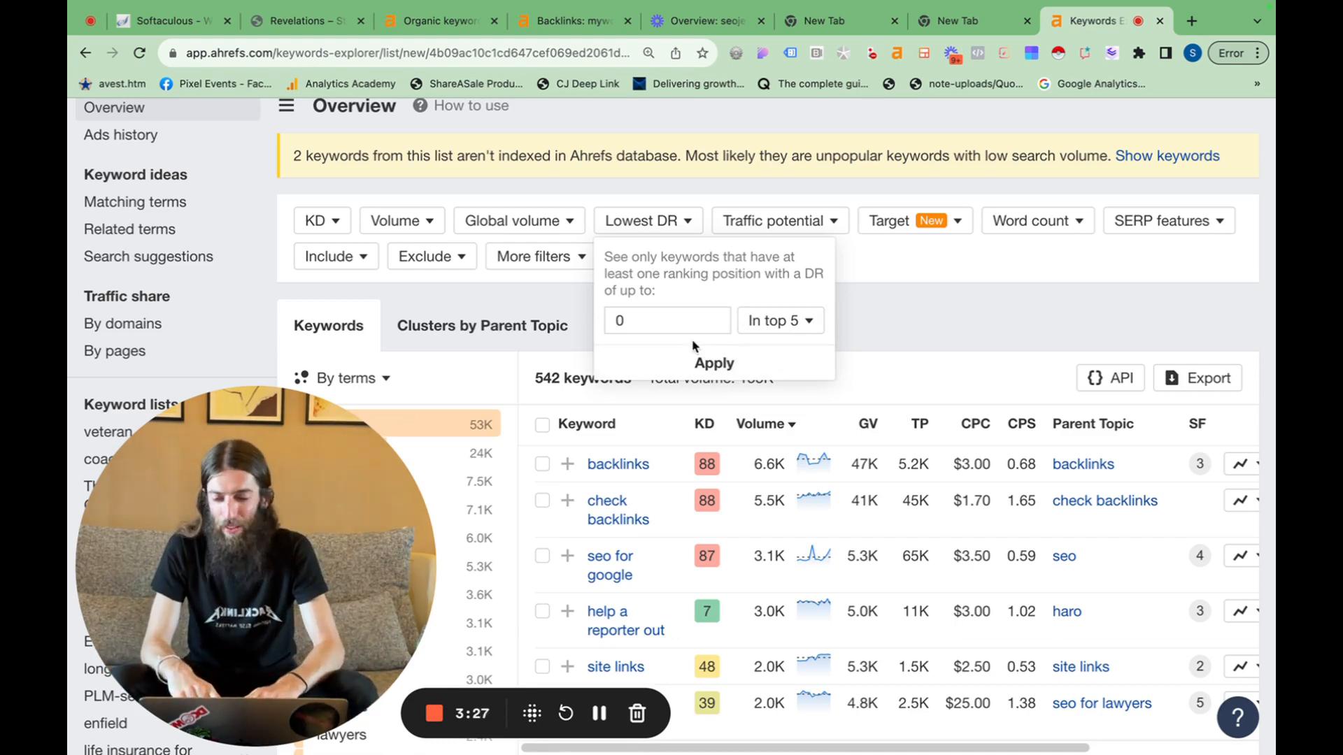
left_click(667, 320)
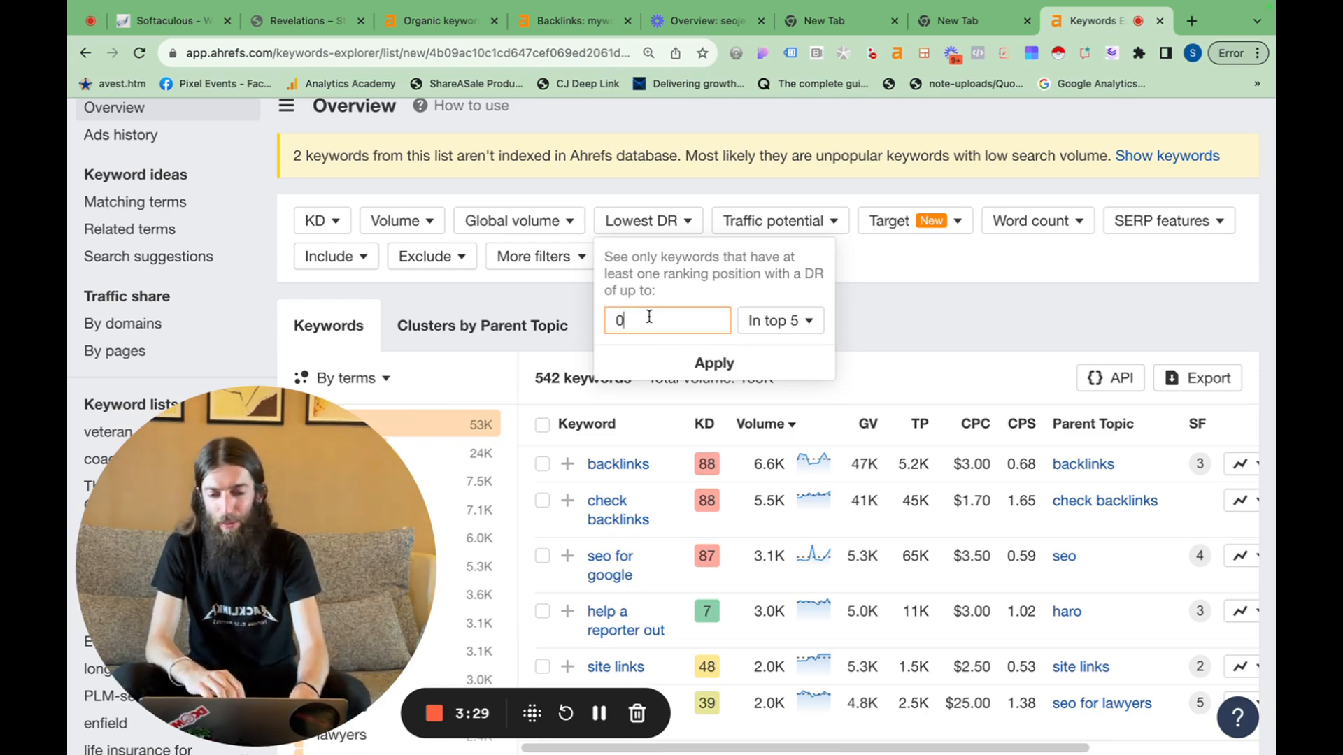
left_click(777, 320)
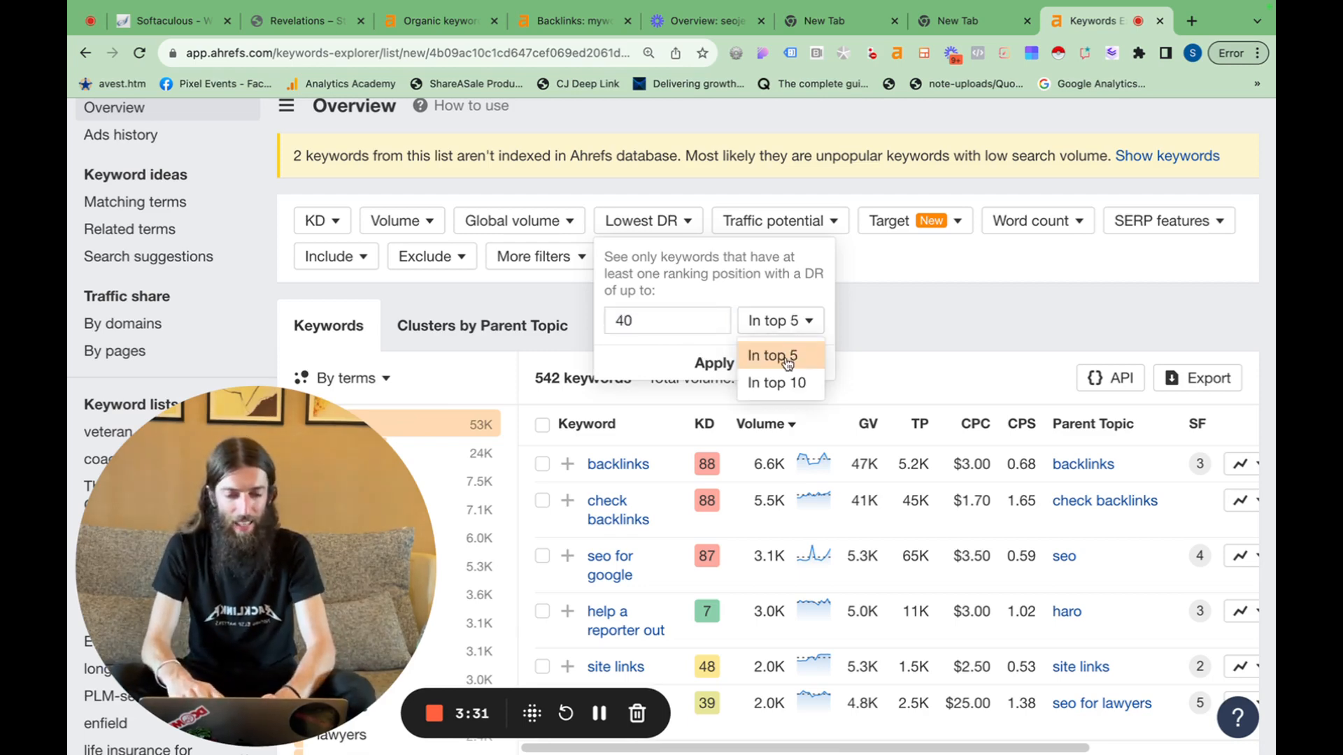
left_click(776, 382)
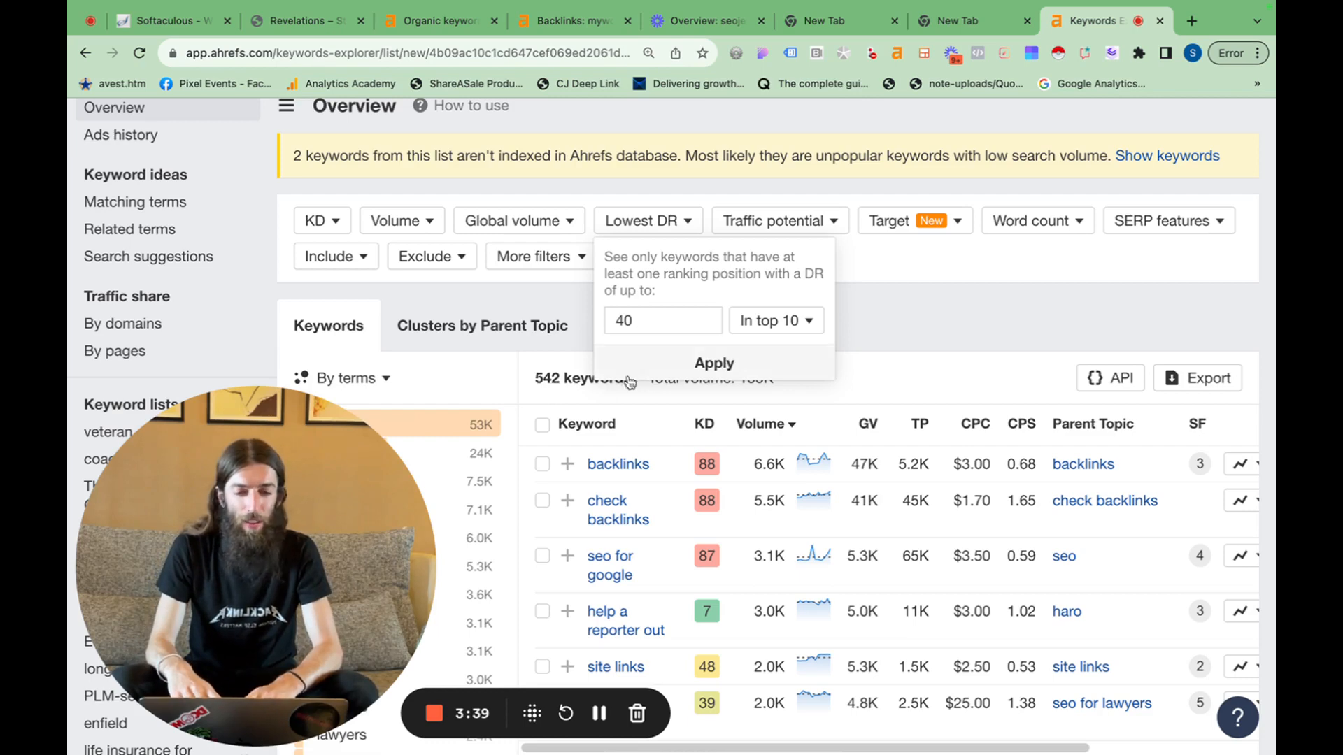
left_click(663, 320)
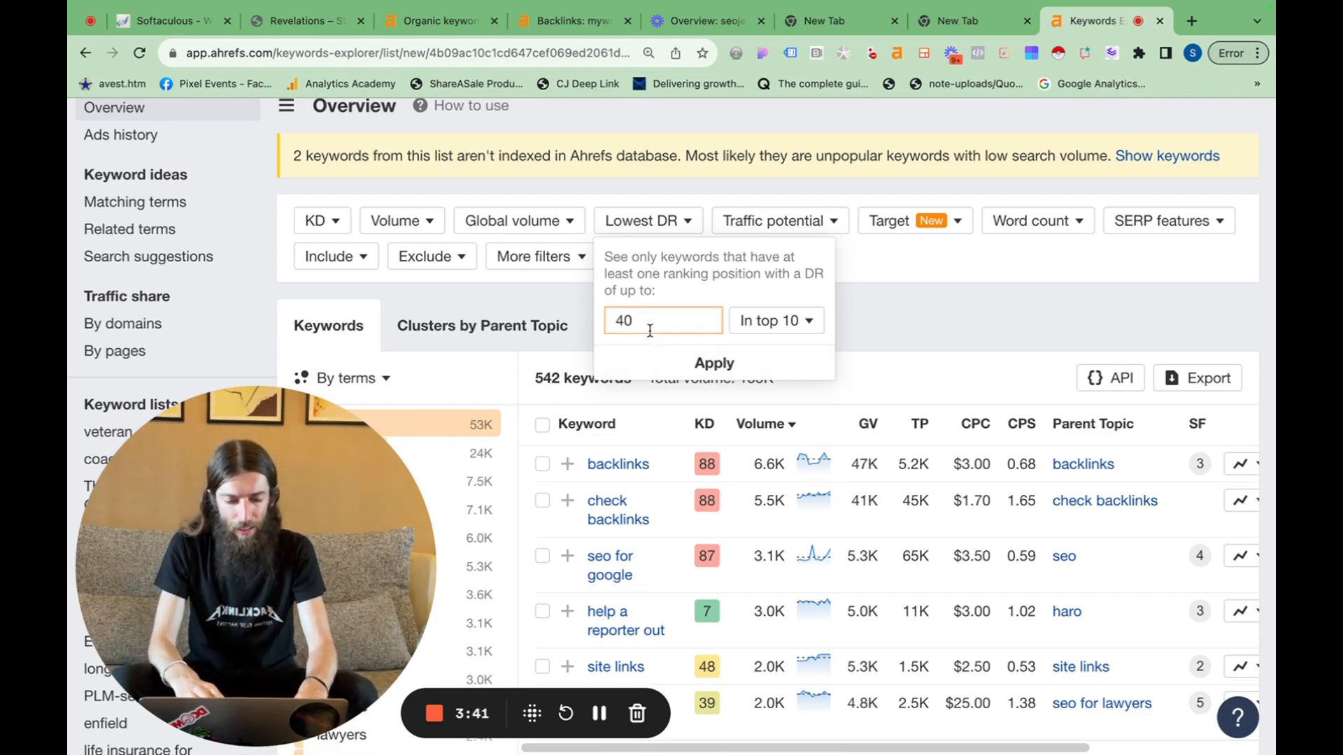
type("45")
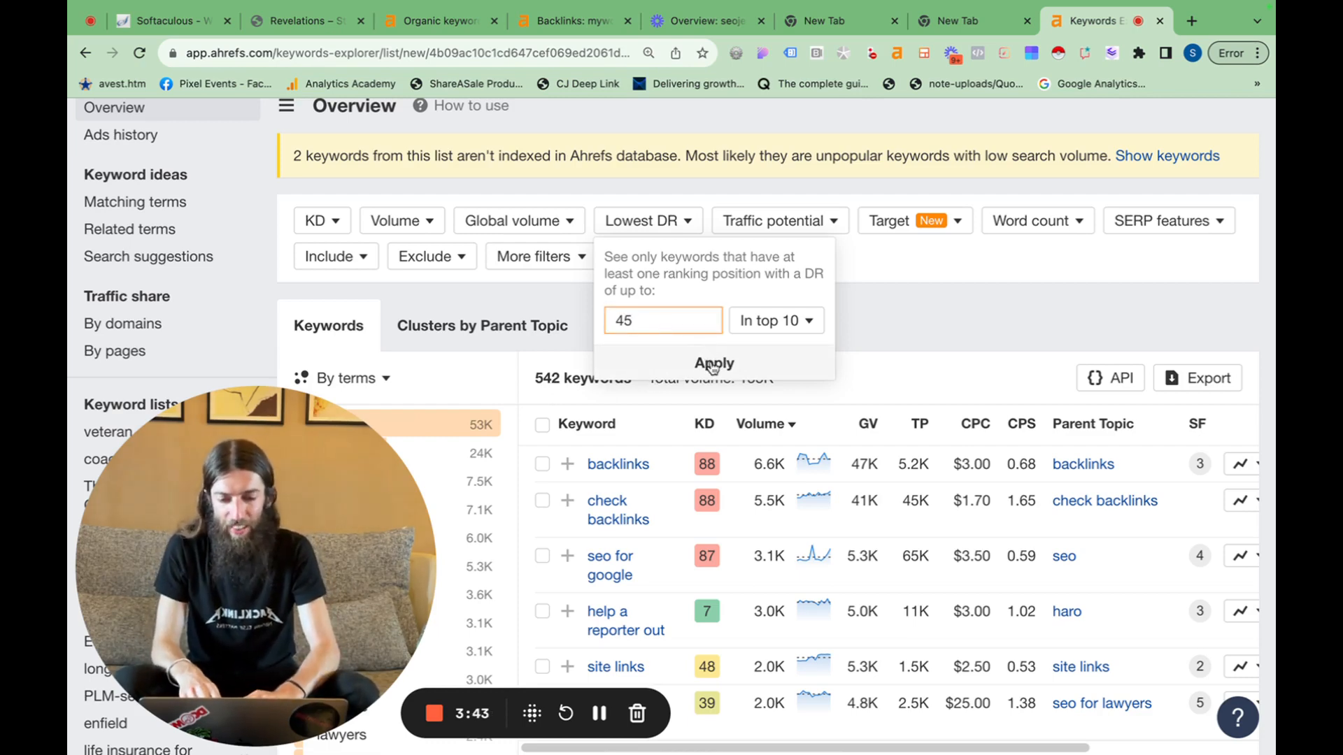
left_click(713, 363)
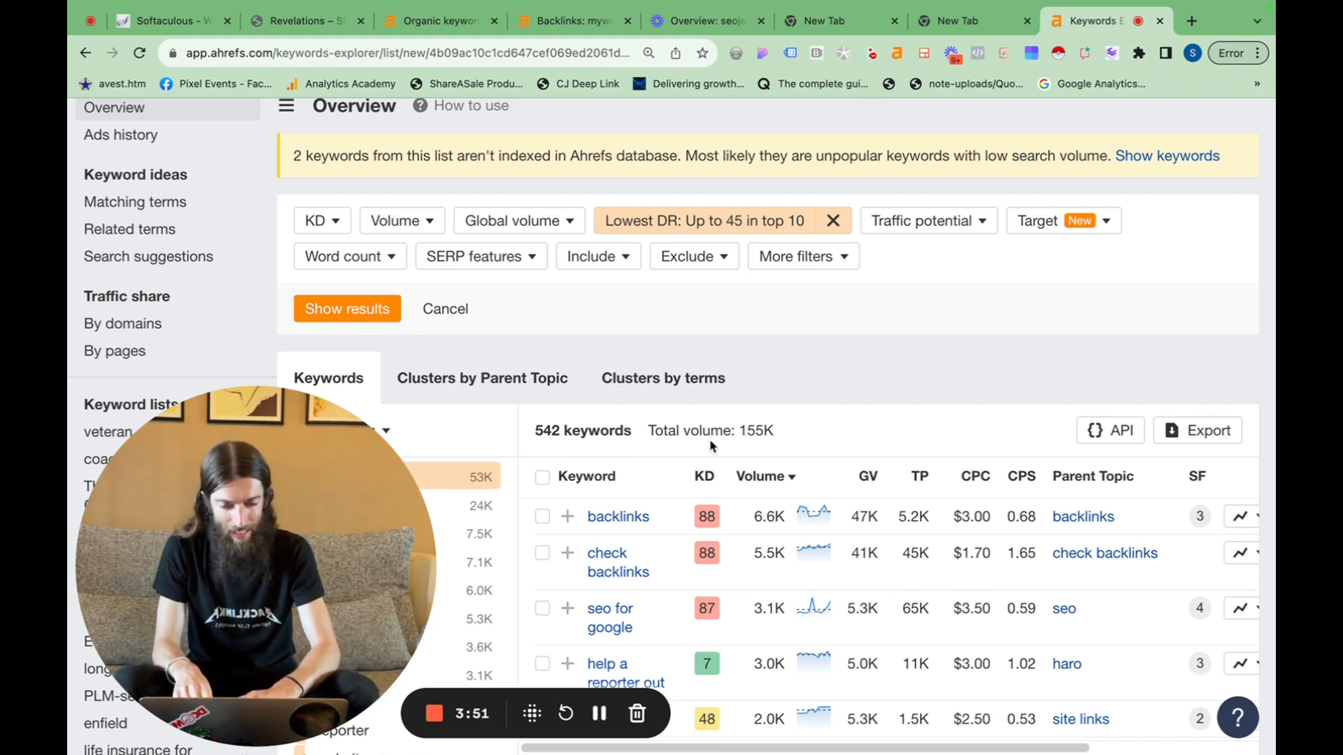
mouse_move(767, 445)
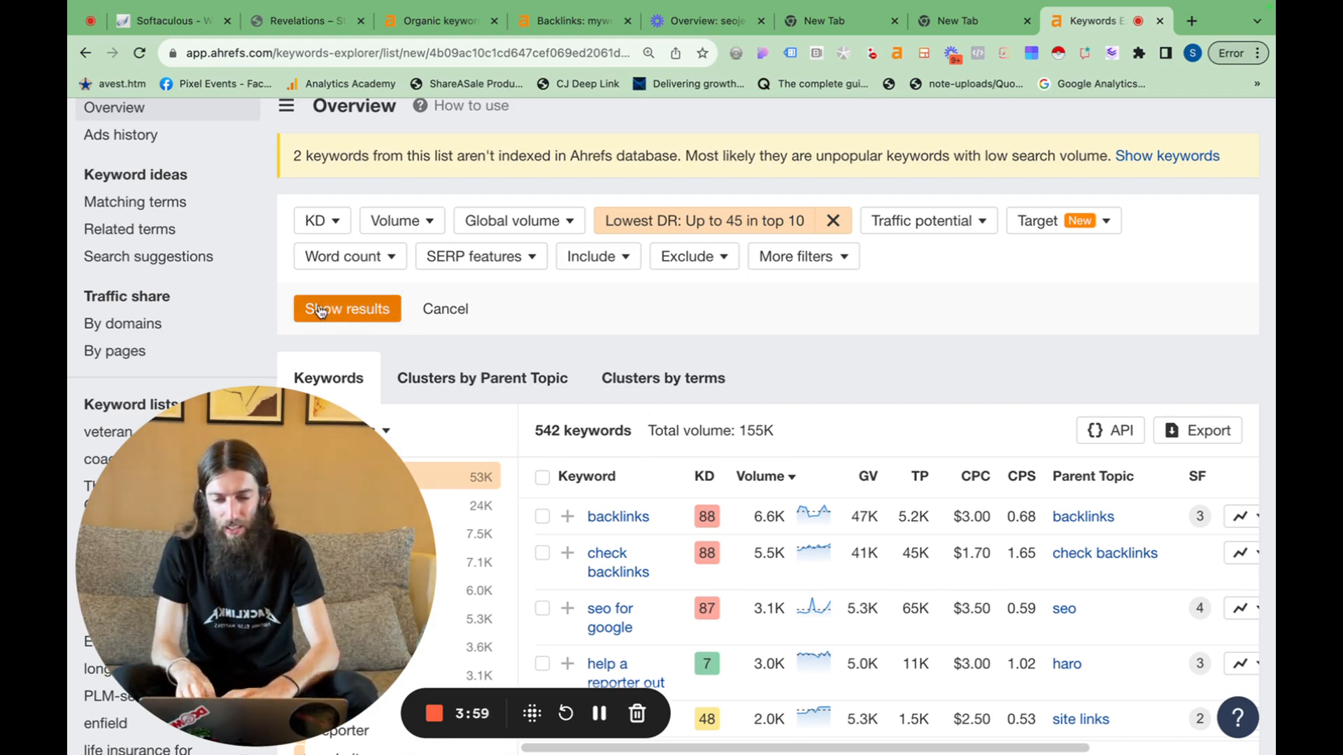
Show the filtered results: 310 keywords totalling 69K volume.
left_click(347, 309)
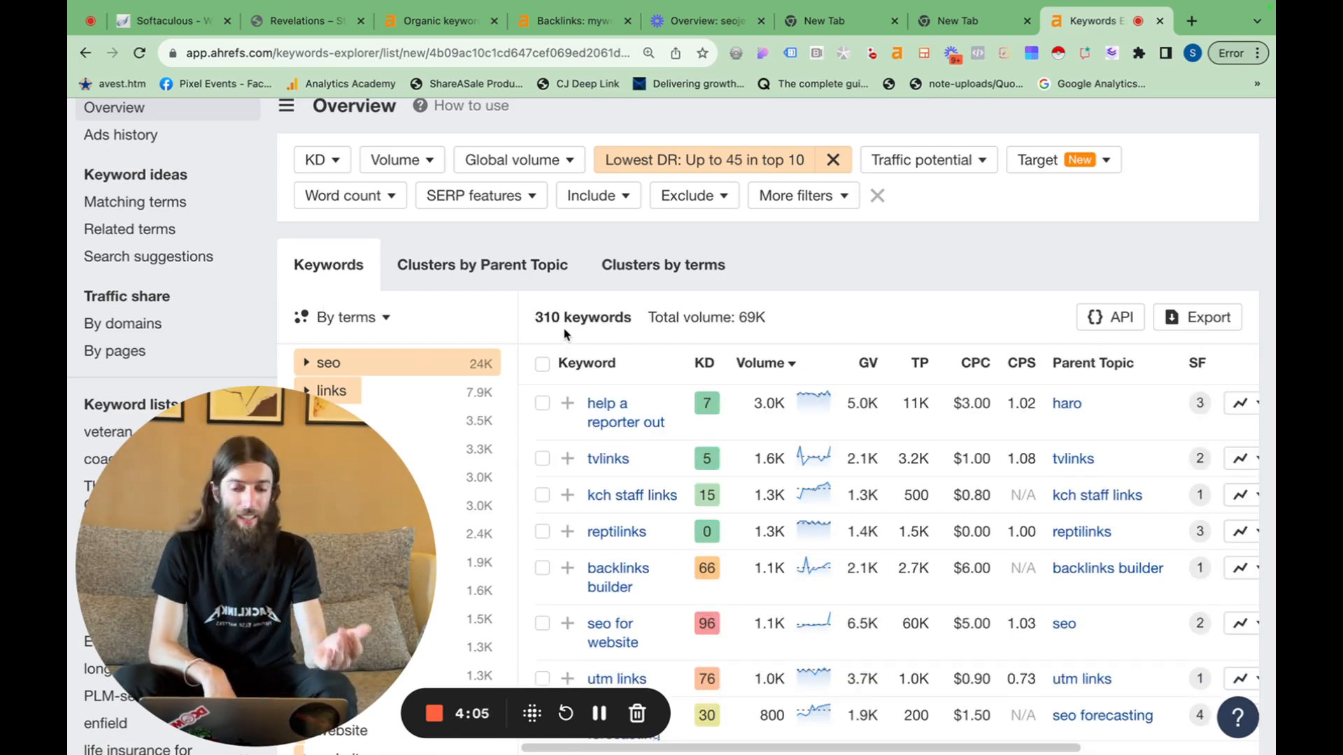
scroll("down", 3)
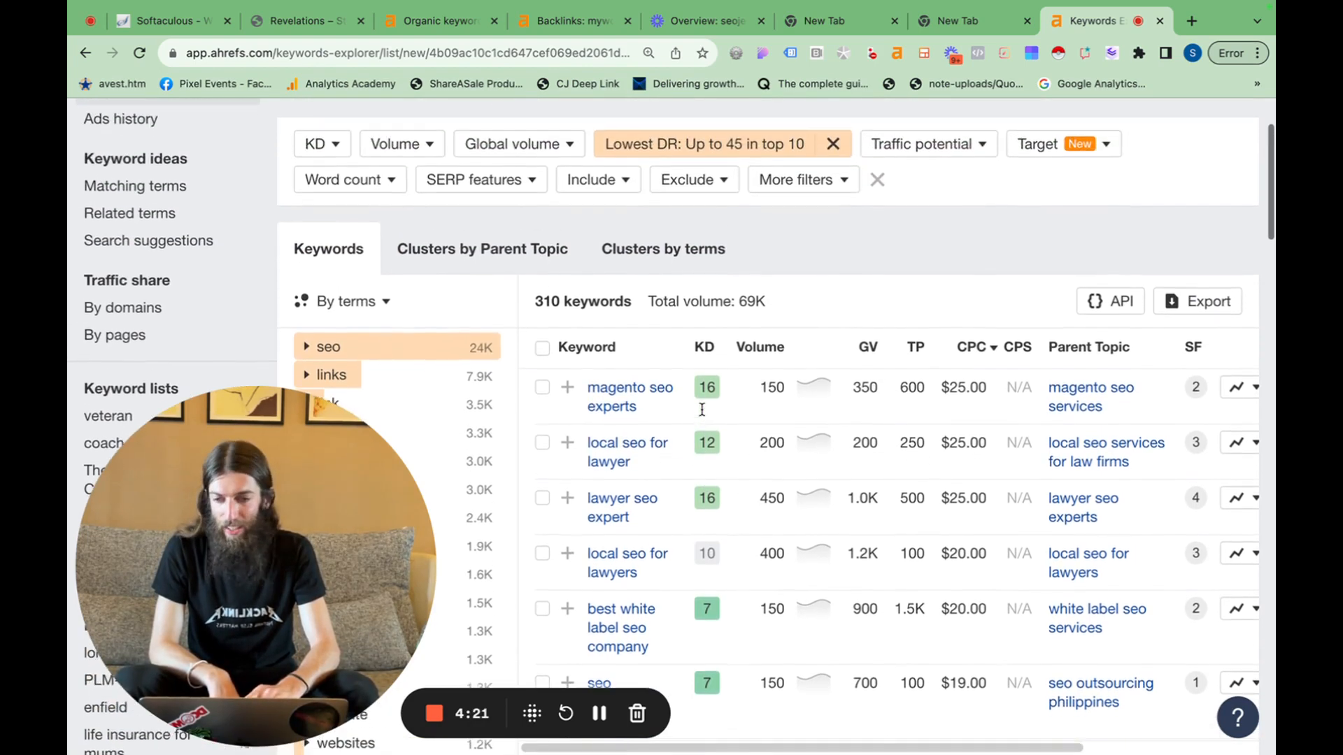
Open the 'local seo for lawyer' overview in a new tab and scroll through its SERP results.
right_click(627, 452)
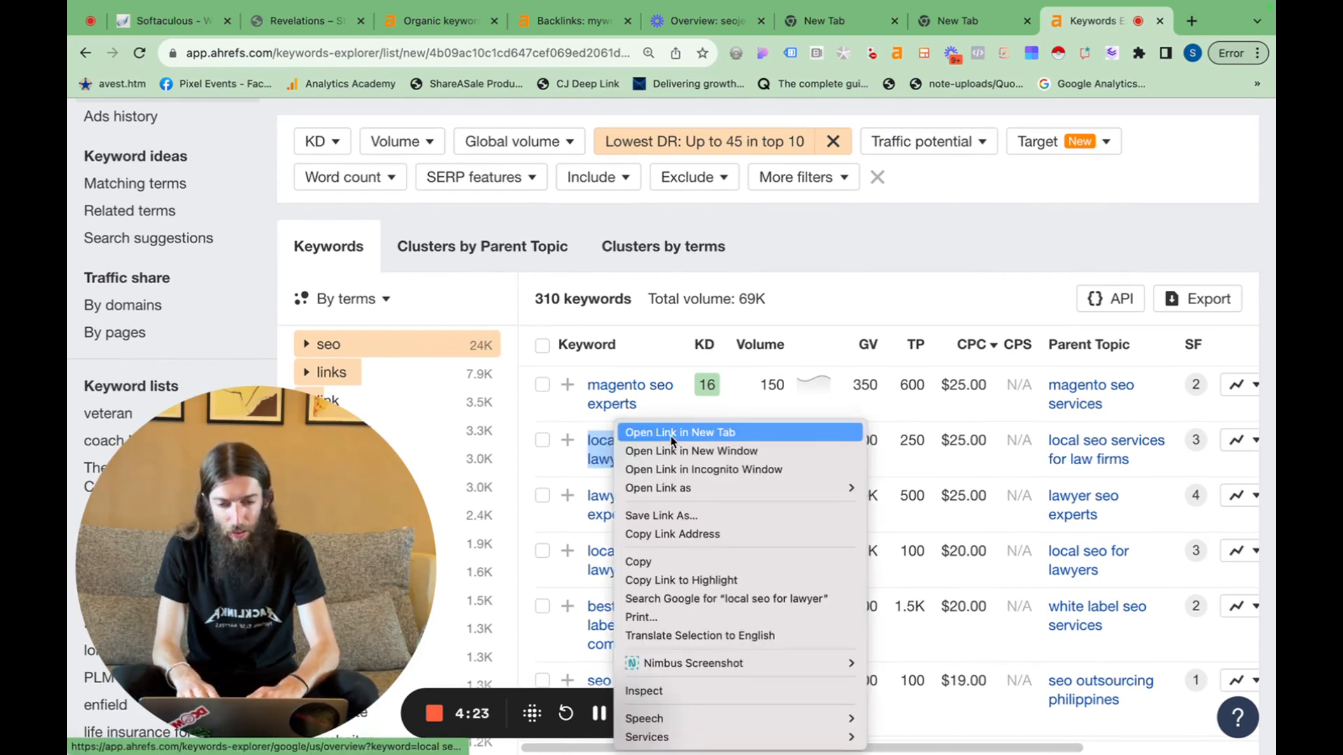
left_click(679, 432)
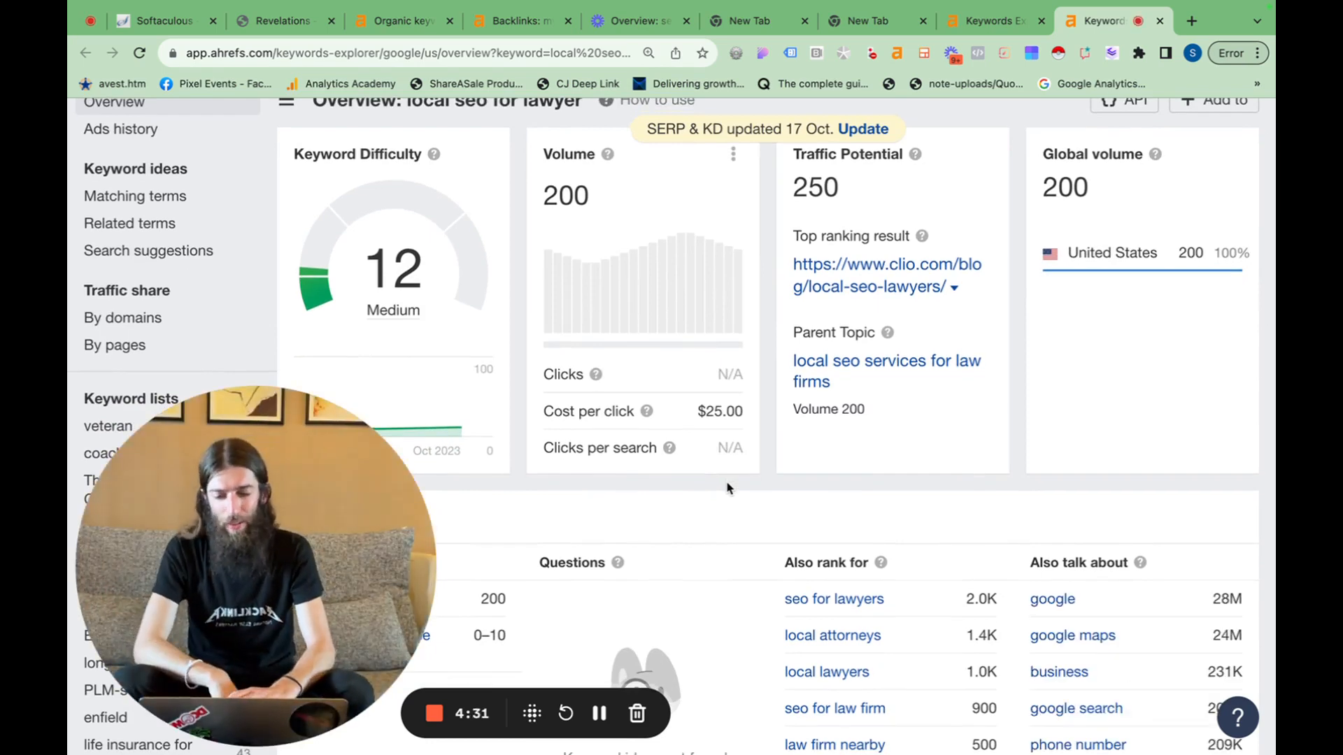
scroll("down", 3)
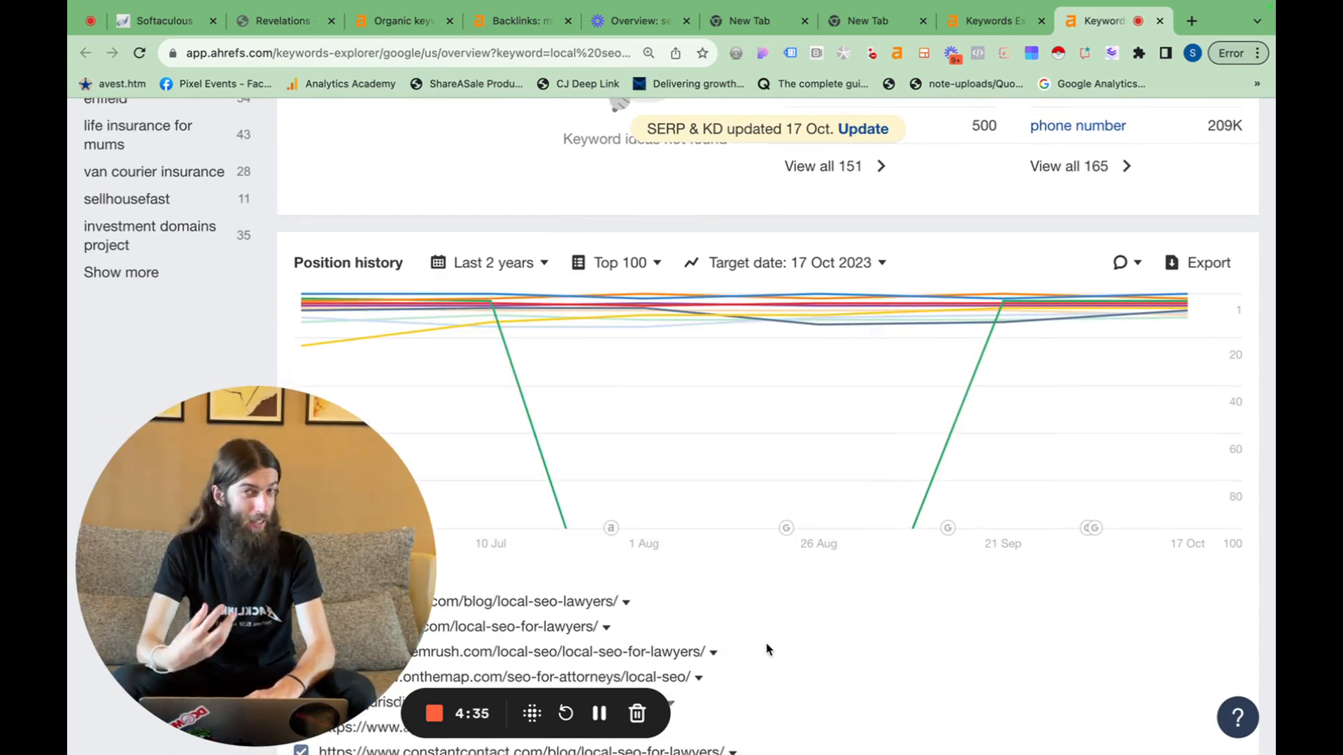
scroll("down", 3)
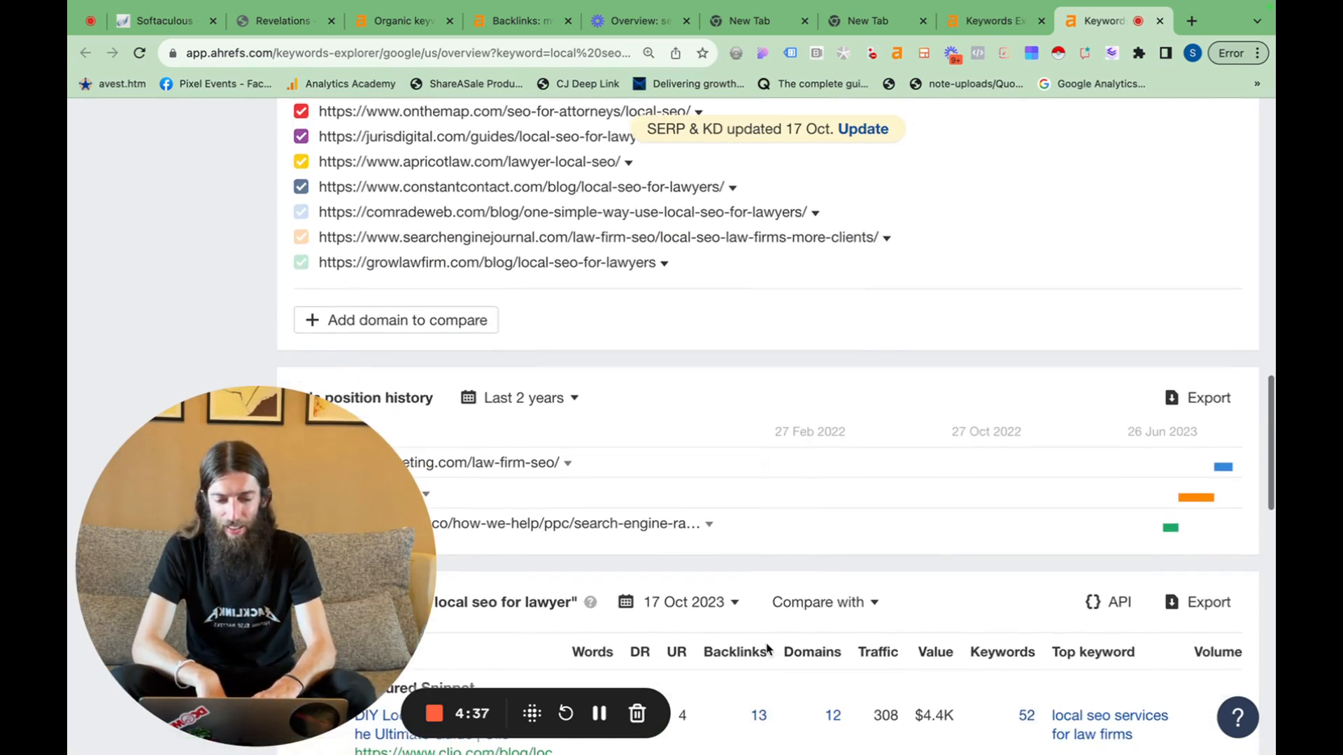
scroll("down", 3)
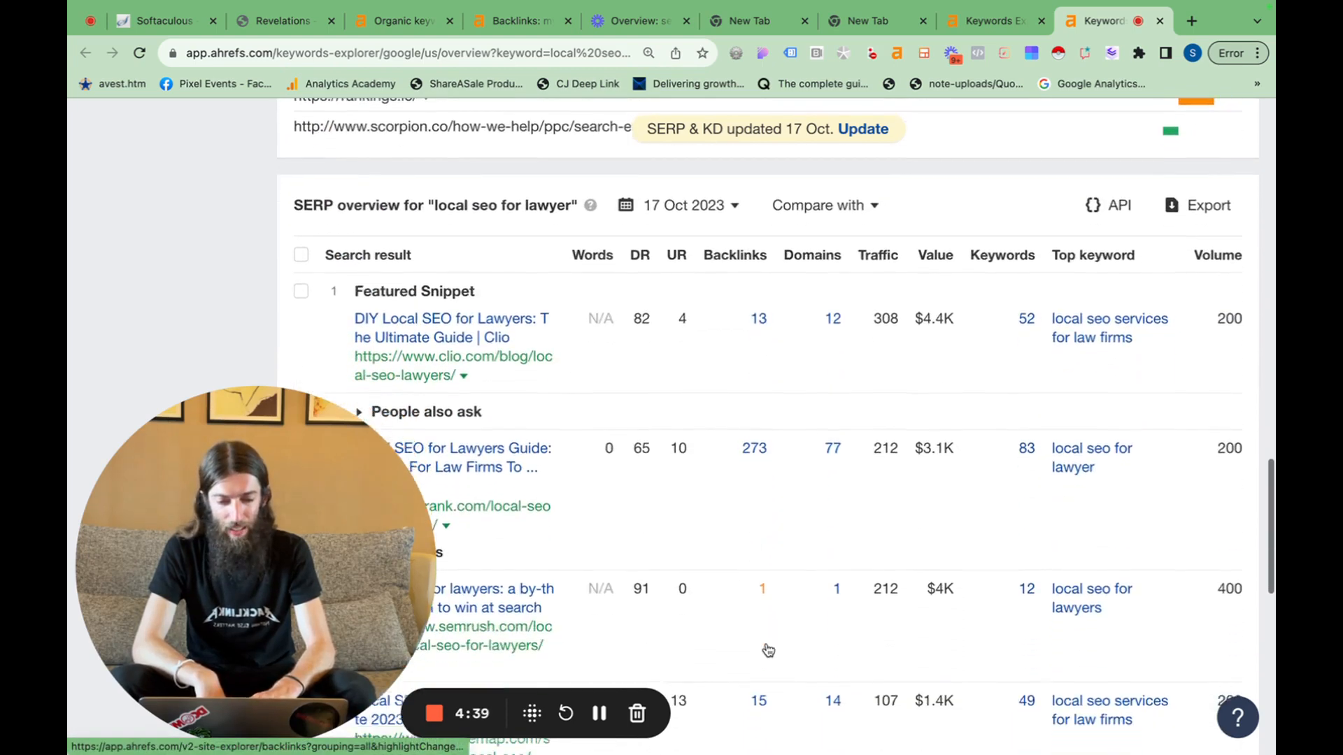
scroll("down", 3)
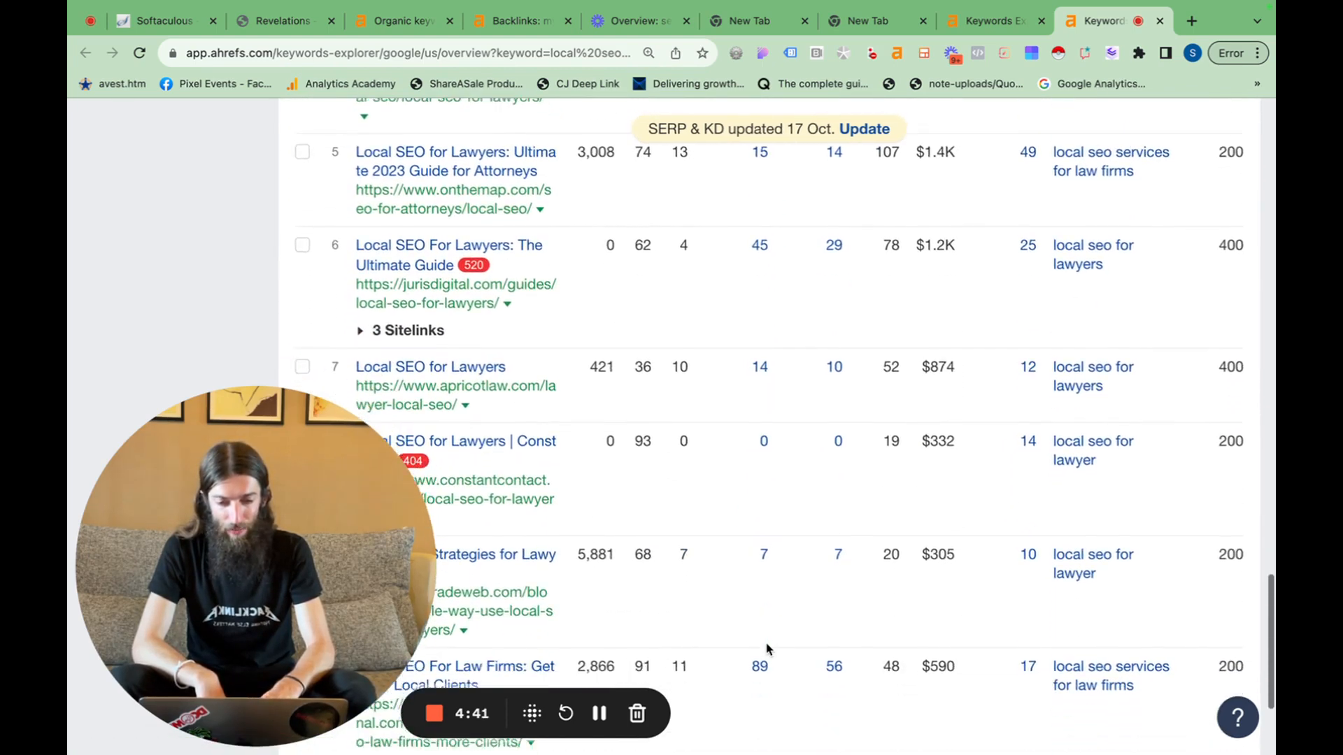
scroll("down", 3)
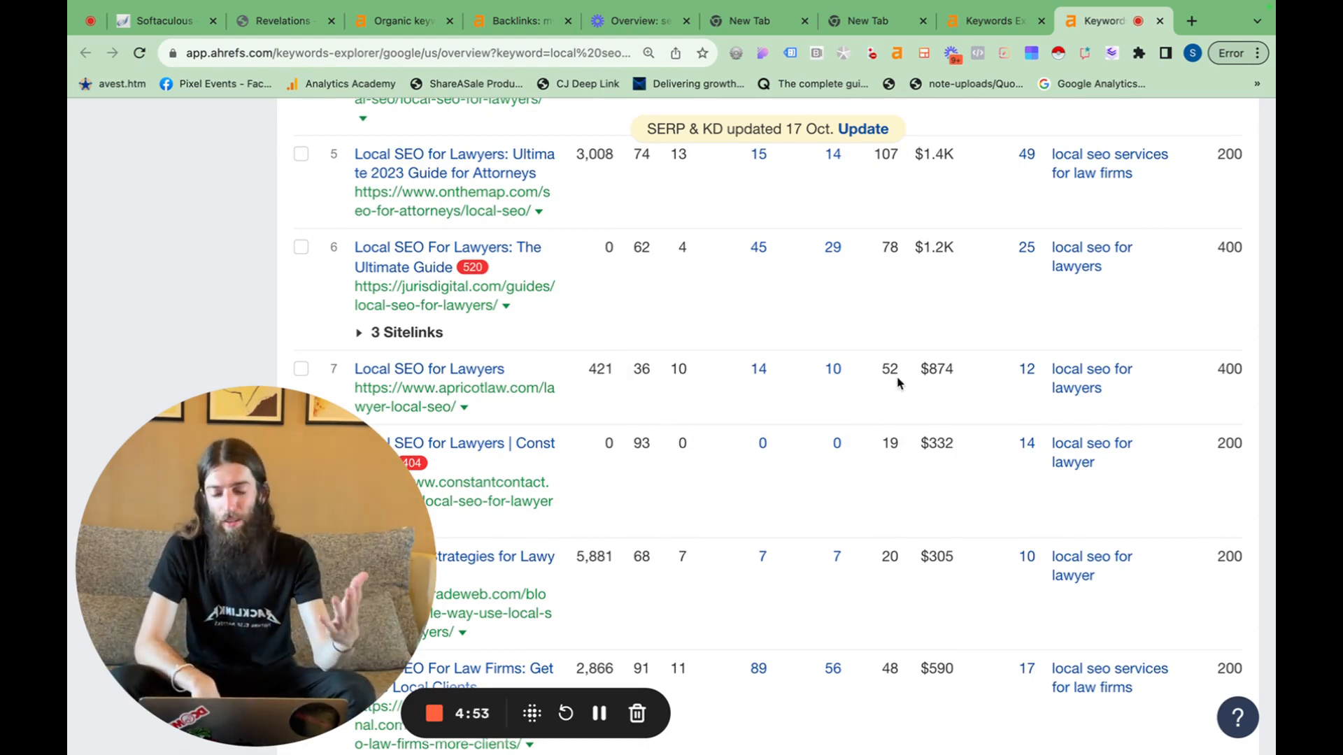
scroll("down", 3)
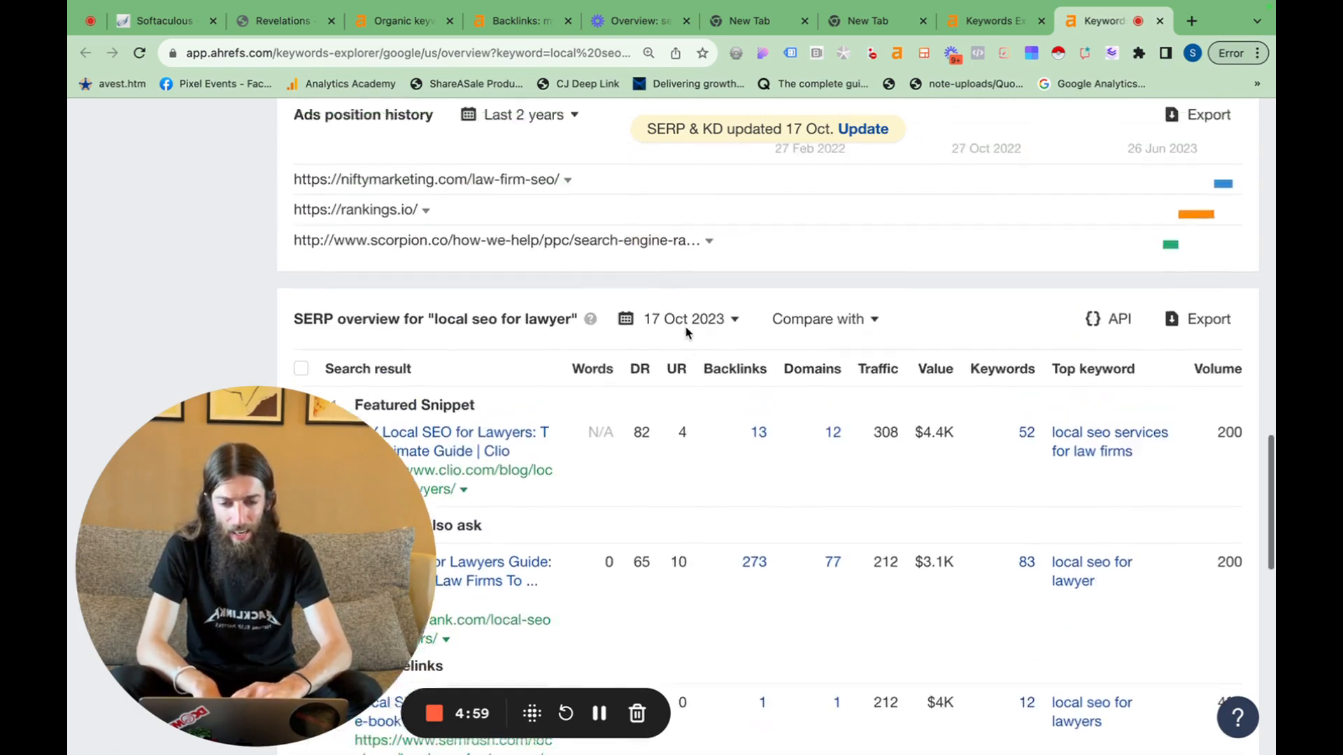
scroll("down", 3)
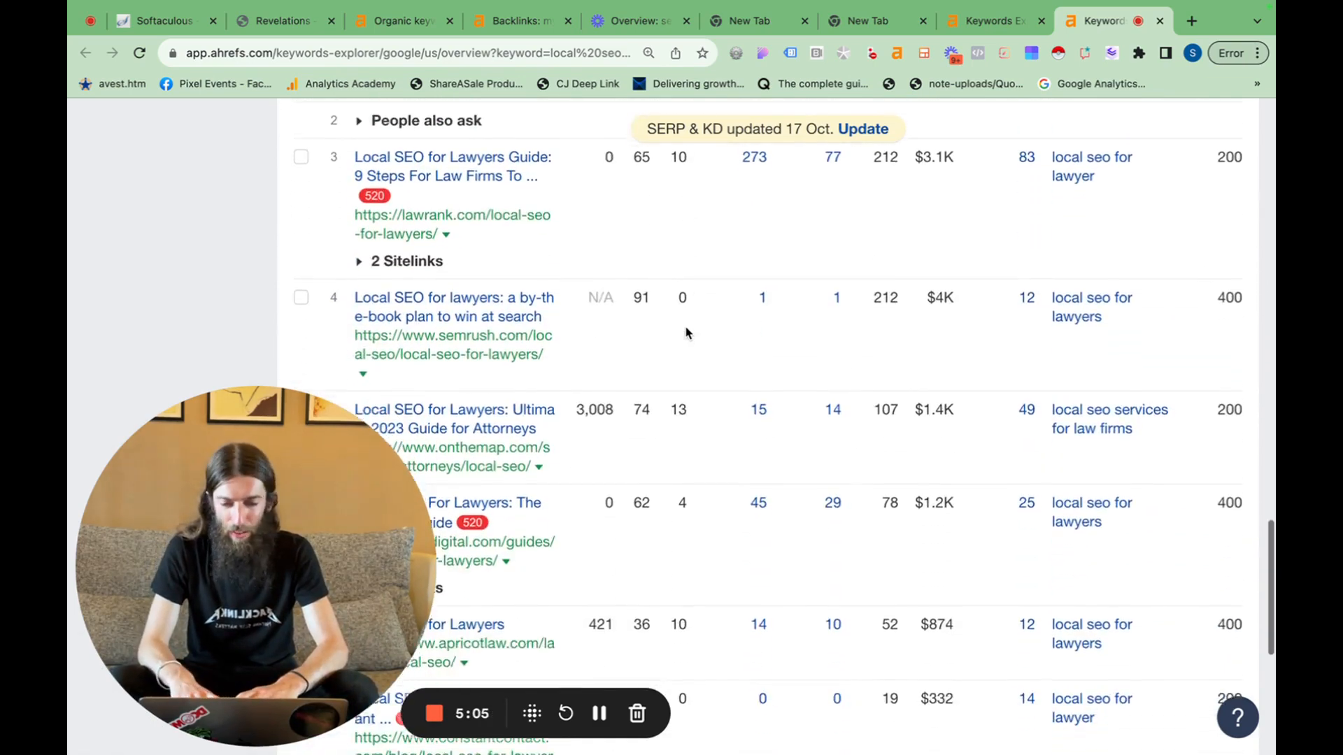
scroll("down", 3)
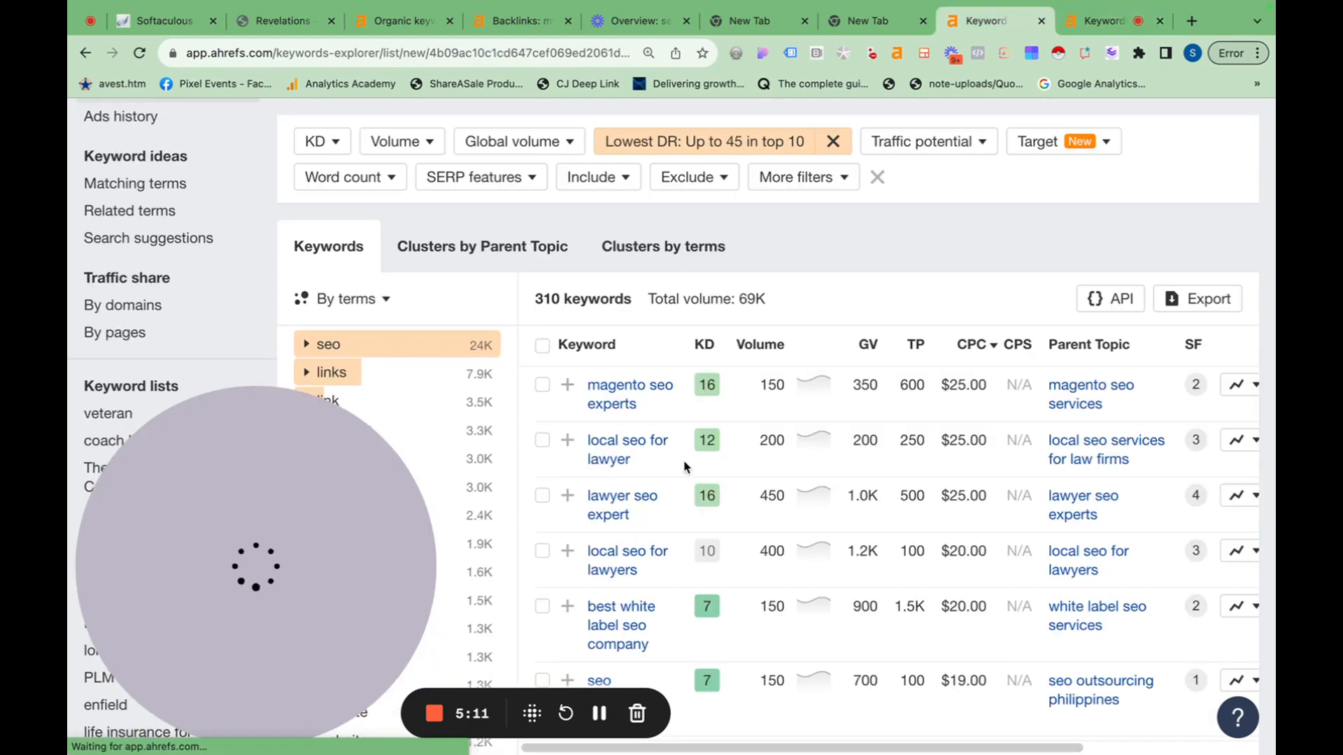
Scroll down the keyword list and select the 'lawyer seo expert' keyword.
scroll("down", 3)
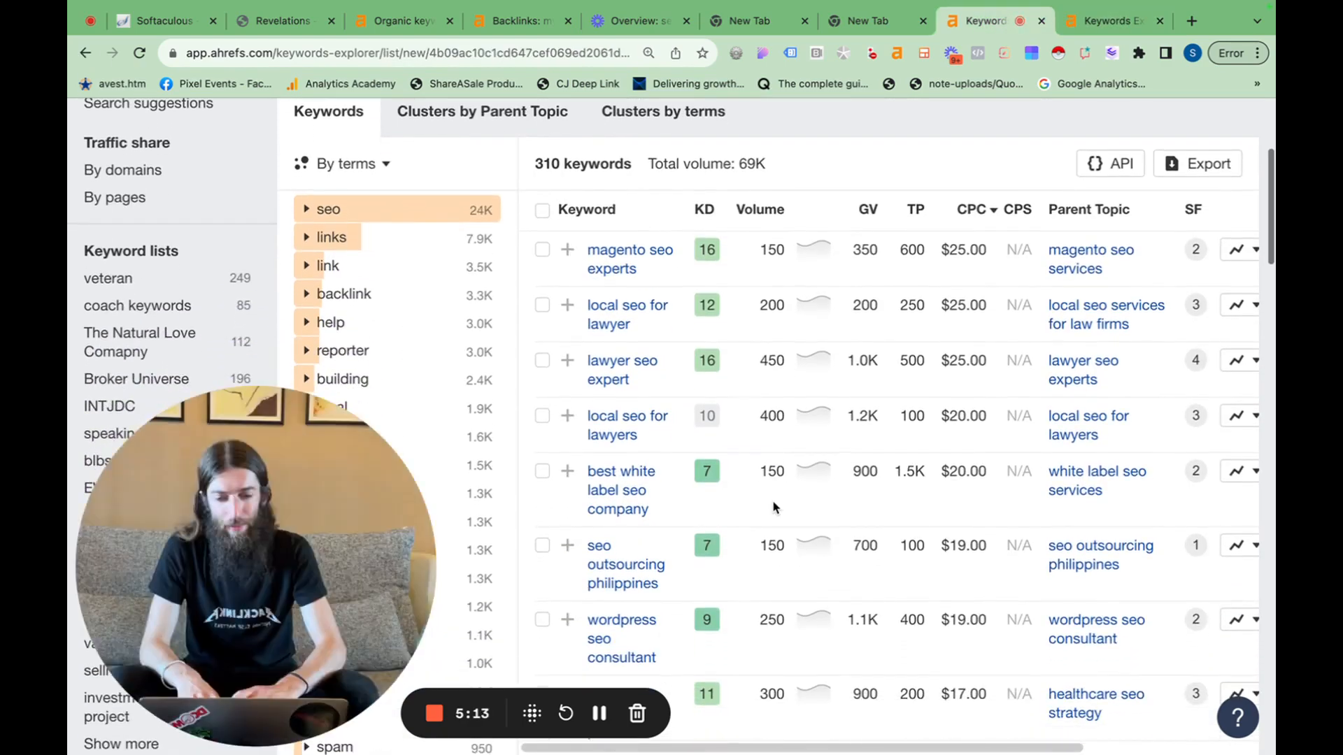
scroll("down", 3)
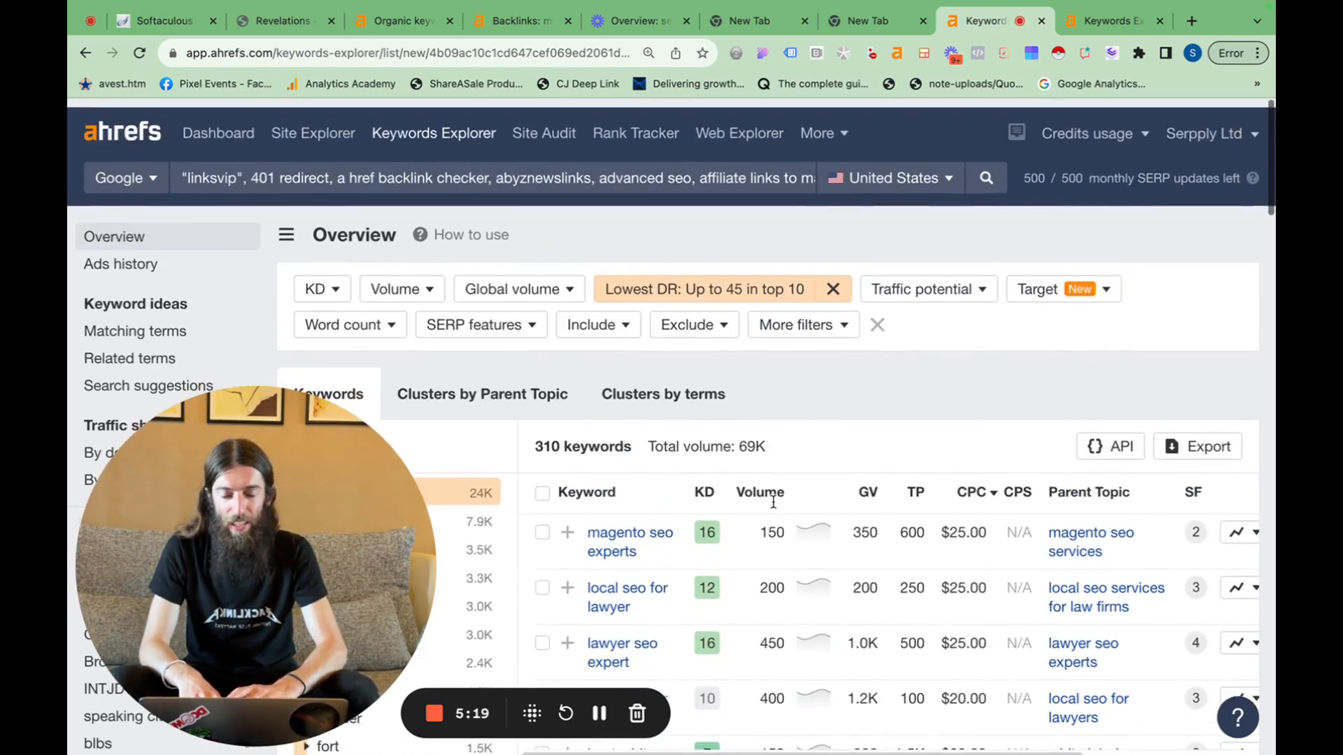
scroll("down", 3)
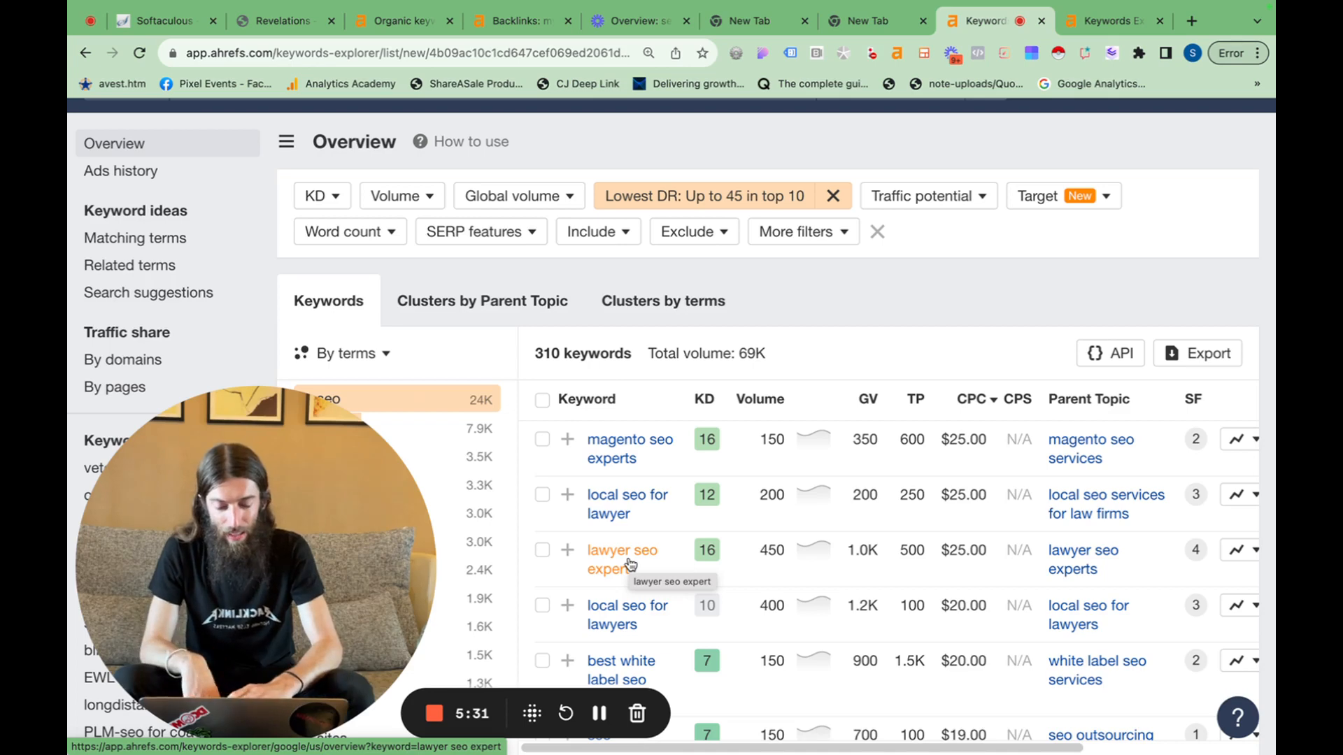
scroll("down", 3)
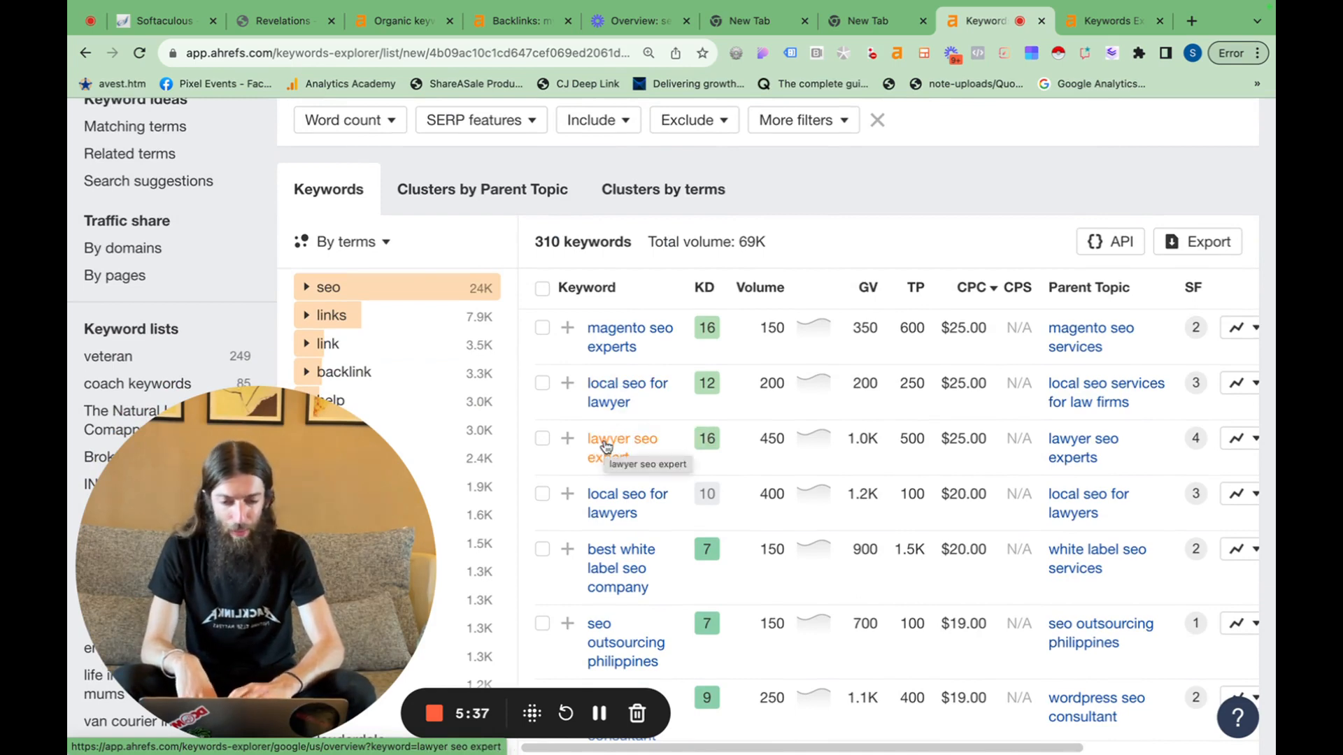
double_click(622, 438)
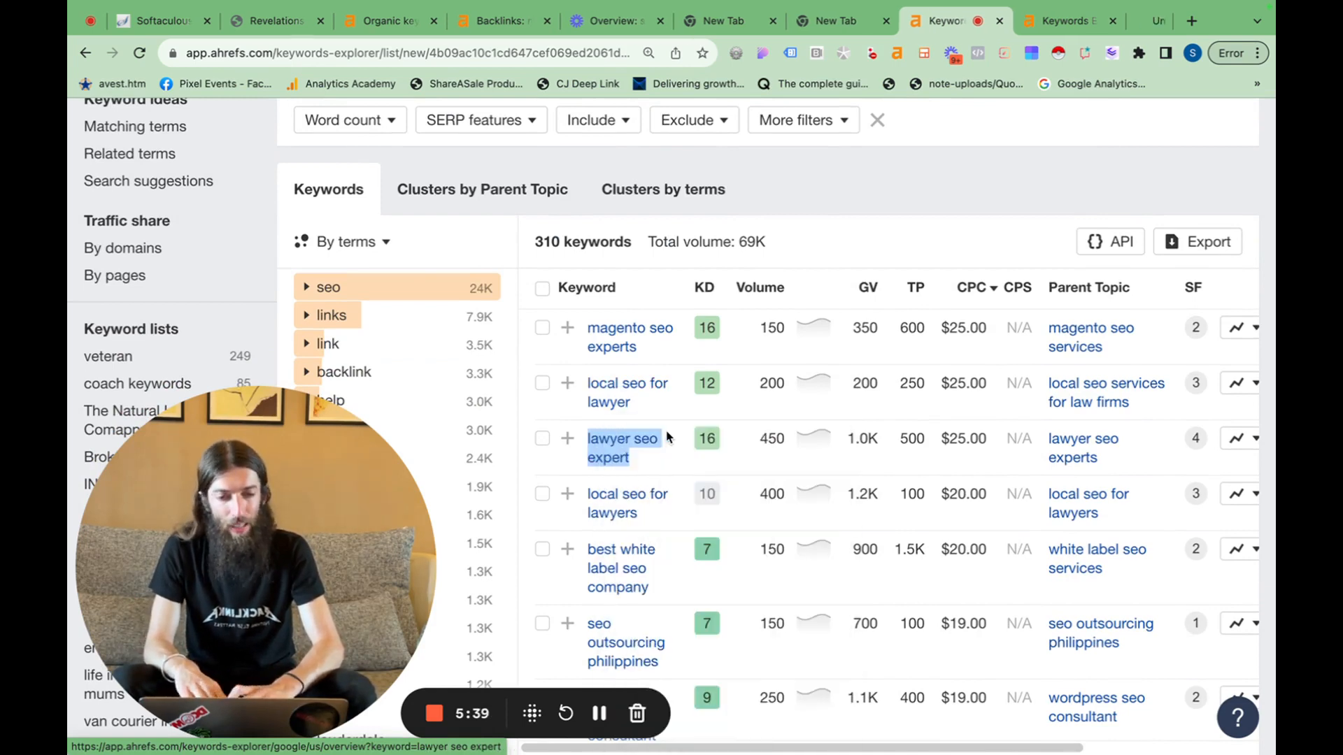
mouse_move(624, 438)
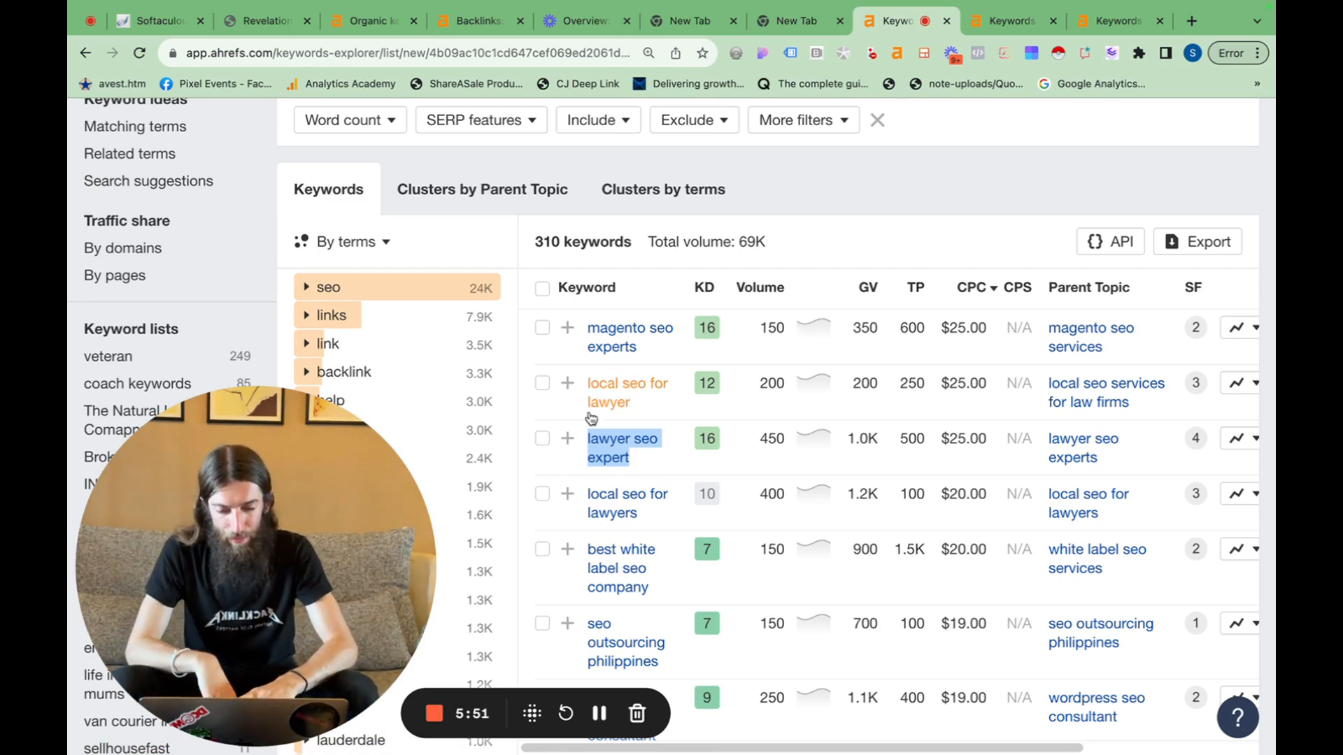
mouse_move(680, 409)
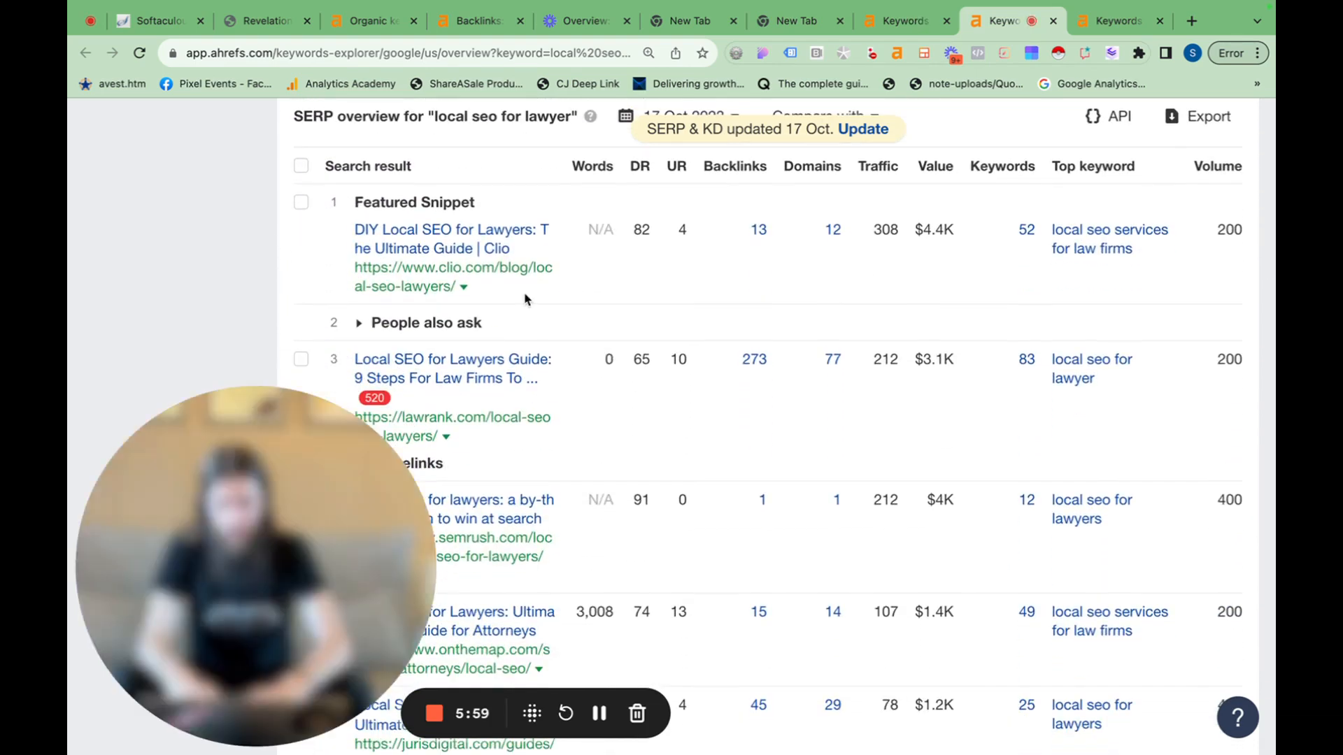
View the 'lawyer seo expert' overview tab and scroll to its SERP results from rankings.io.
scroll("down", 3)
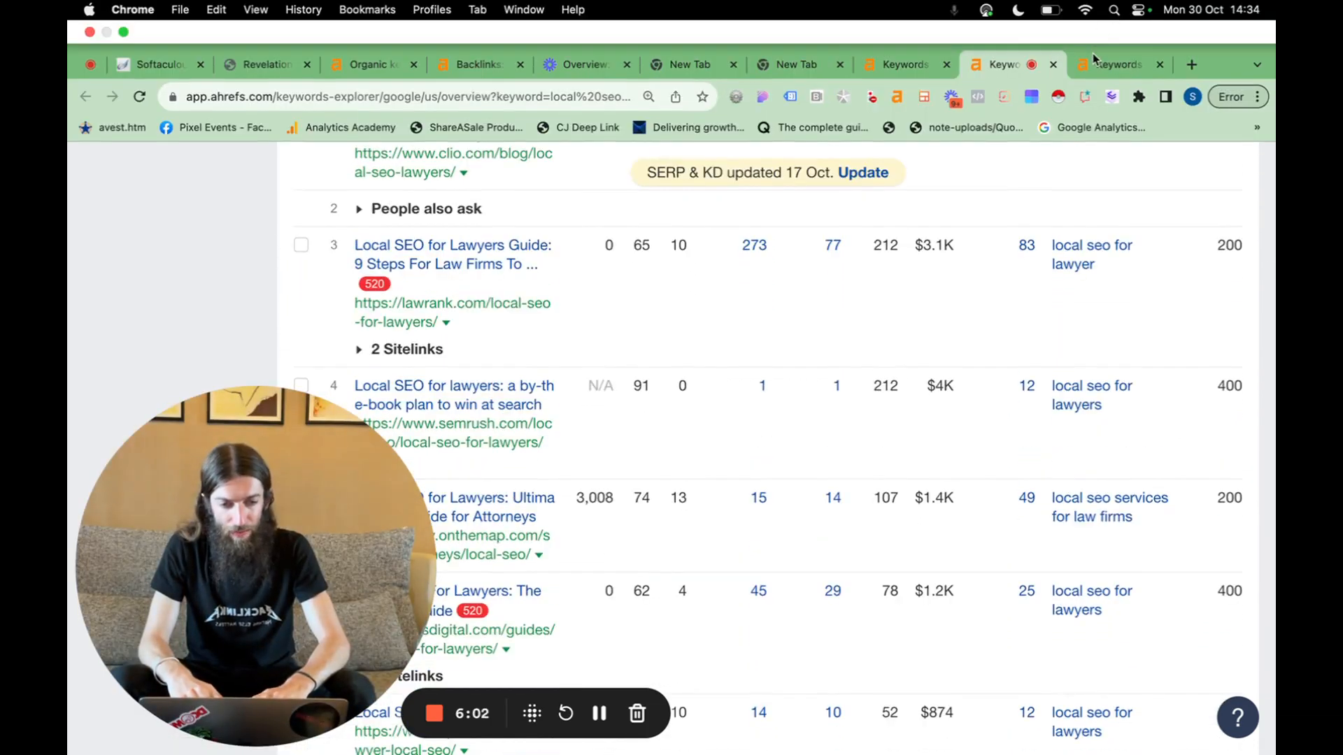
left_click(1117, 65)
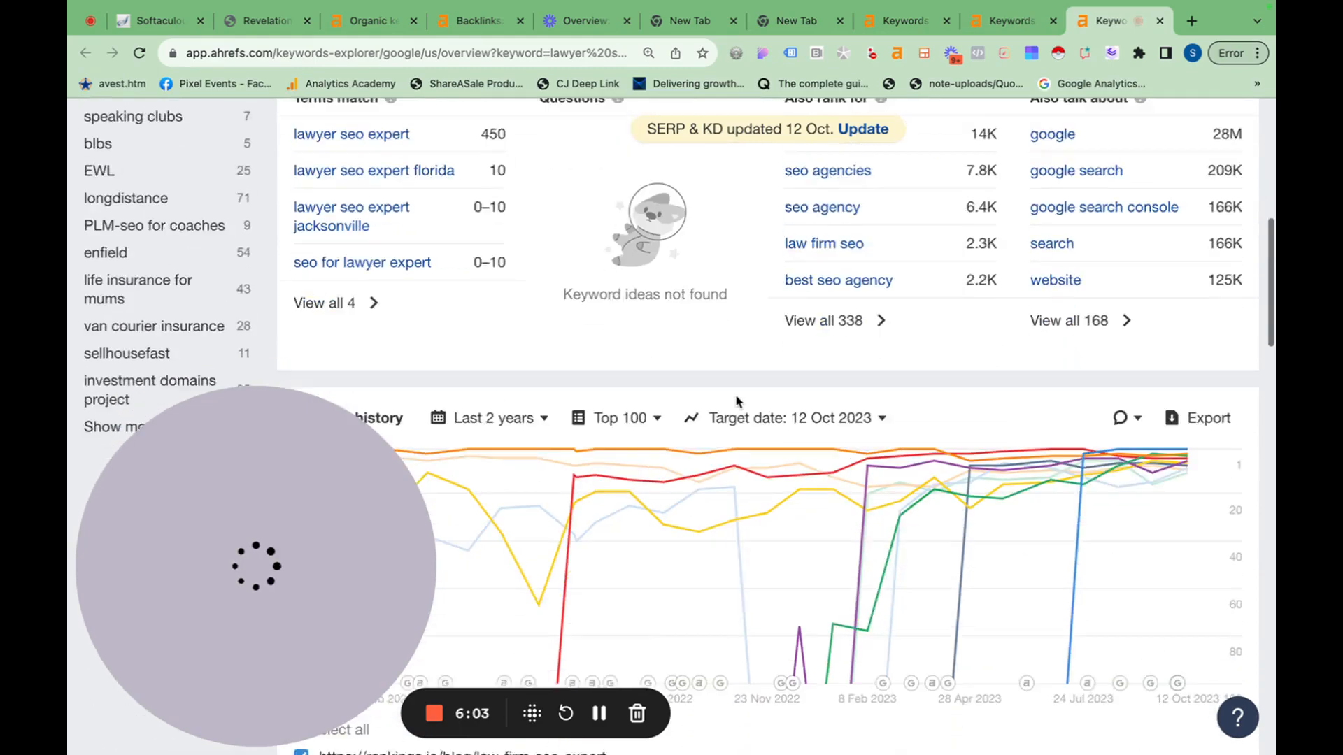
scroll("down", 3)
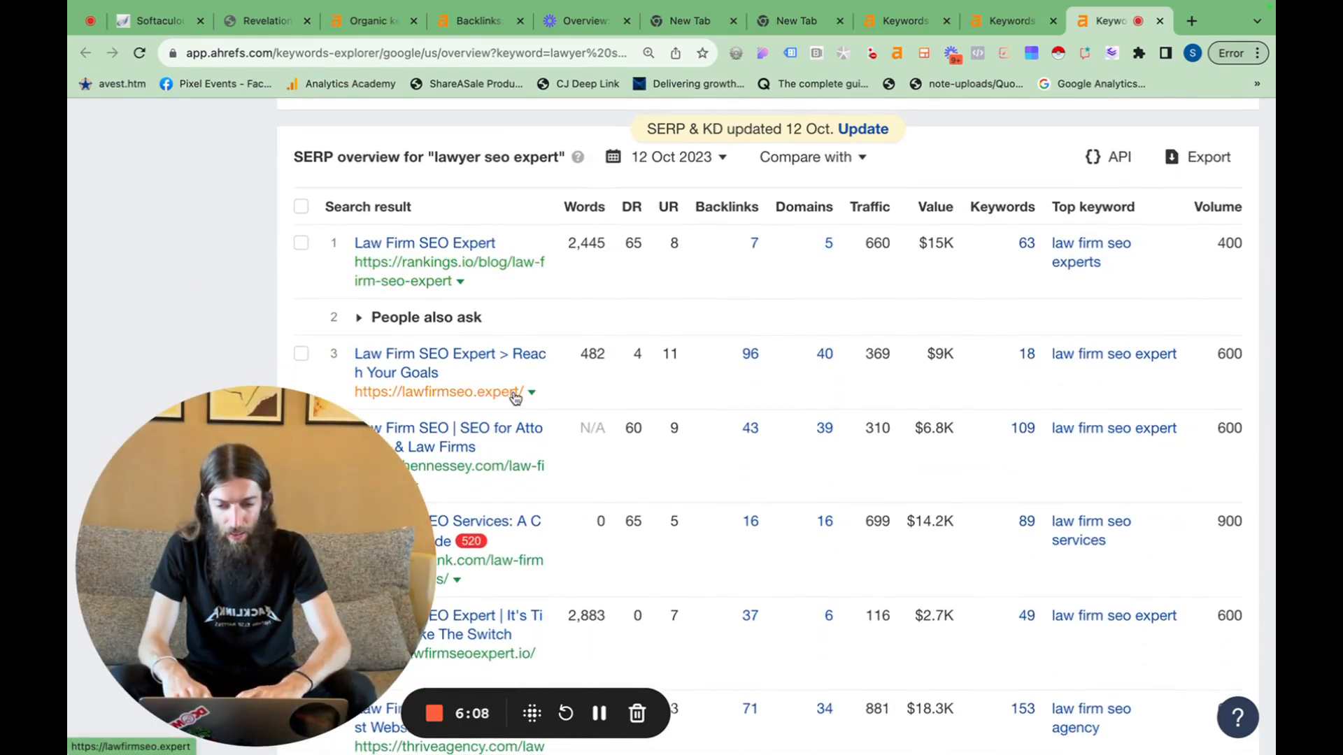
scroll("down", 3)
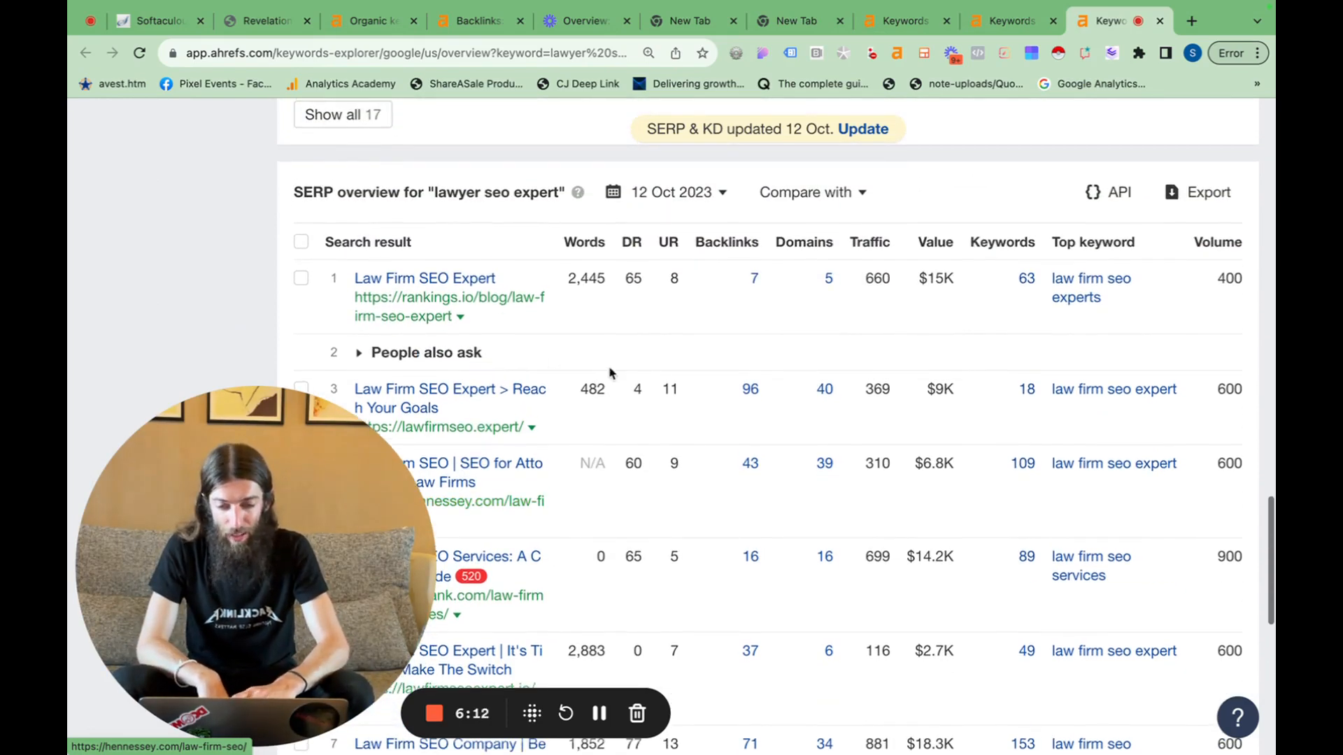
mouse_move(641, 403)
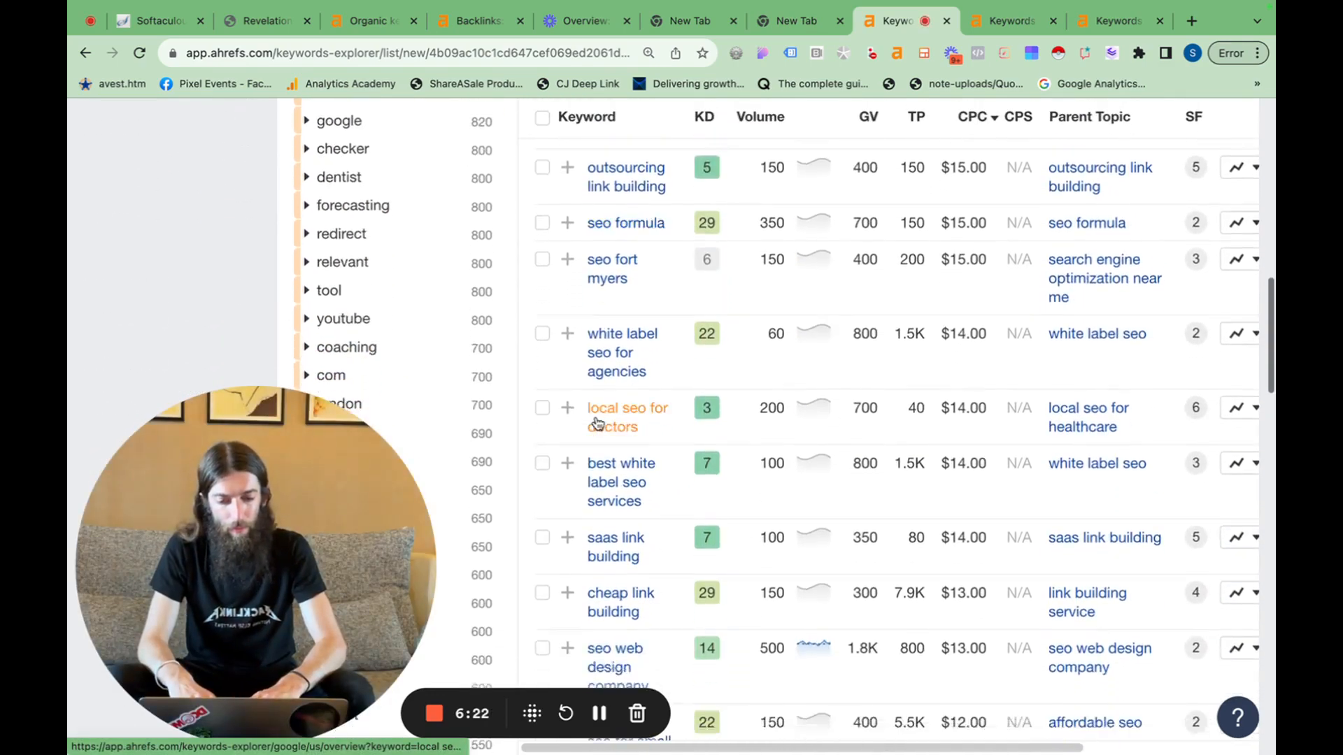
Scroll through the 310-keyword list sorted by CPC.
scroll("down", 3)
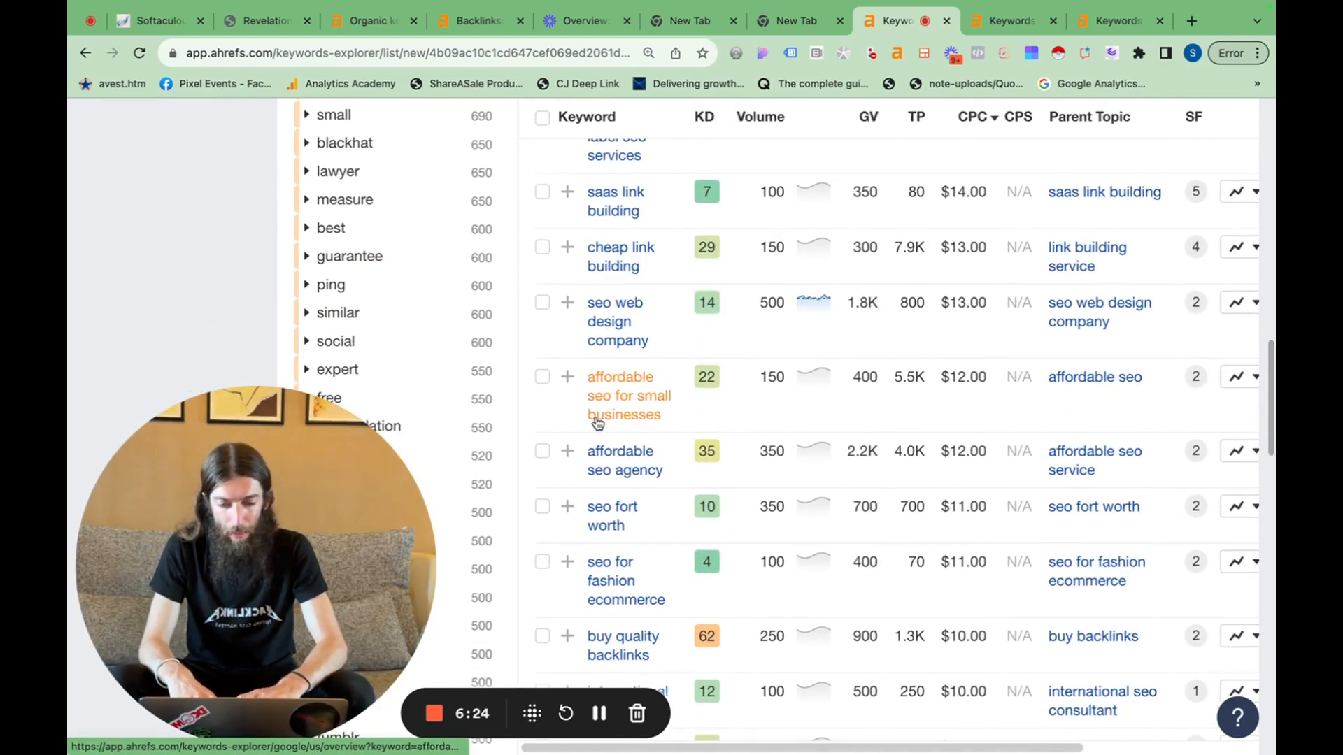
scroll("down", 3)
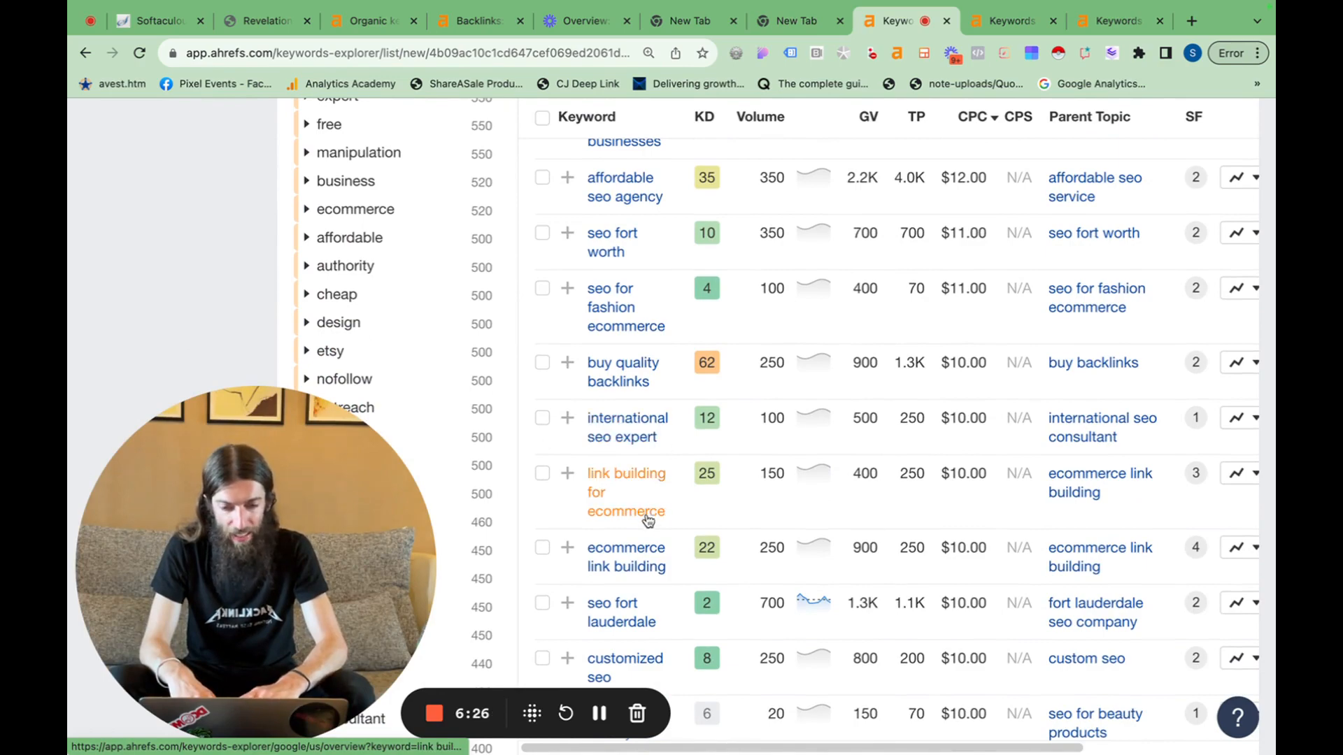
scroll("down", 3)
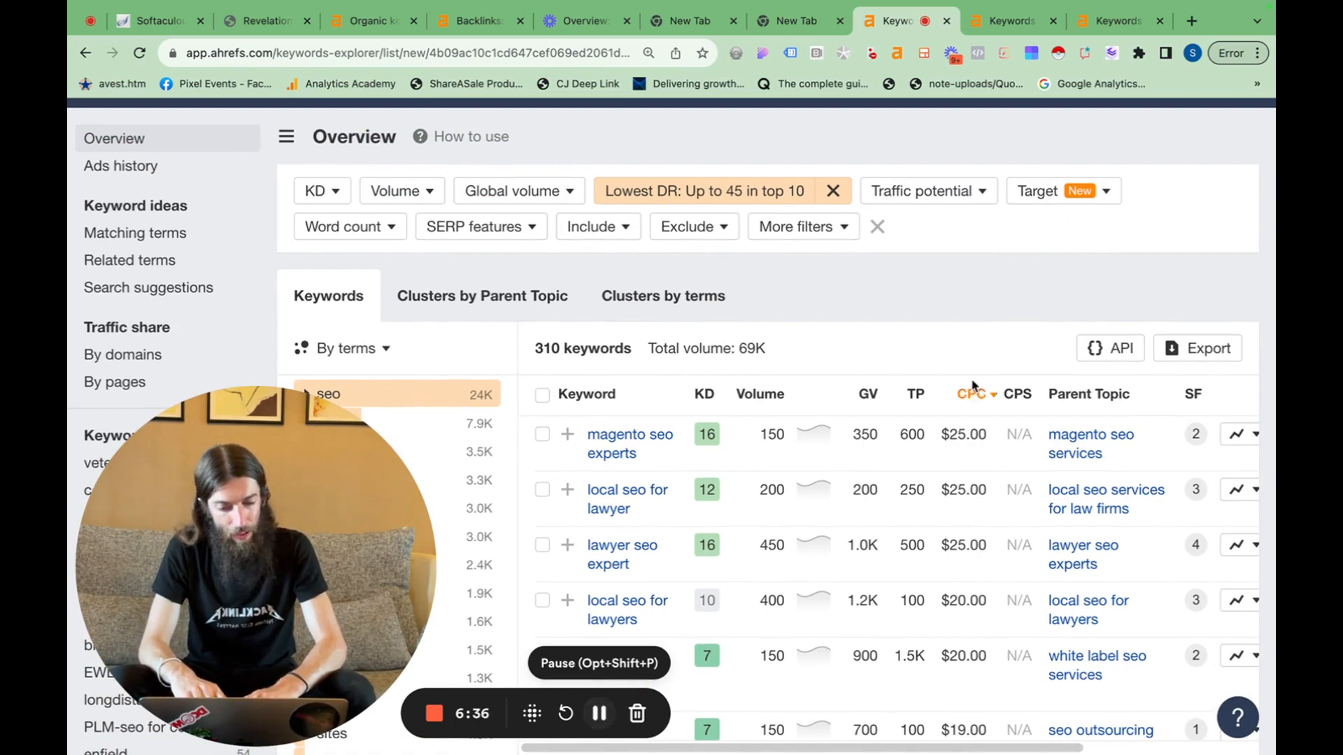
Export all 310 keywords as 'CSV (UTF-16, best for Excel)'.
left_click(1197, 347)
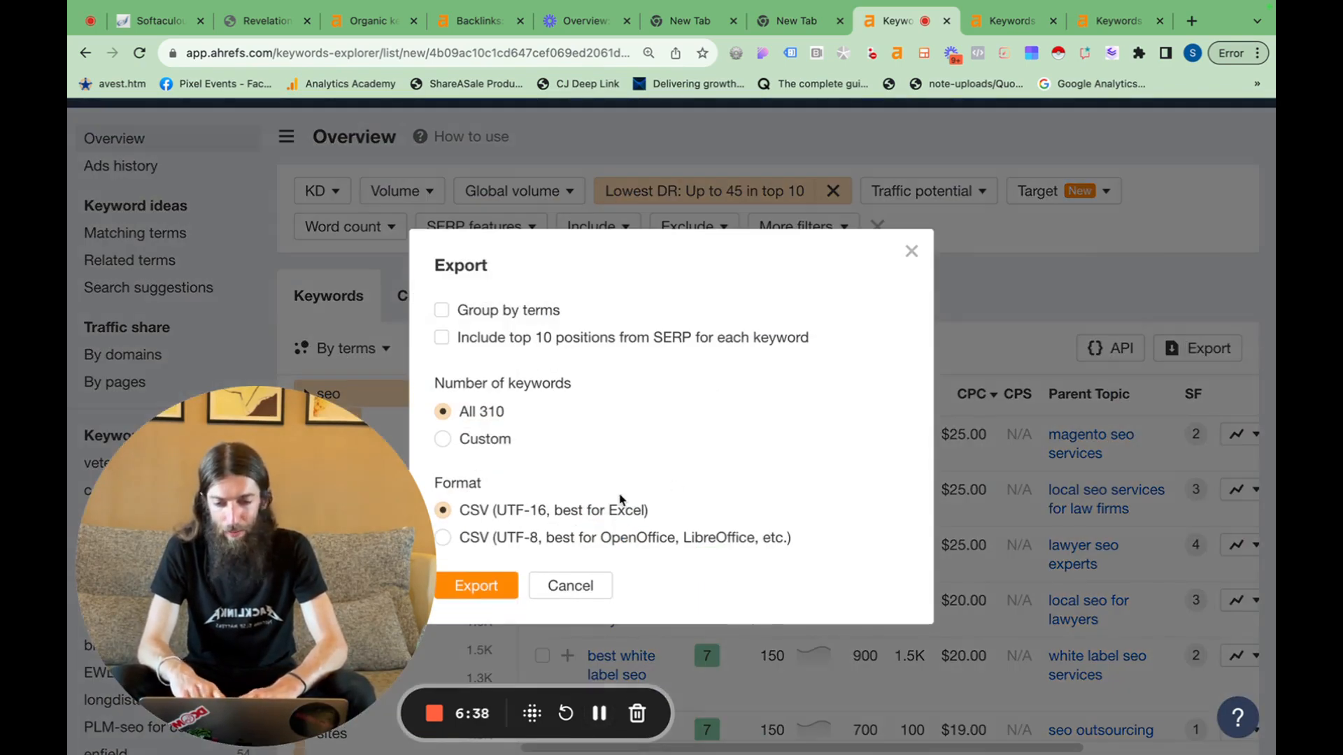
left_click(477, 586)
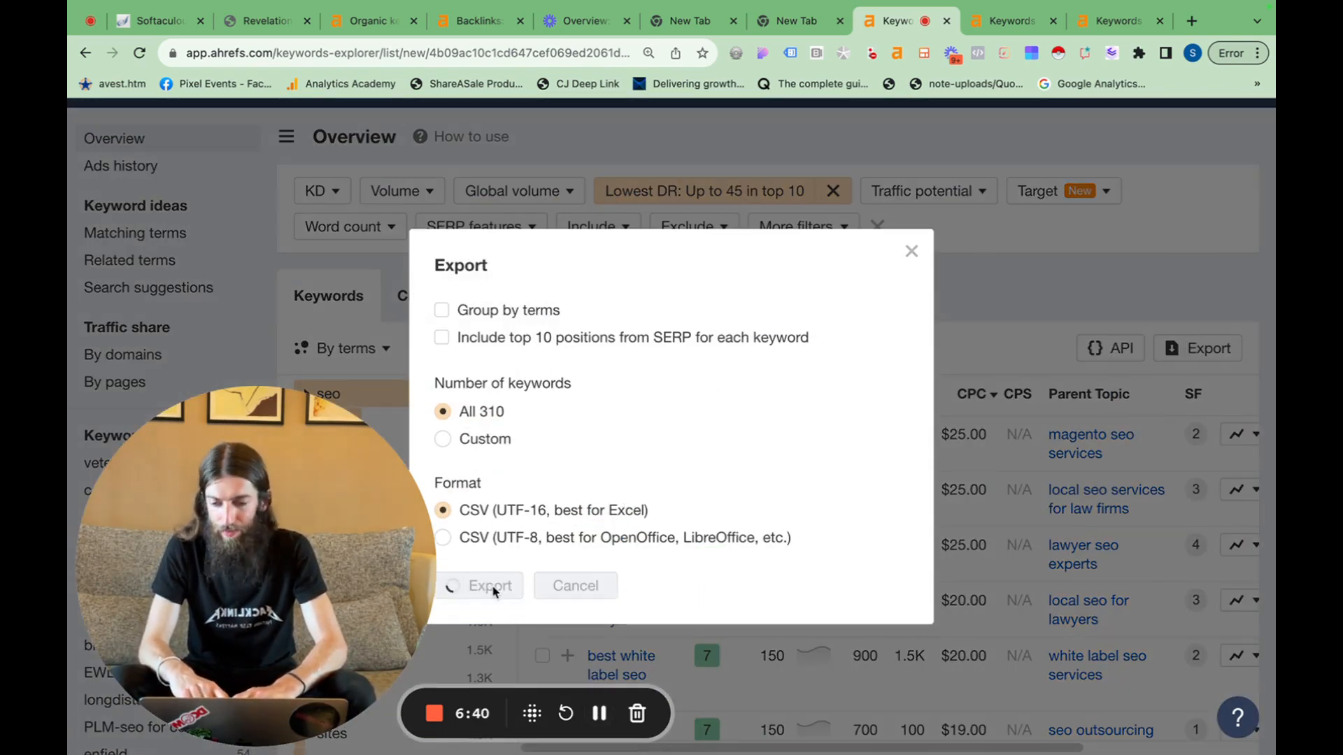